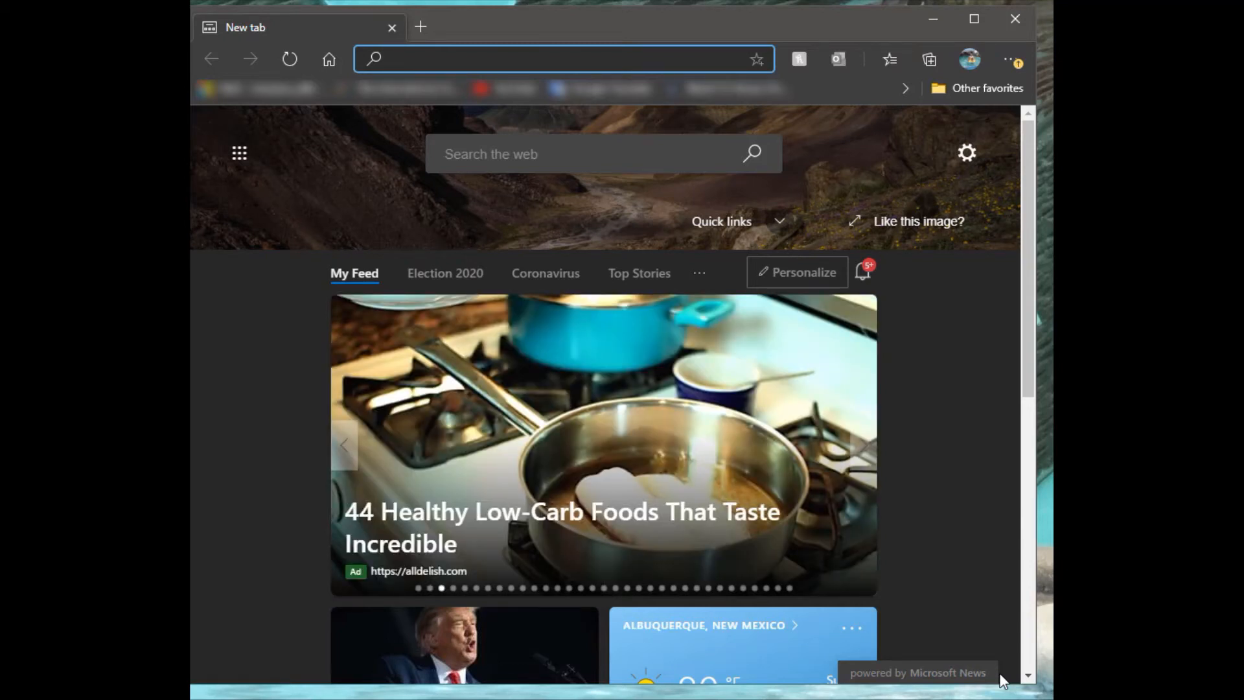
# Step: Go to the gateway admin page at 10.0.0.1 in the browser
pyautogui.click(855, 445)
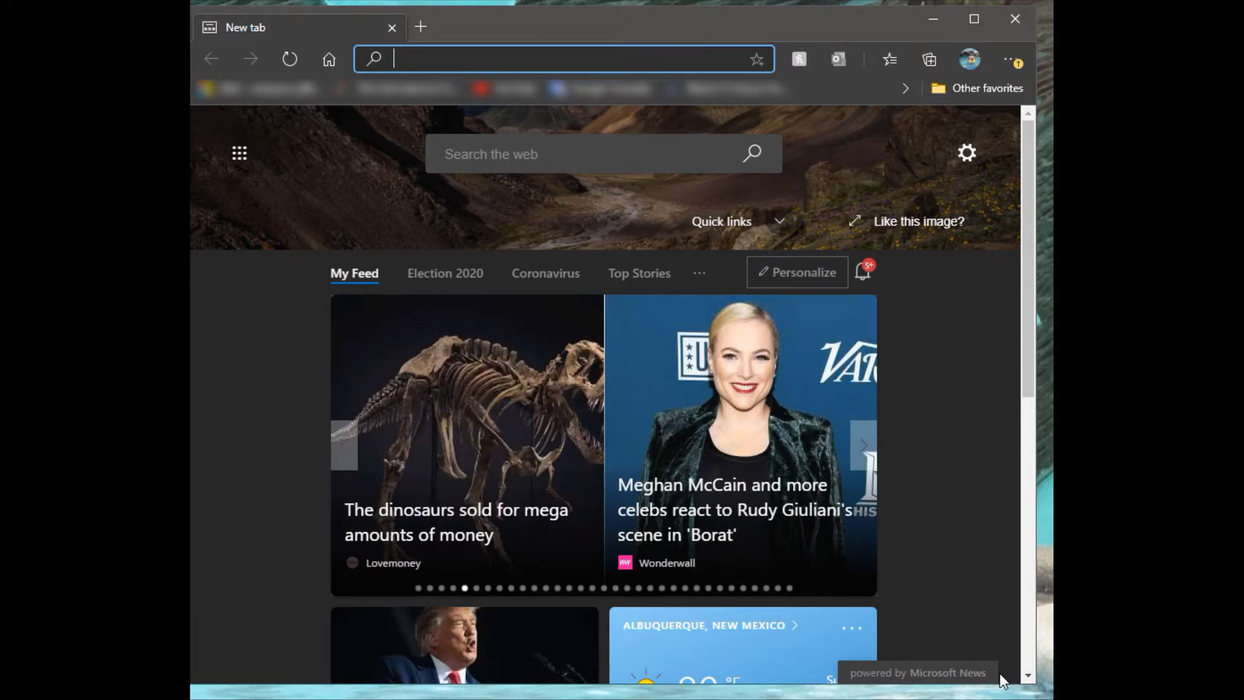
pyautogui.click(863, 444)
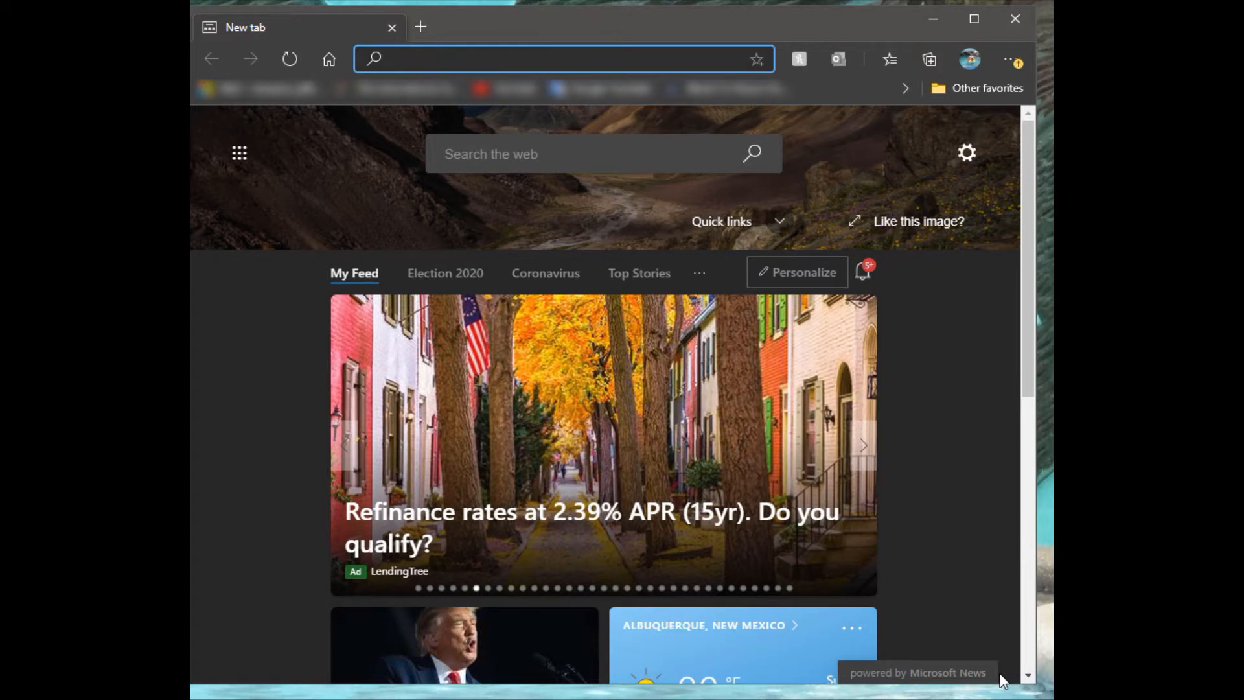
pyautogui.click(863, 444)
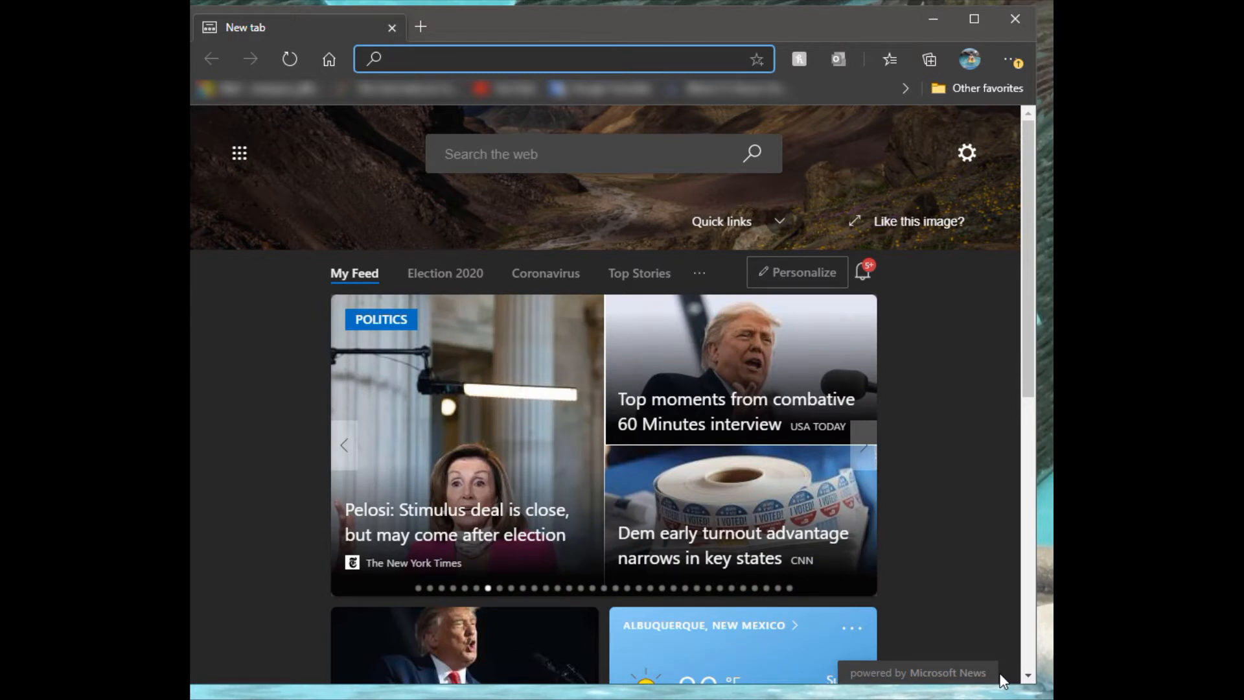
pyautogui.click(864, 444)
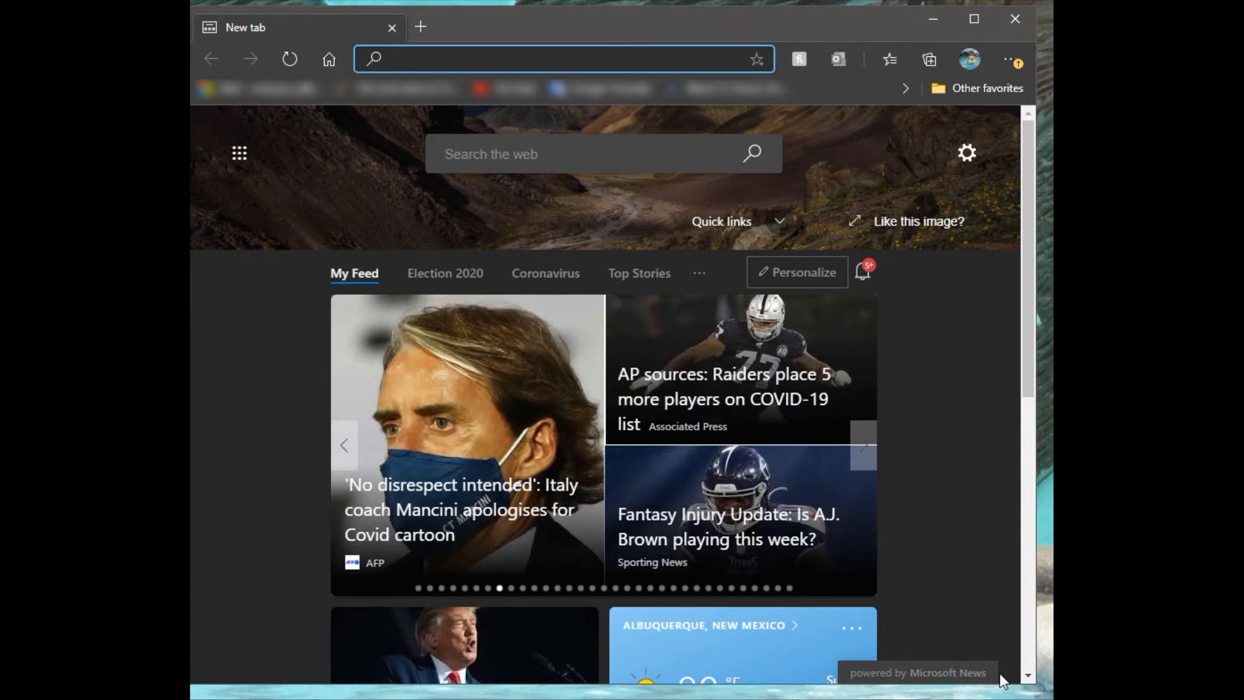
pyautogui.click(564, 58)
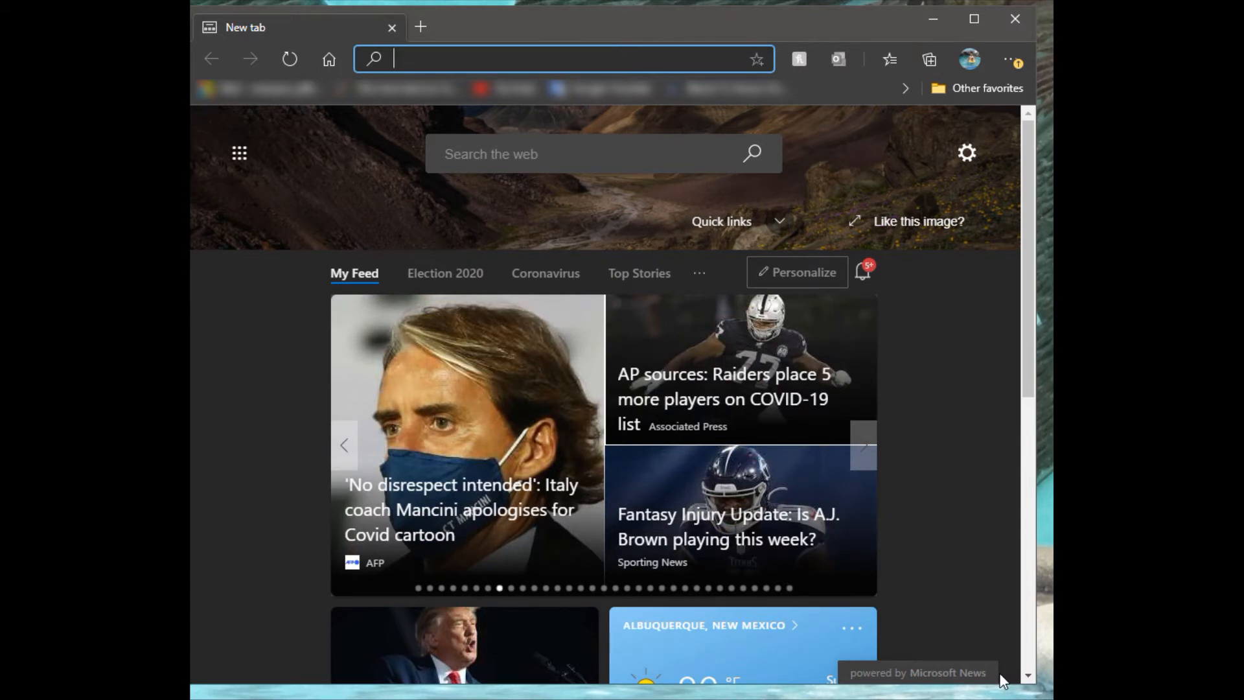
pyautogui.click(863, 444)
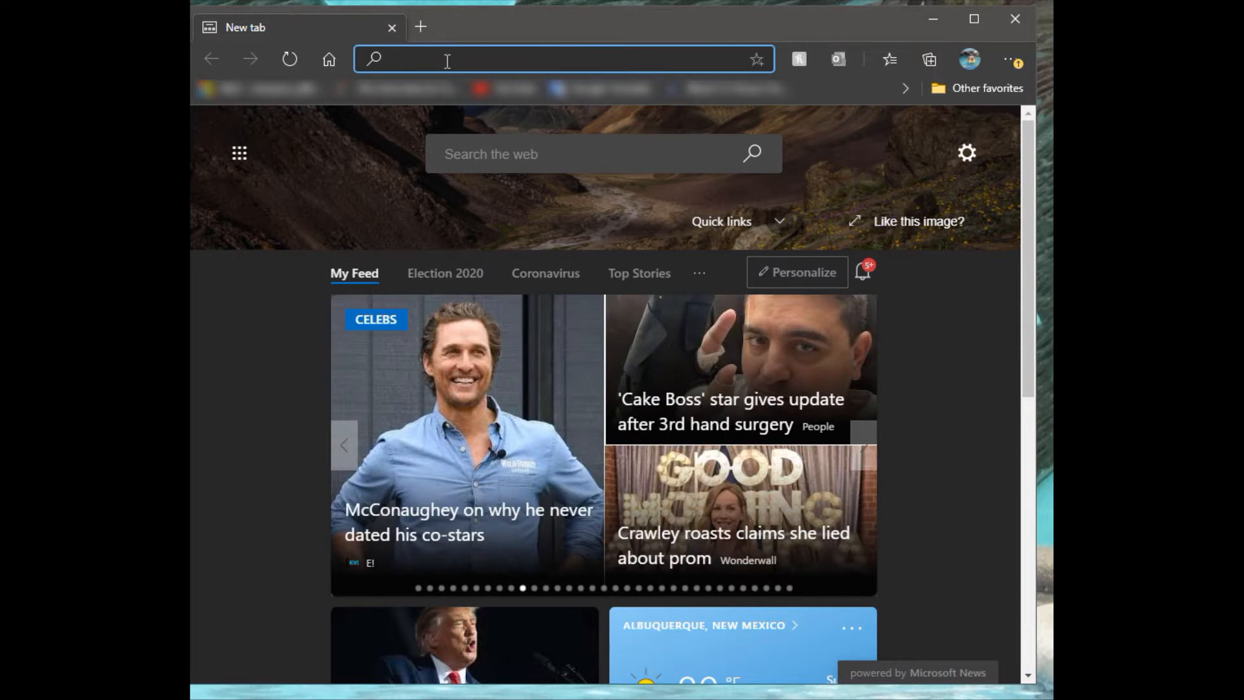
pyautogui.write('10.0.0.1')
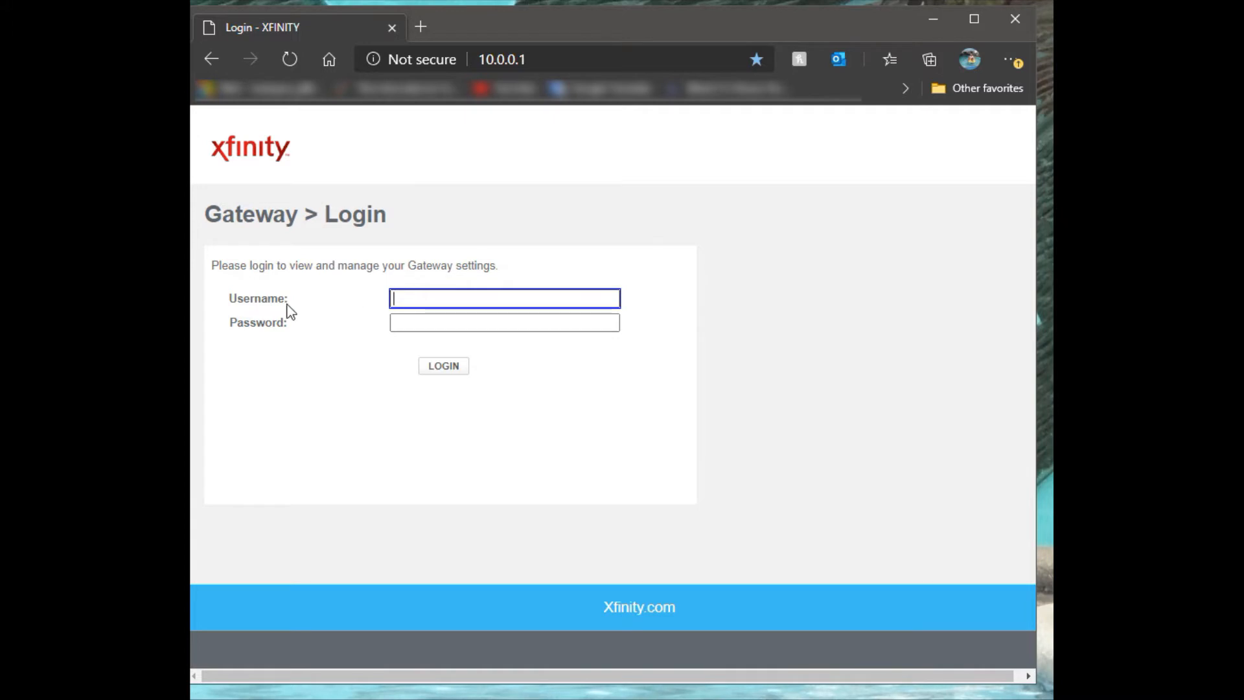
pyautogui.moveTo(294, 318)
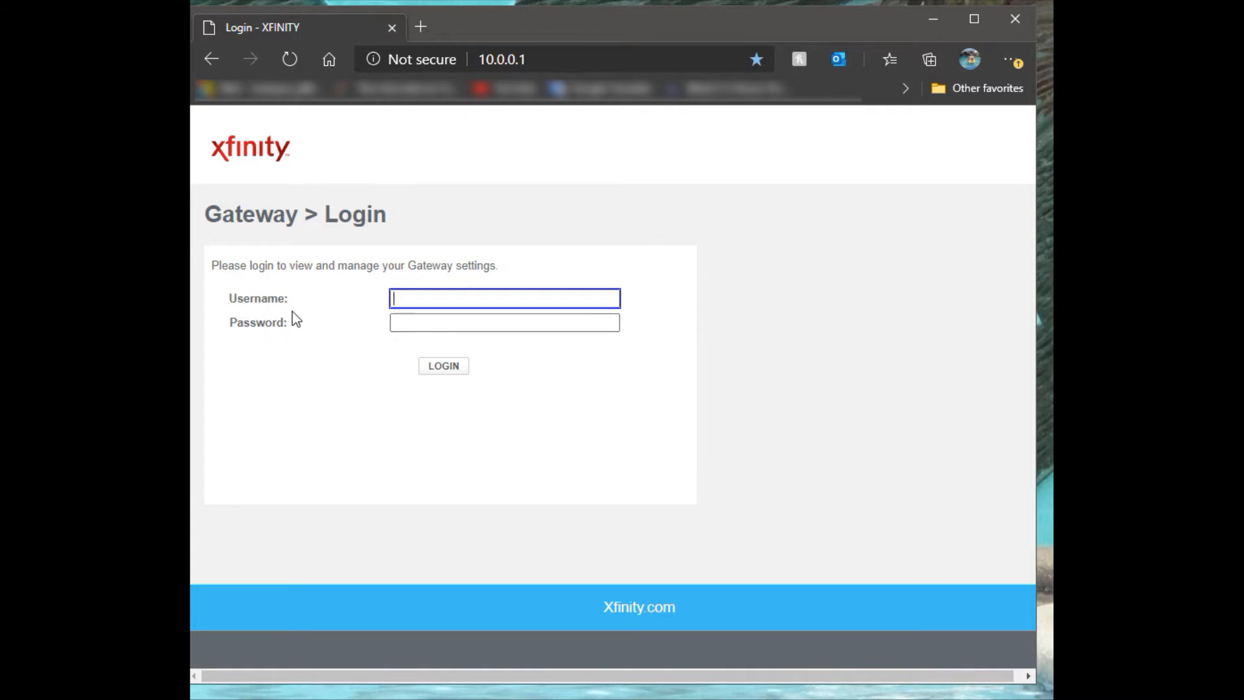
pyautogui.moveTo(376, 294)
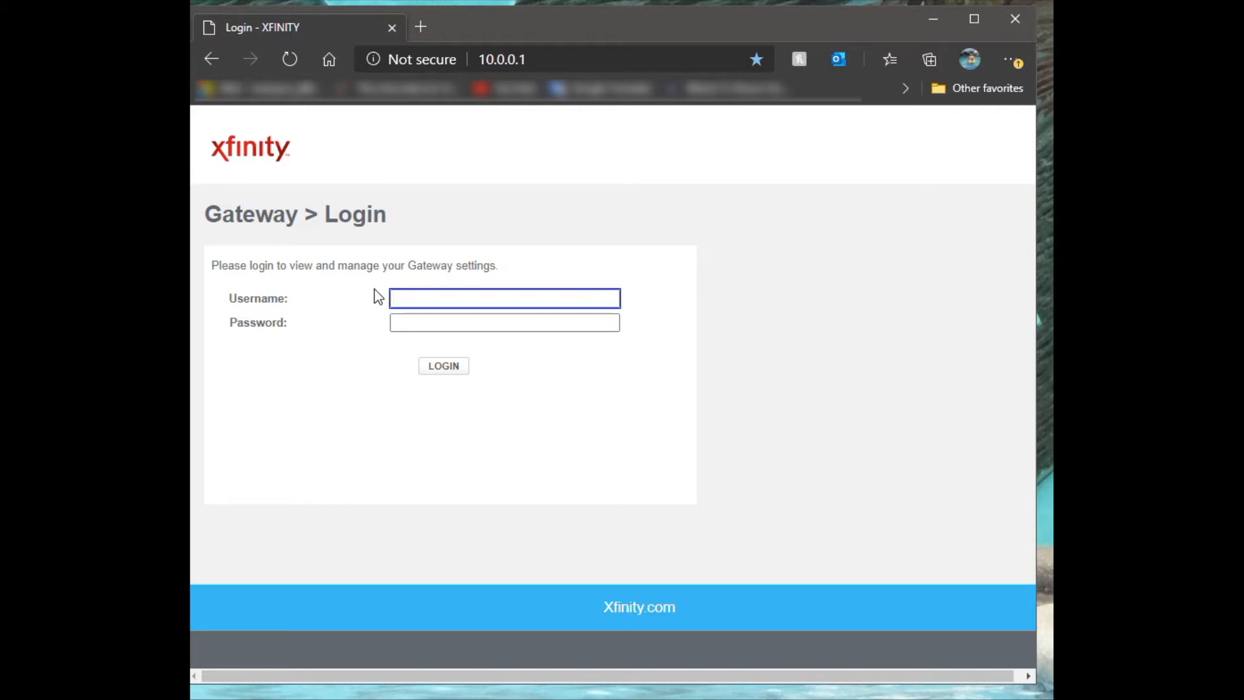
pyautogui.moveTo(854, 233)
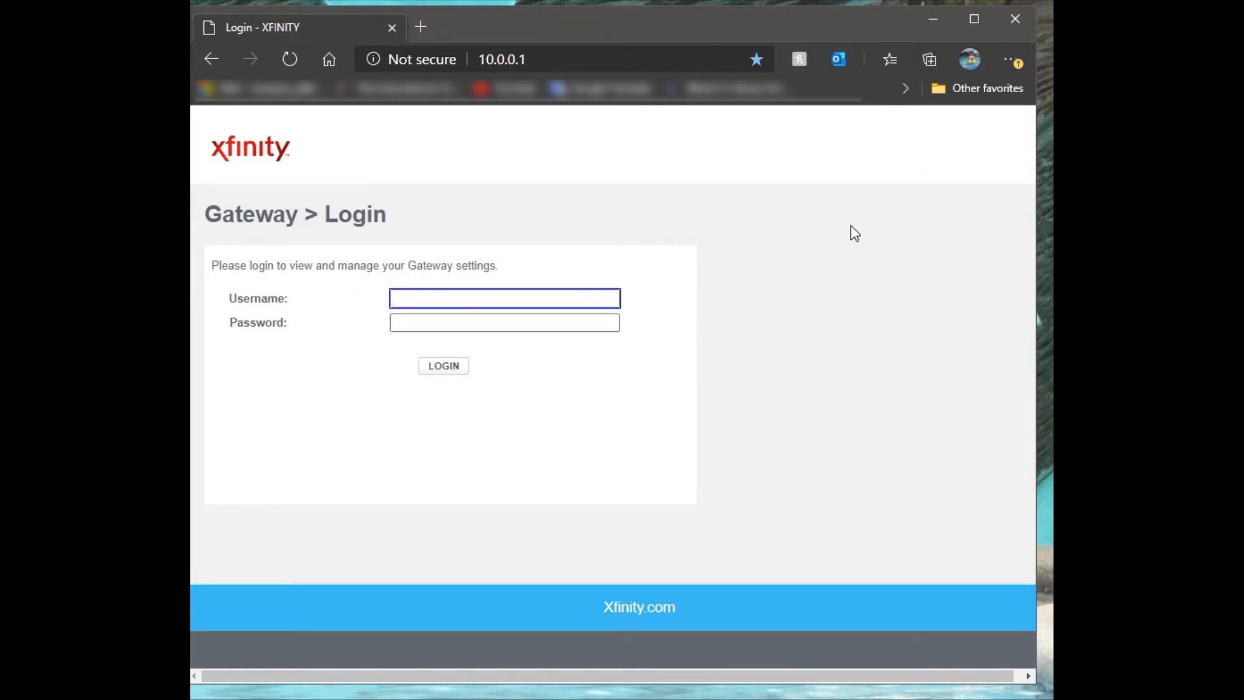
pyautogui.write('admin')
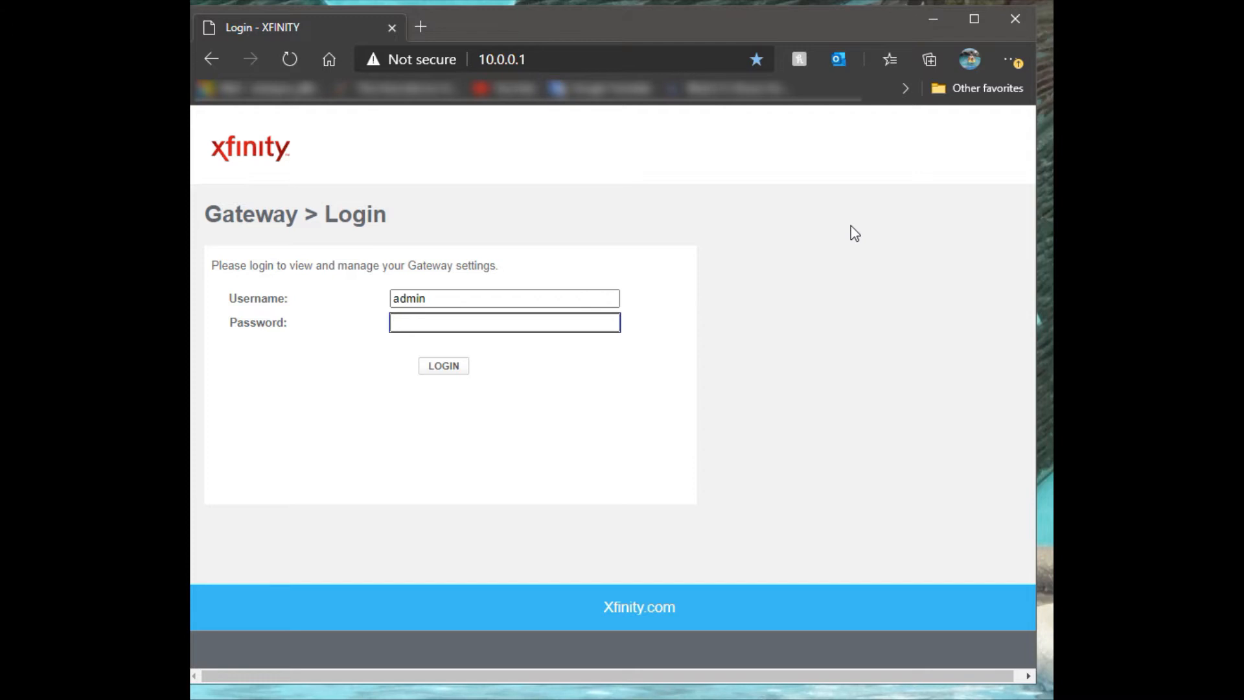
pyautogui.click(504, 323)
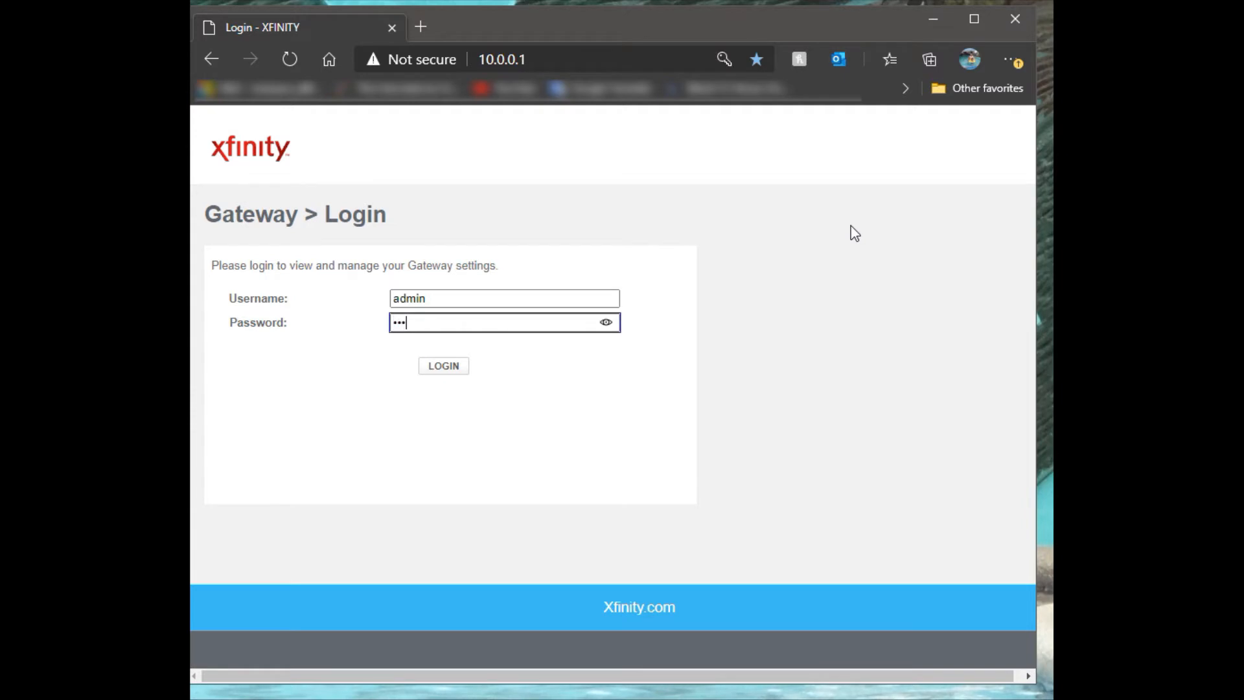
pyautogui.write('password')
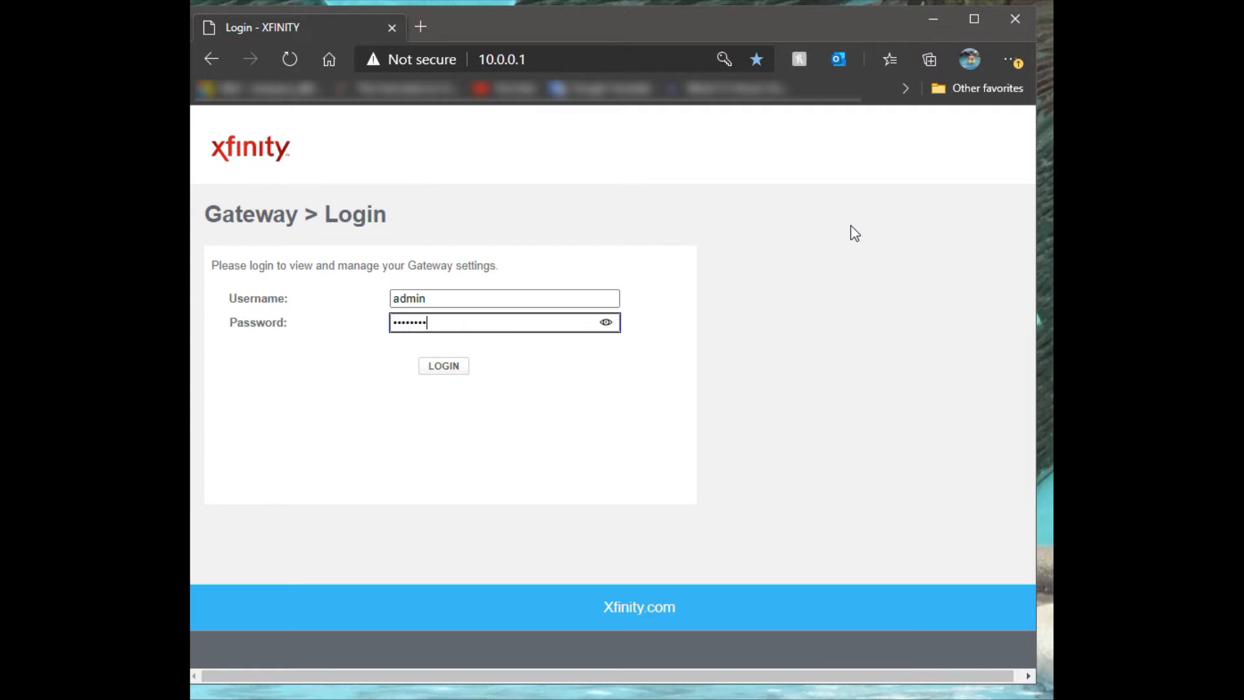
pyautogui.click(443, 366)
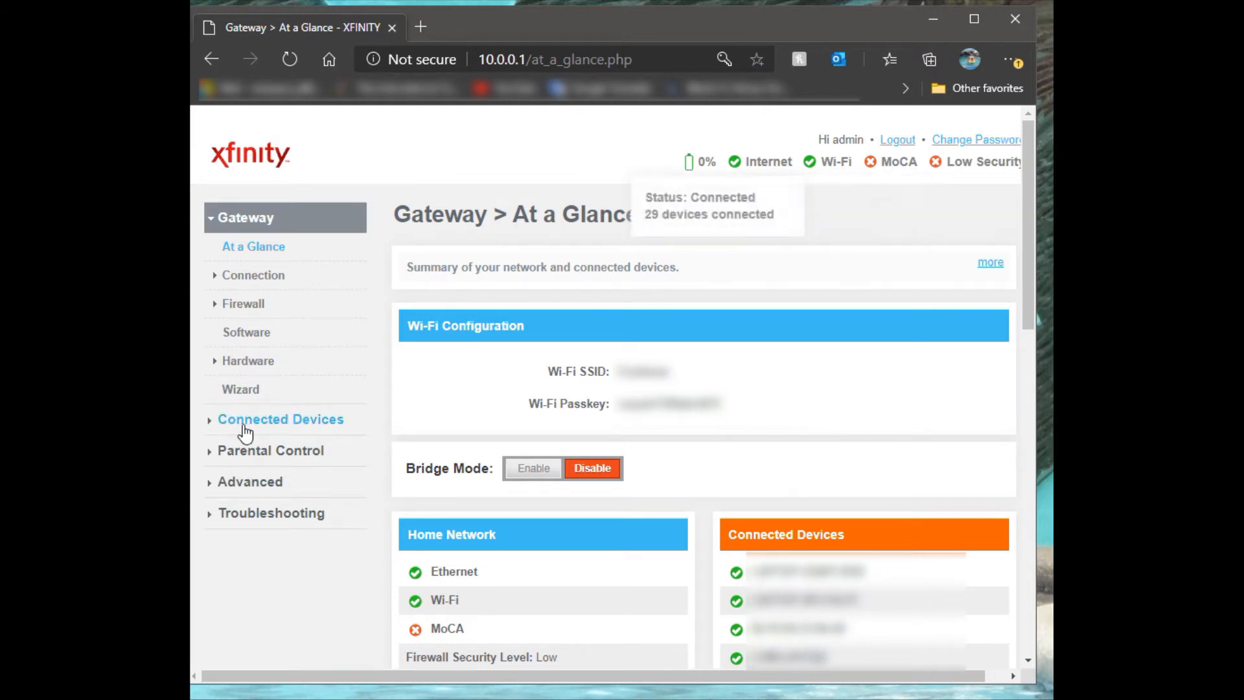
# Step: Open Parental Control > Managed Sites and select the blocked keyword minecraft
pyautogui.click(269, 449)
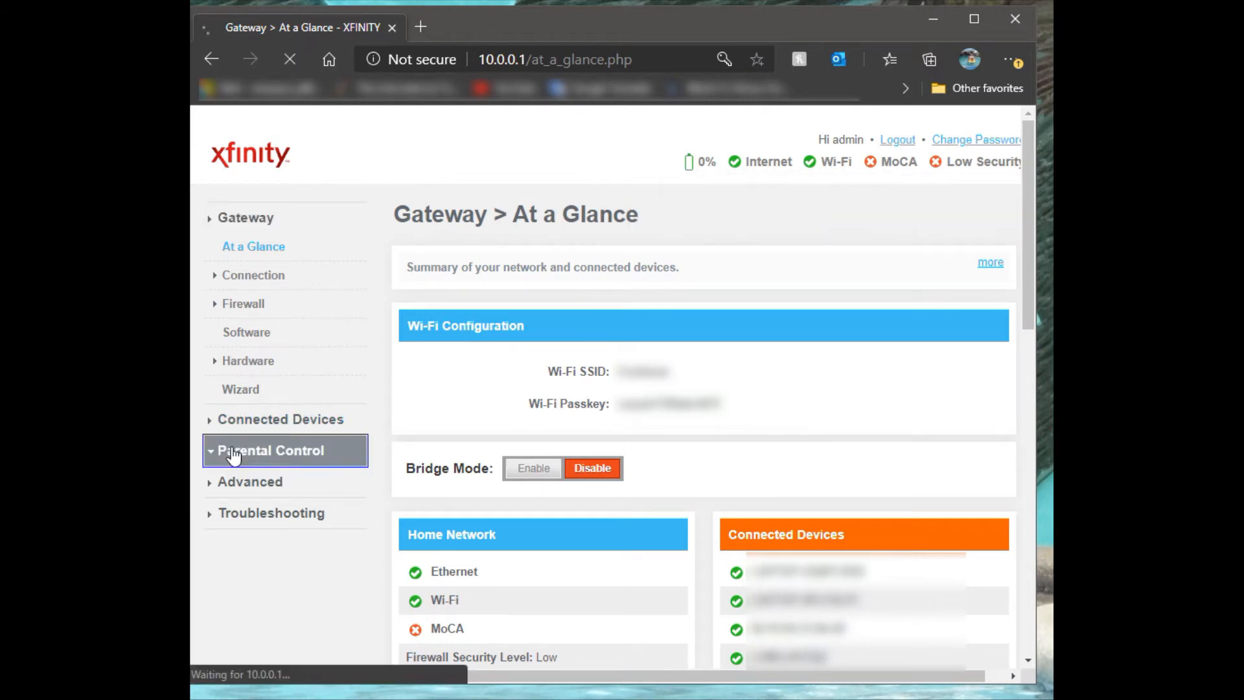
pyautogui.click(270, 450)
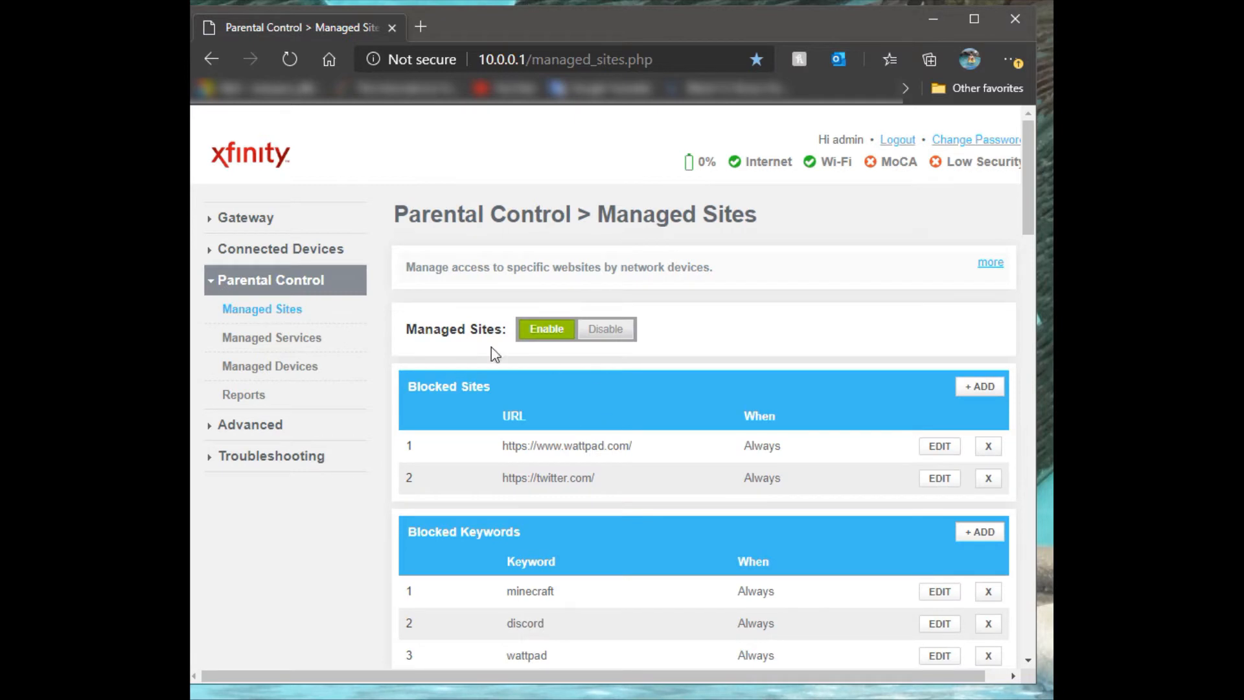
pyautogui.moveTo(502, 535)
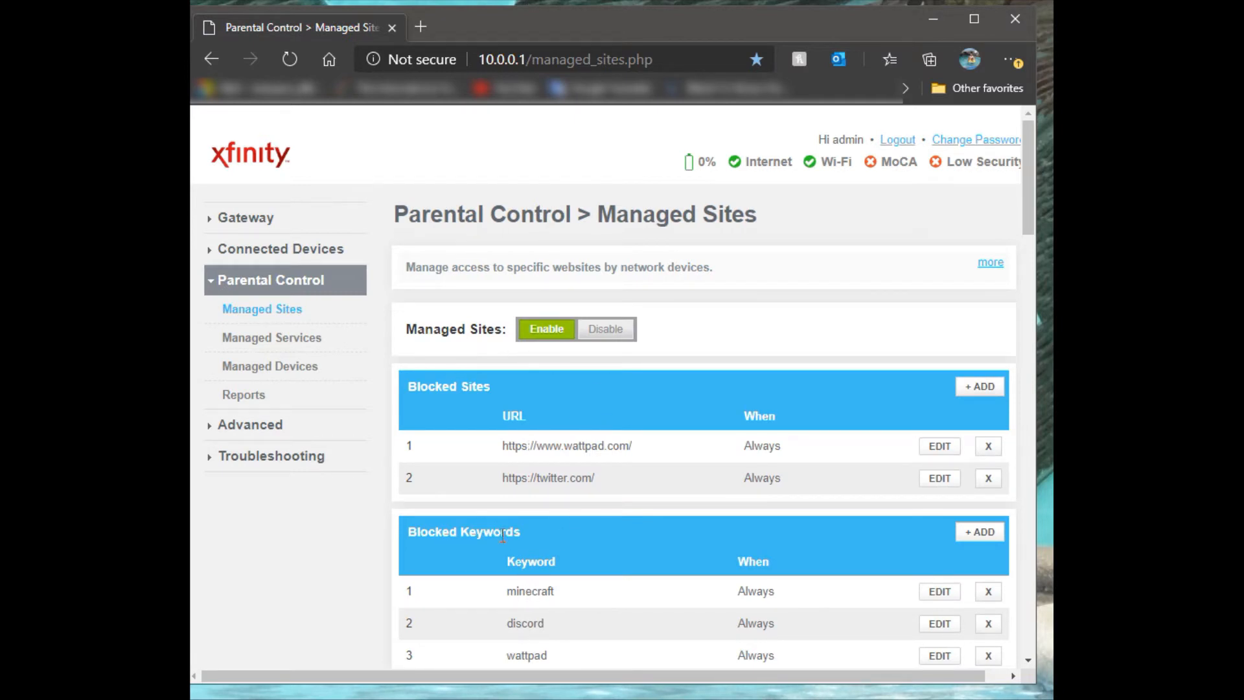
pyautogui.moveTo(562, 502)
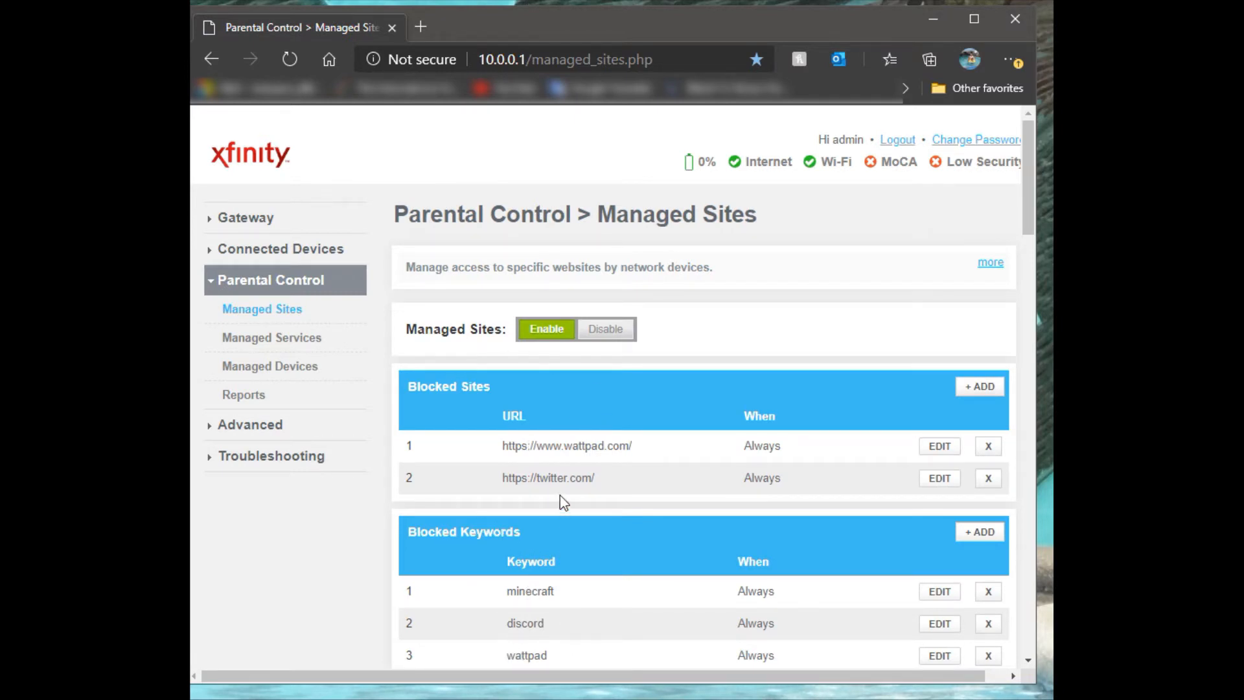
pyautogui.moveTo(575, 477)
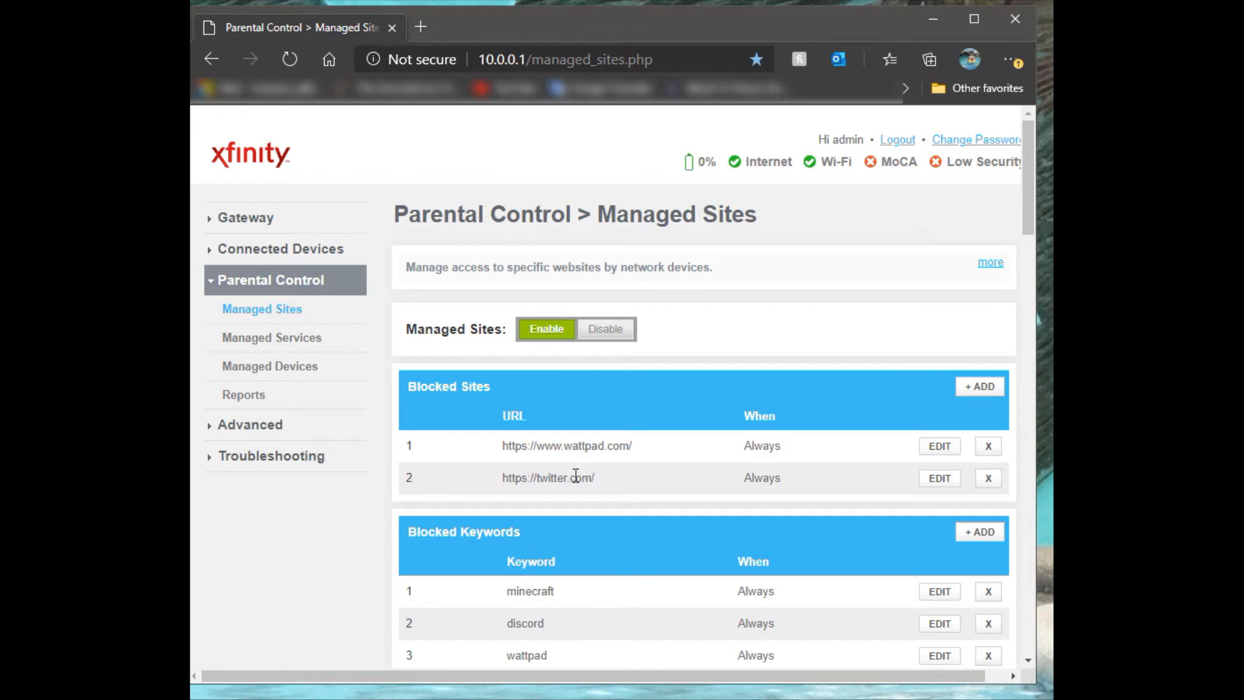
pyautogui.moveTo(663, 459)
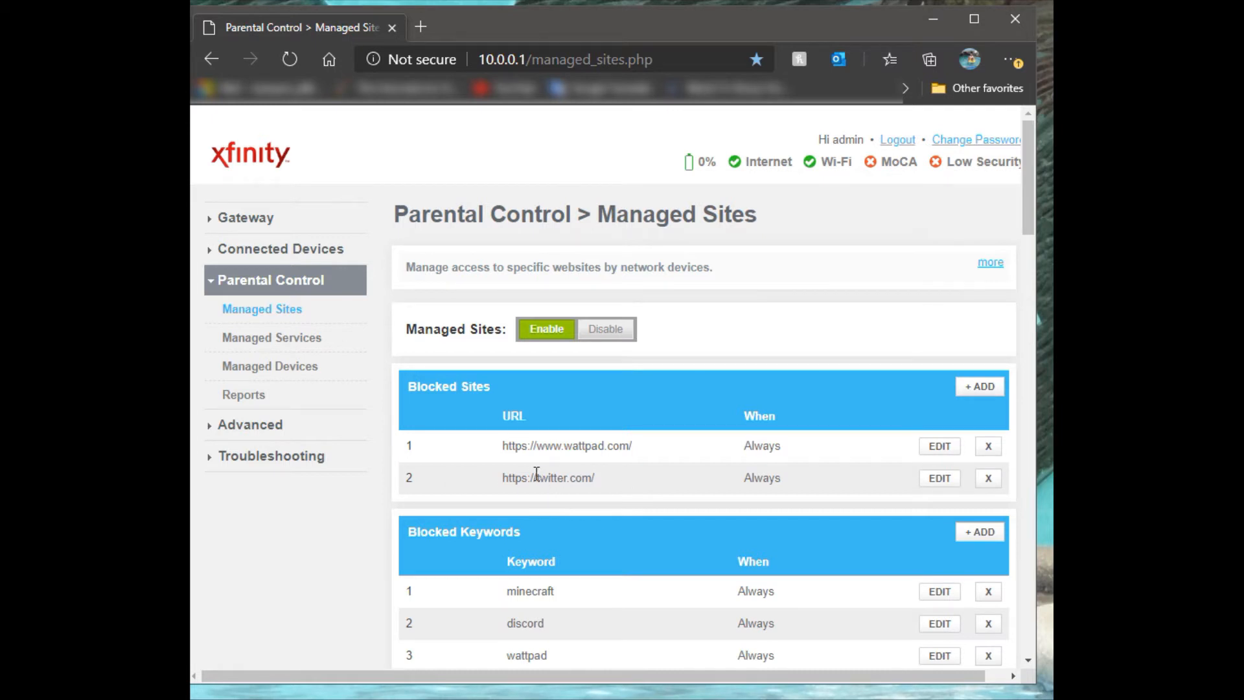
pyautogui.moveTo(508, 504)
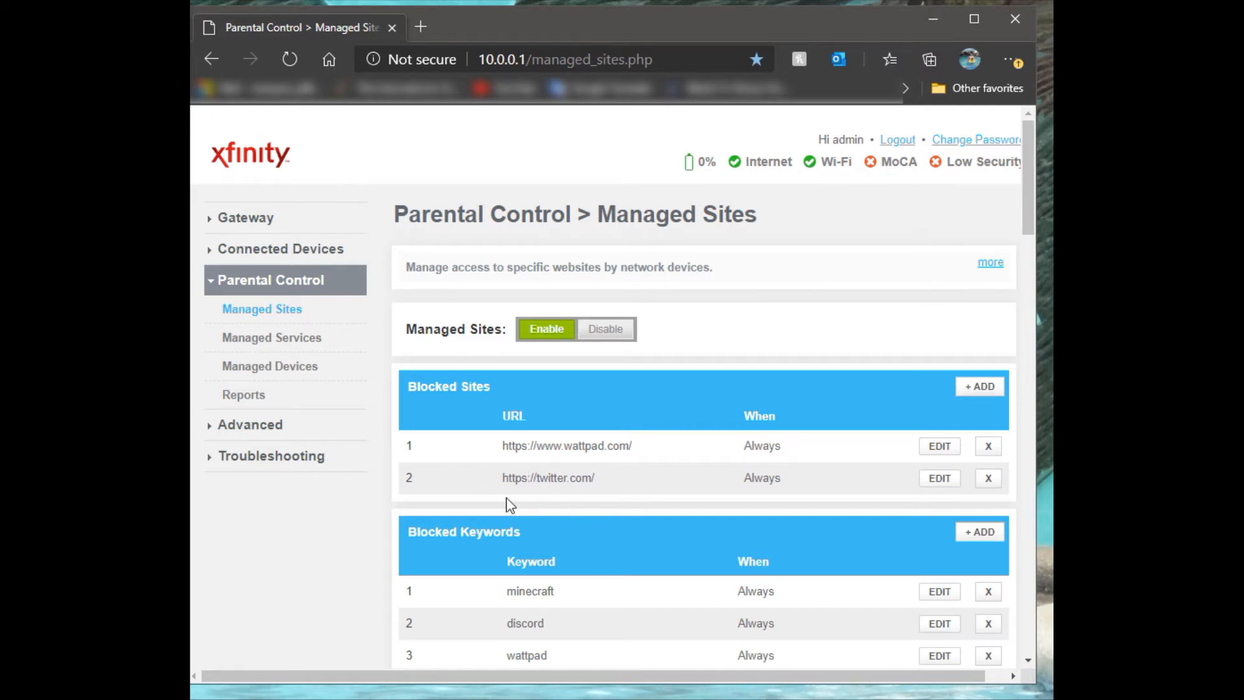
pyautogui.moveTo(531, 606)
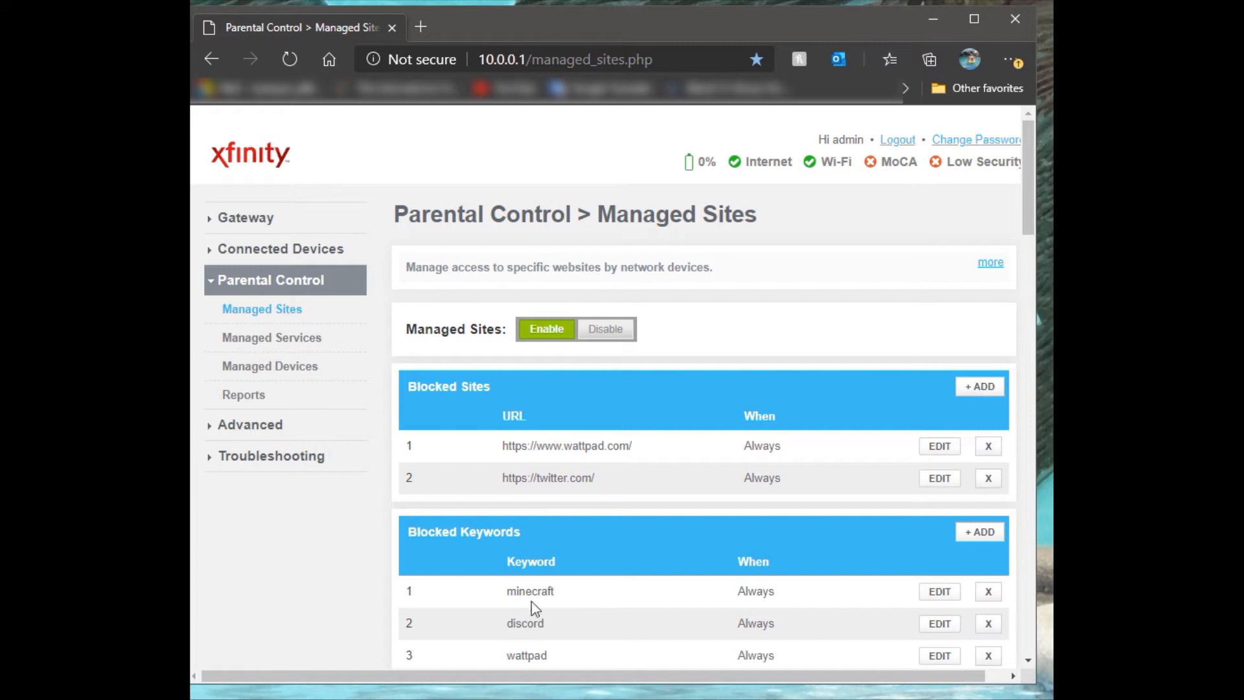
pyautogui.doubleClick(530, 591)
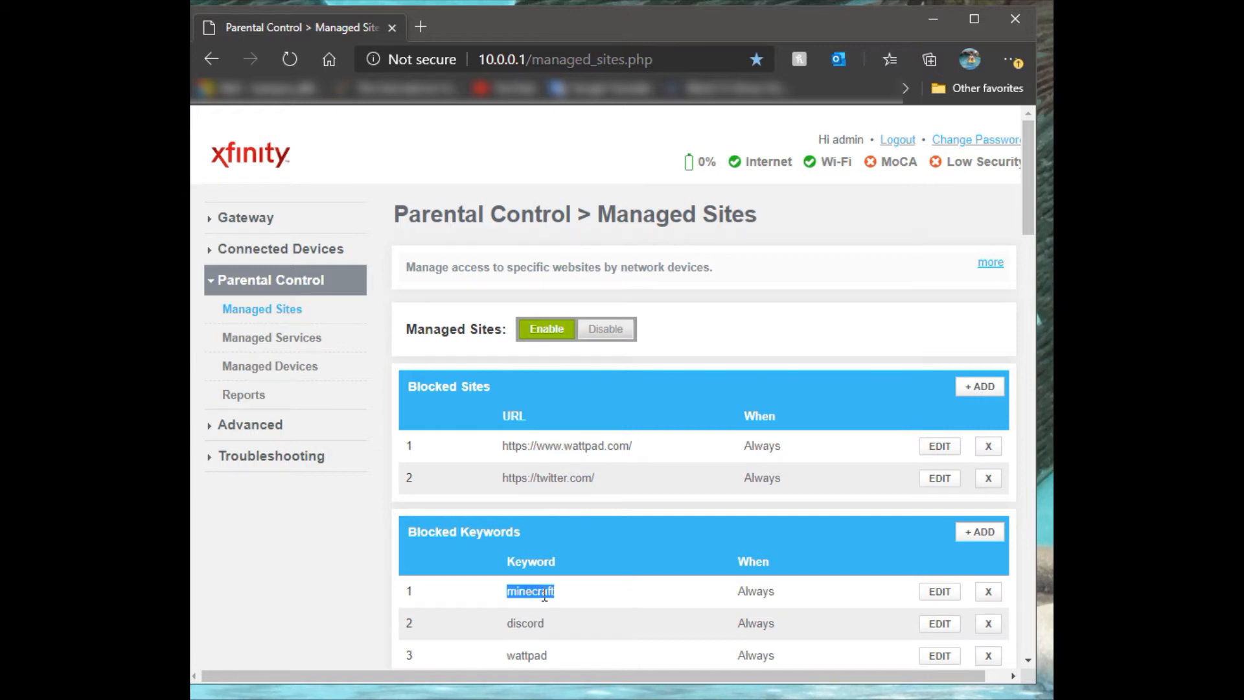
pyautogui.click(419, 26)
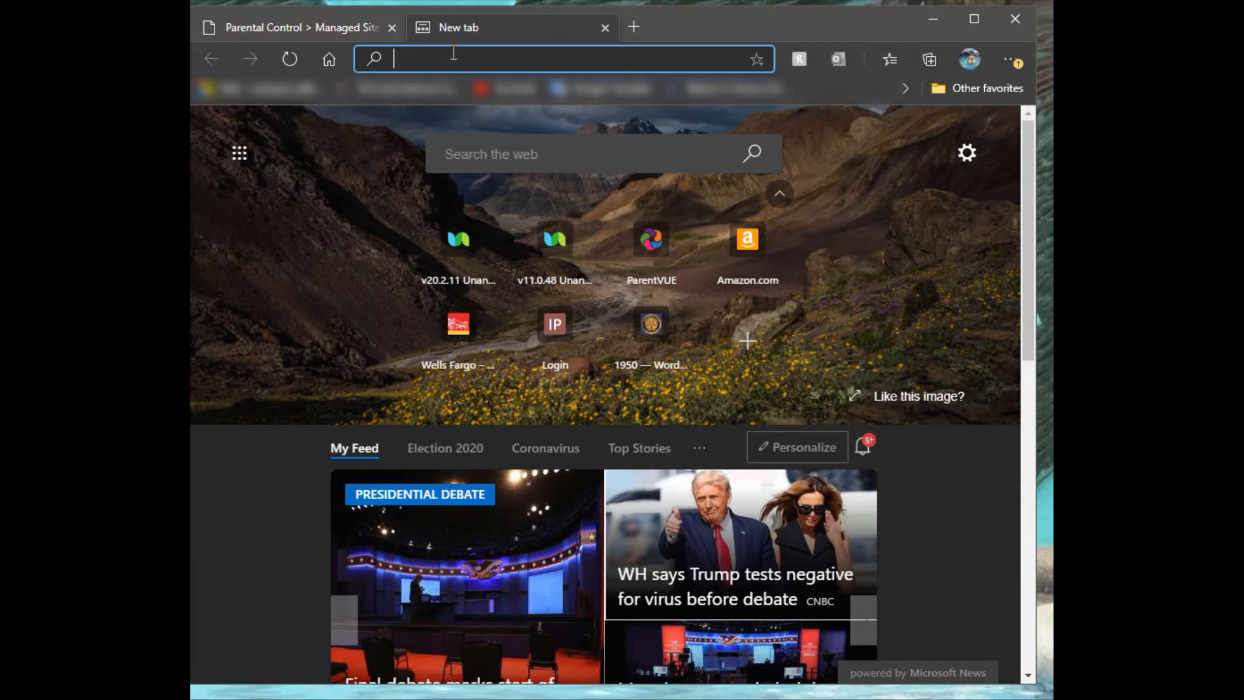
# Step: Search Bing for minecraft skins, open the Minecraft Skins official site result, and return to the gateway tab
pyautogui.write('mincraft')
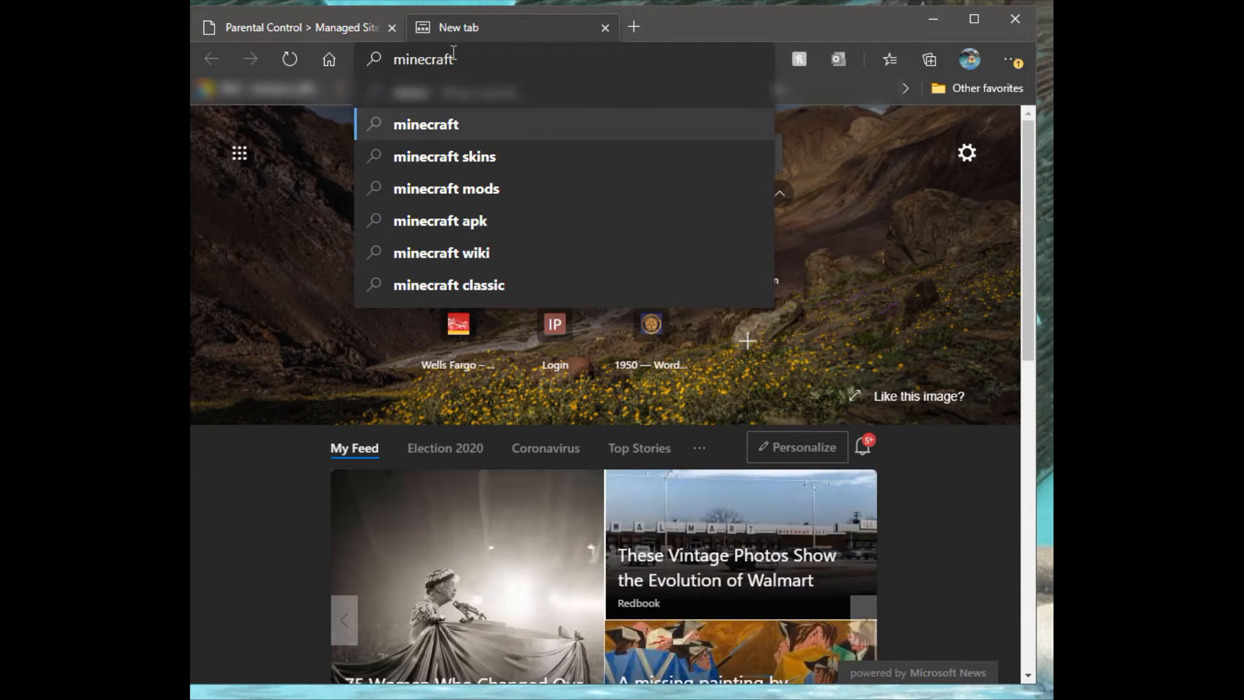
pyautogui.click(444, 157)
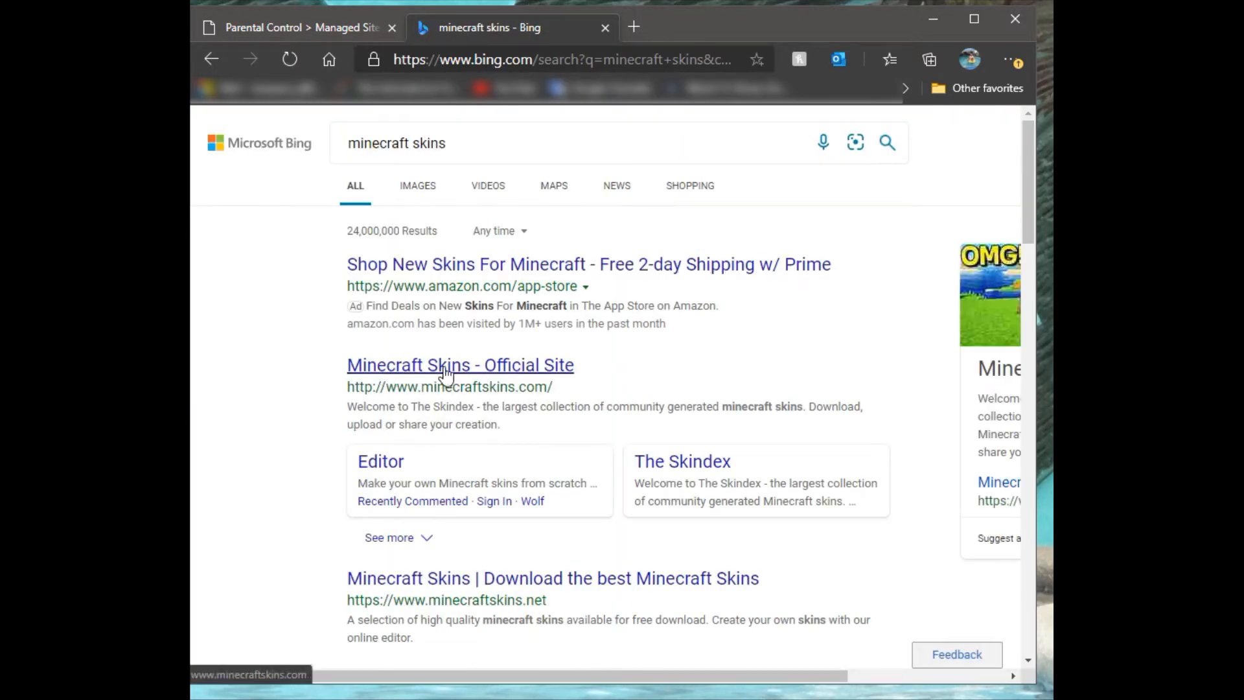
pyautogui.click(458, 365)
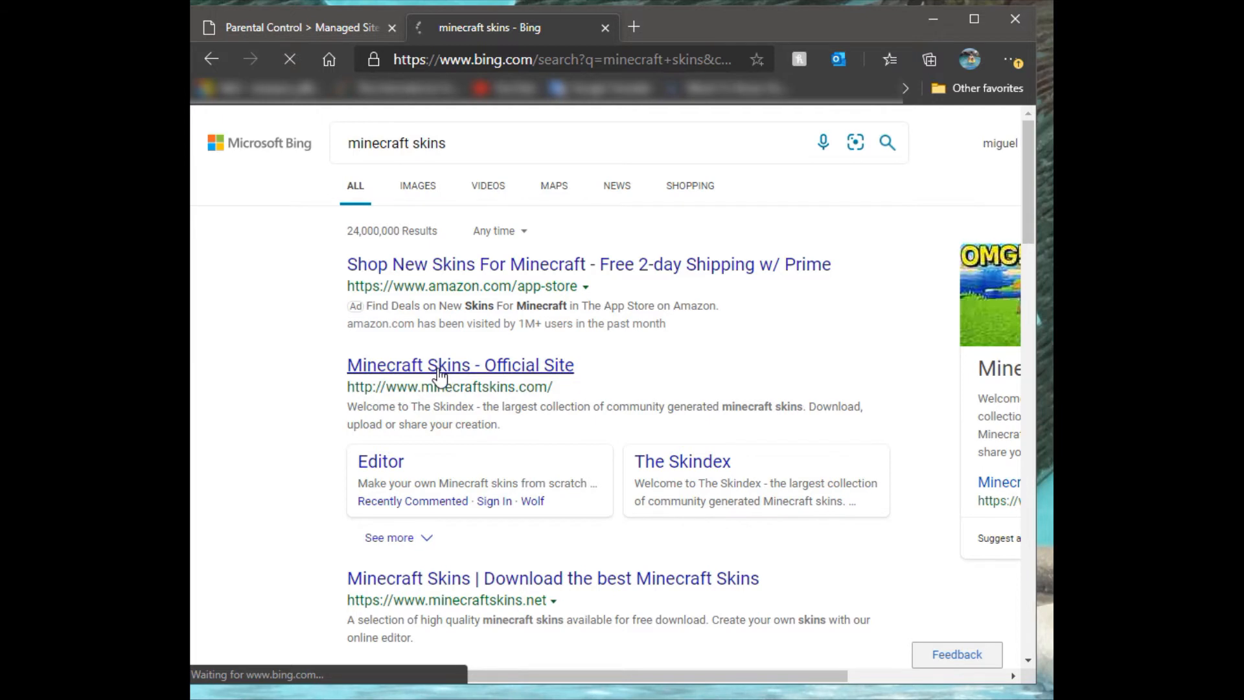
pyautogui.moveTo(361, 374)
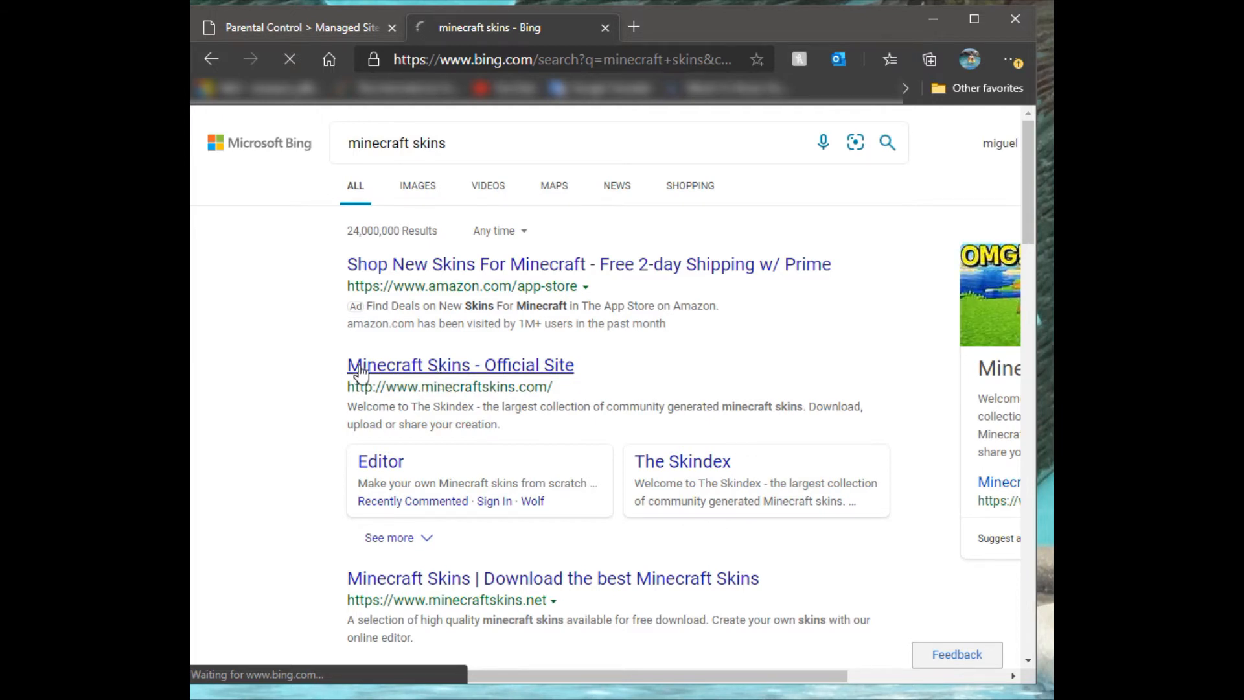
pyautogui.moveTo(462, 167)
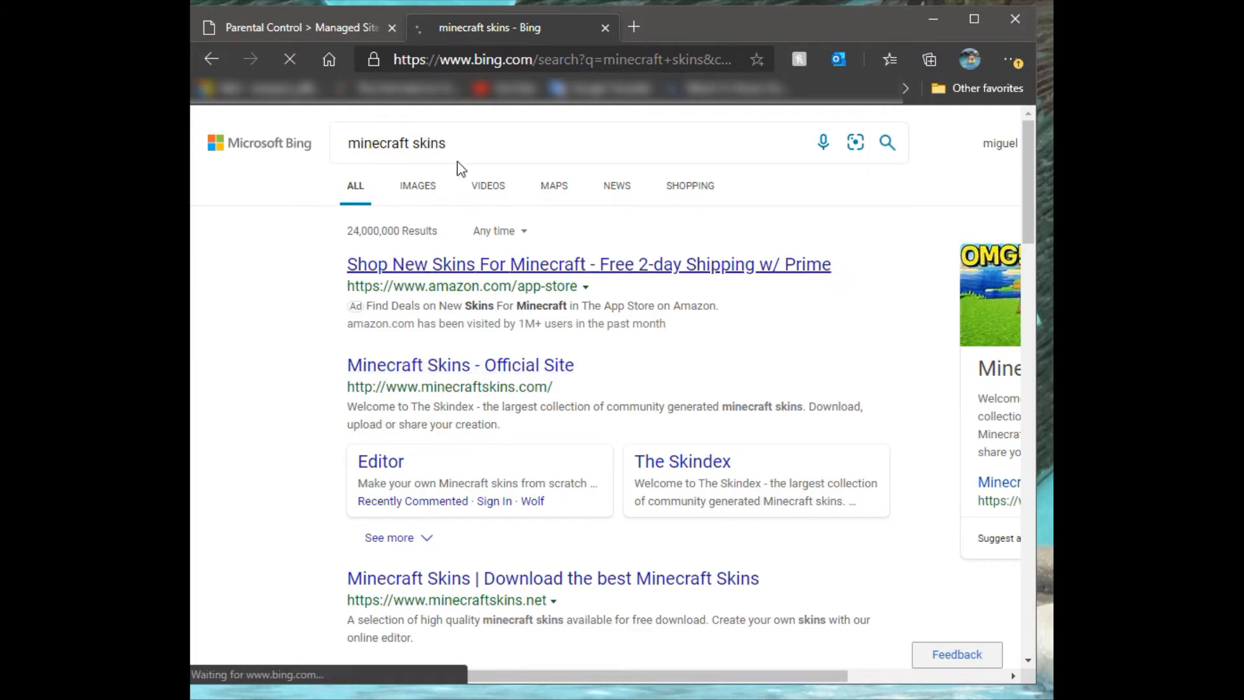
pyautogui.click(298, 27)
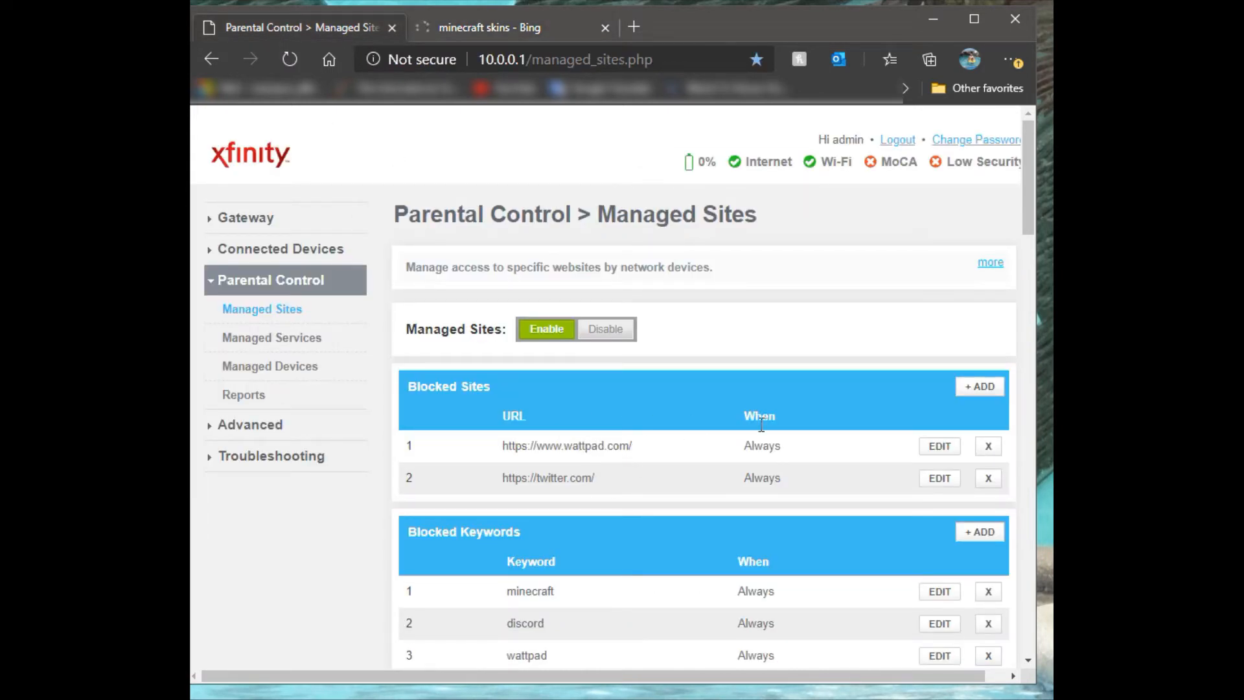
pyautogui.moveTo(773, 416)
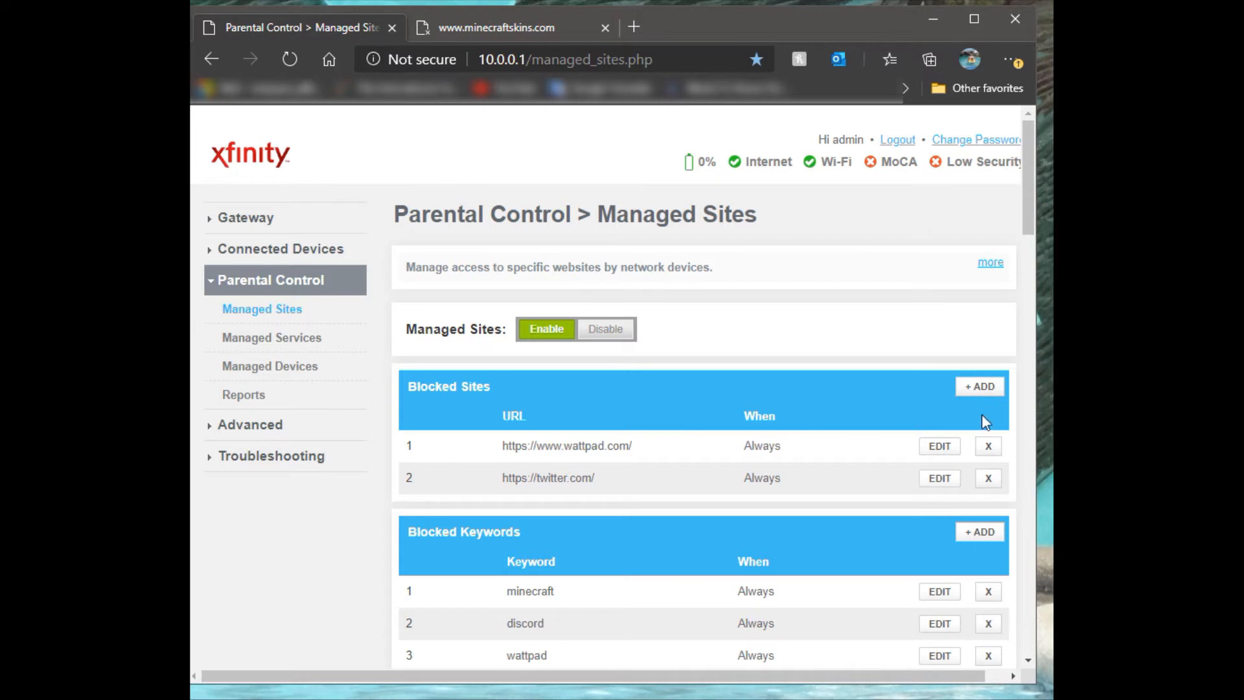
pyautogui.click(979, 386)
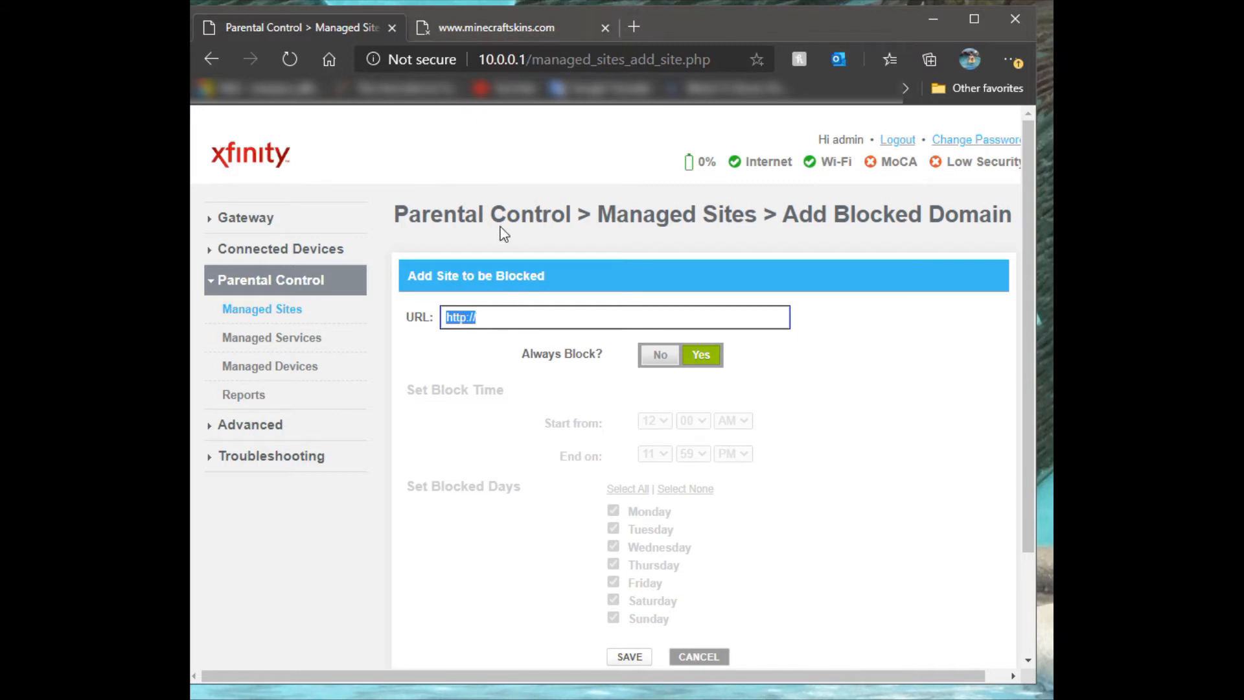
pyautogui.click(483, 317)
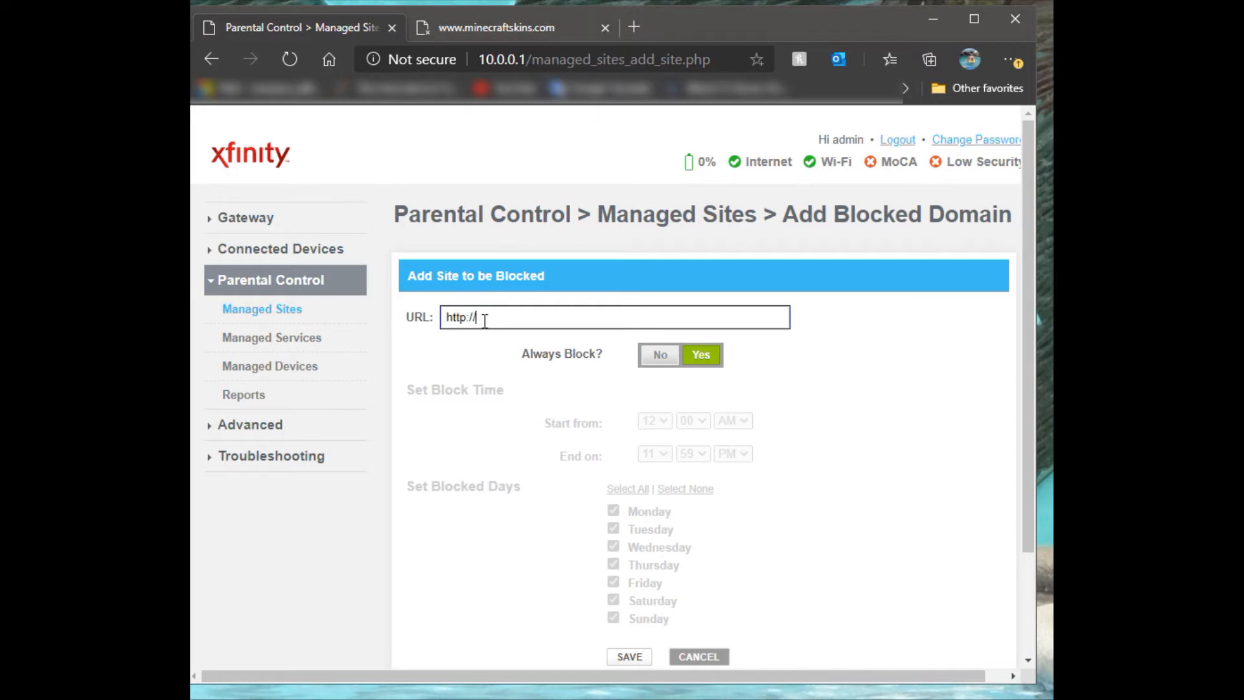
pyautogui.moveTo(545, 22)
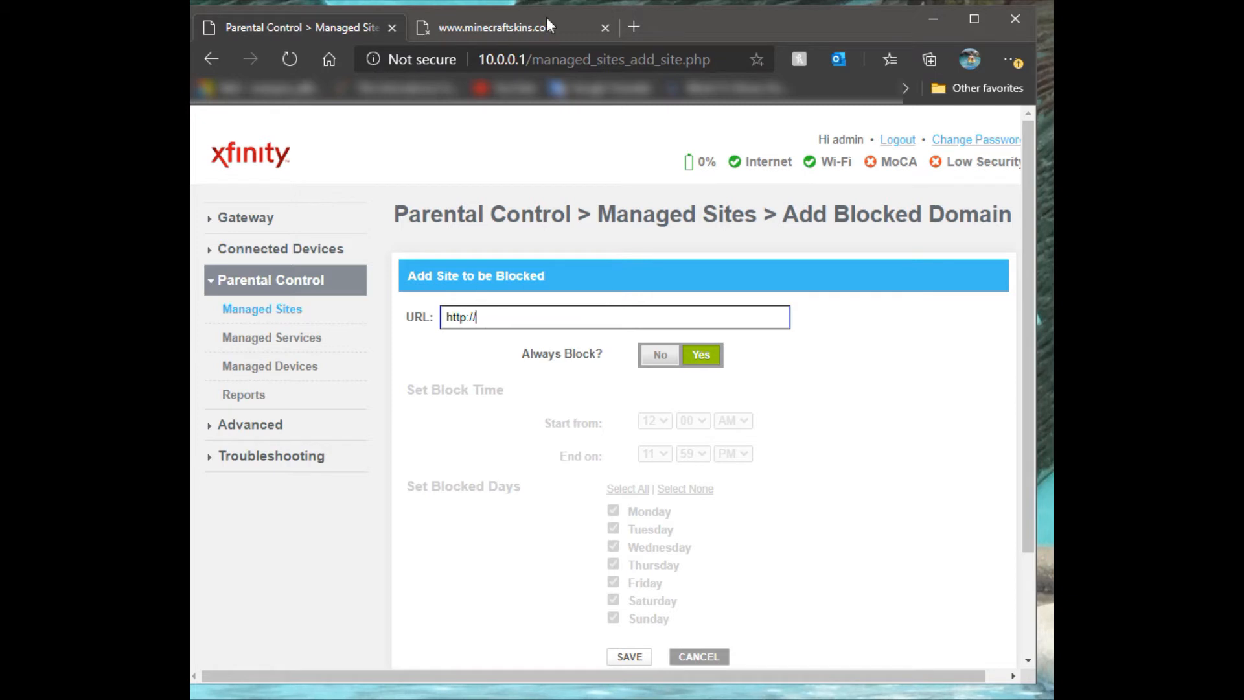
pyautogui.click(633, 28)
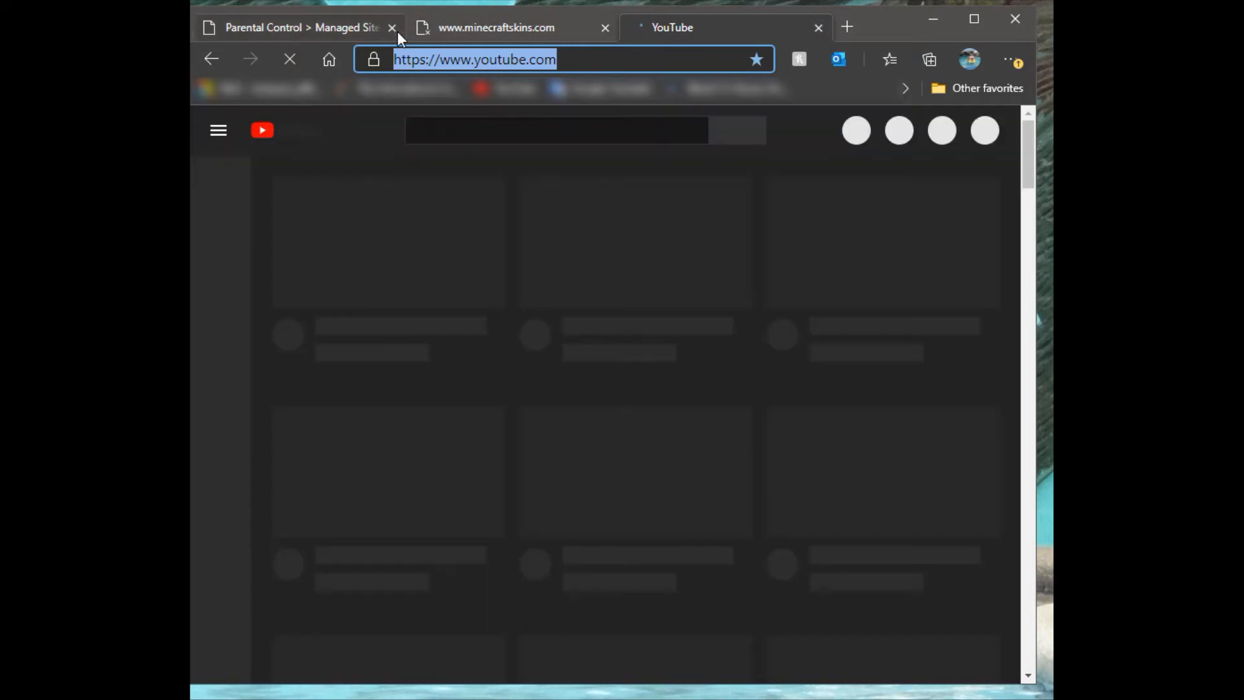
pyautogui.click(817, 27)
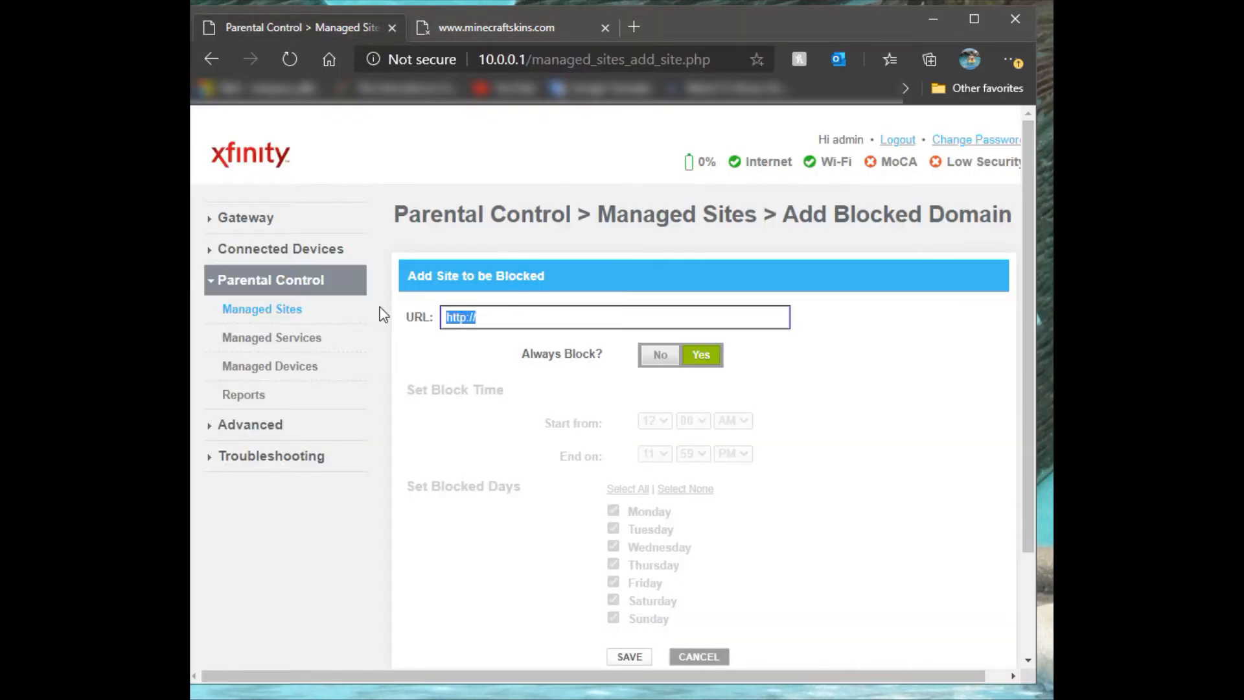
pyautogui.write('https://www.youtube.com/')
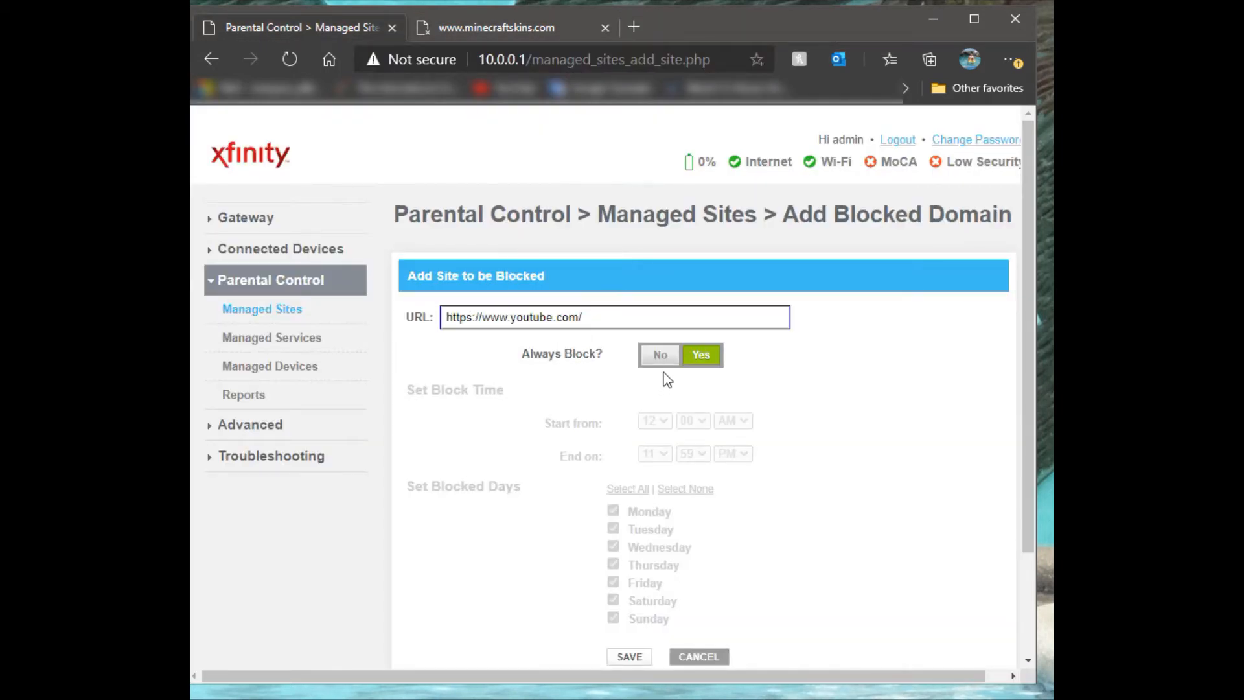
pyautogui.moveTo(598, 575)
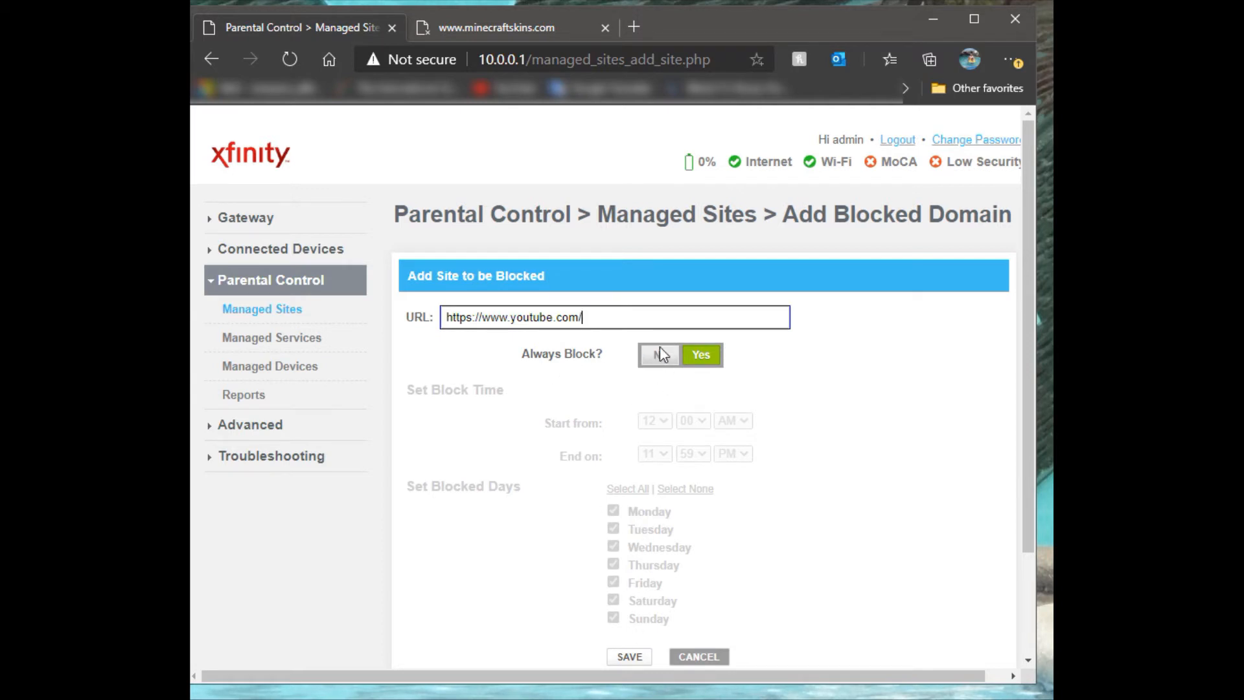
# Step: Set Always Block to No with the scheduled block ending at 4:00 PM
pyautogui.click(659, 355)
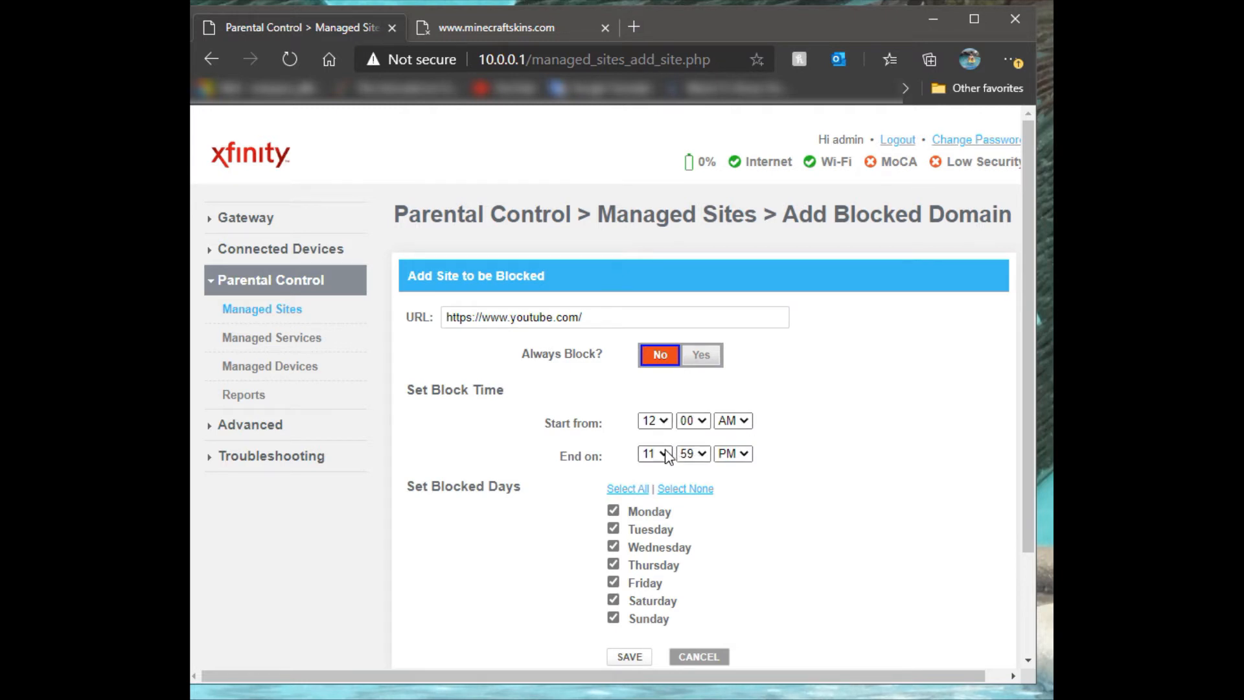
pyautogui.click(653, 453)
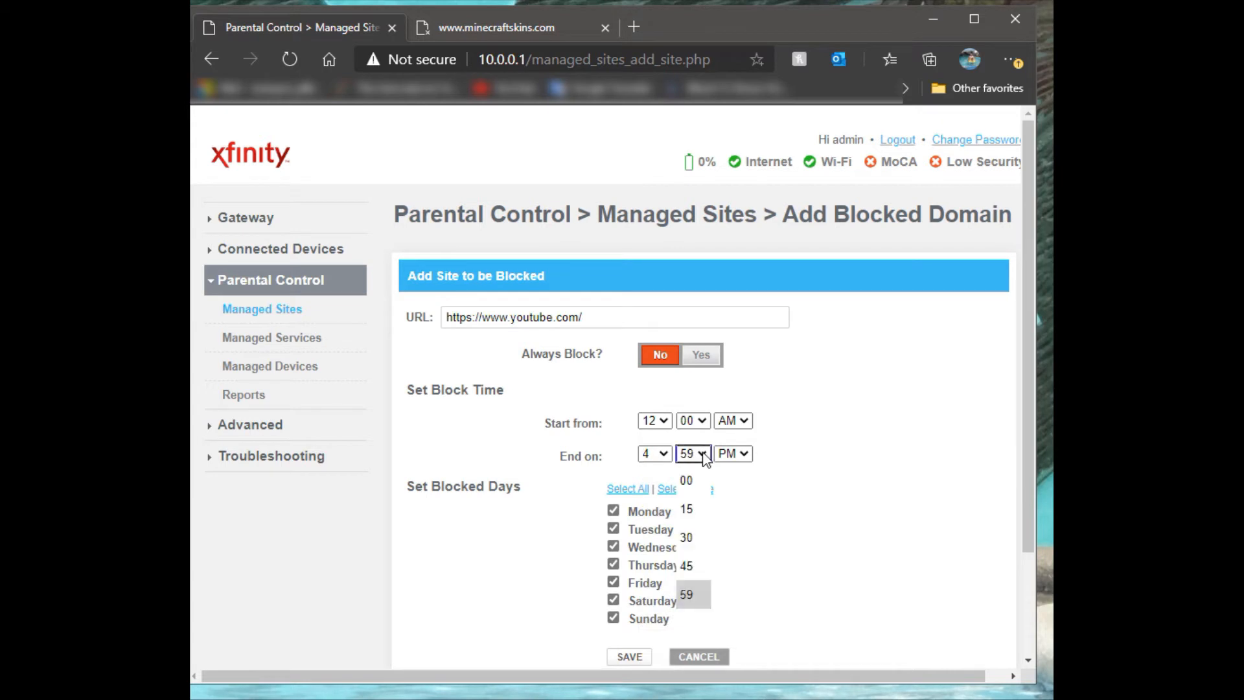
pyautogui.click(683, 480)
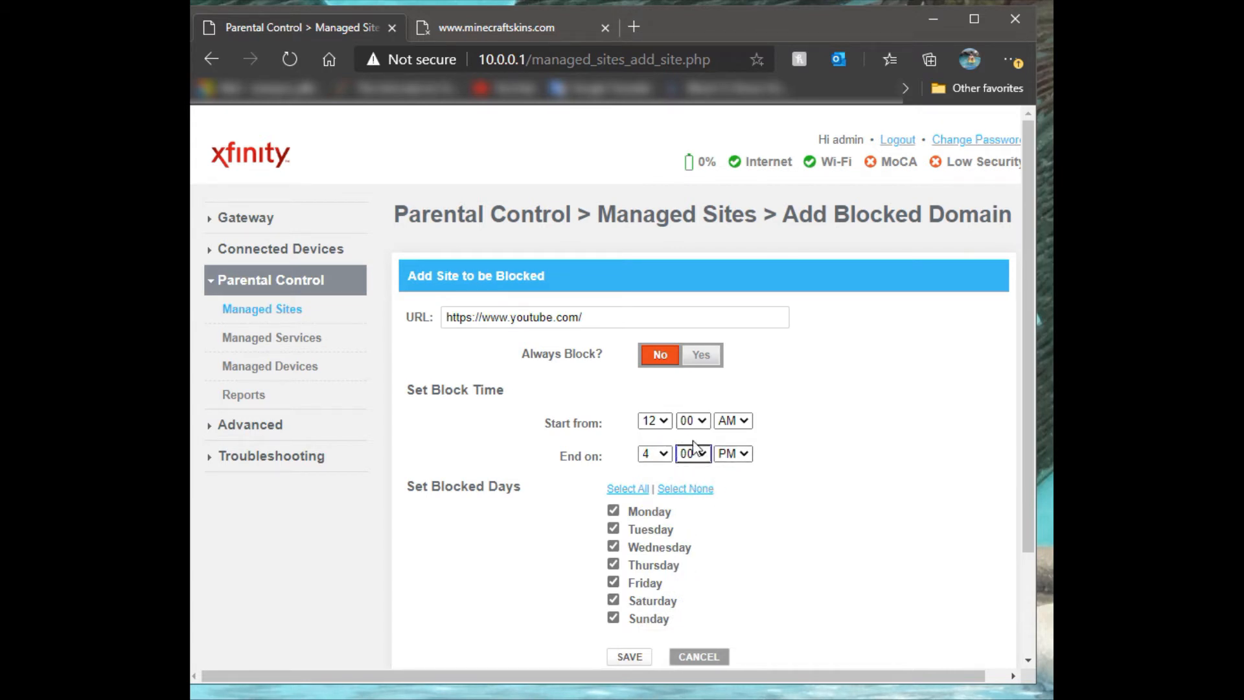
pyautogui.moveTo(697, 452)
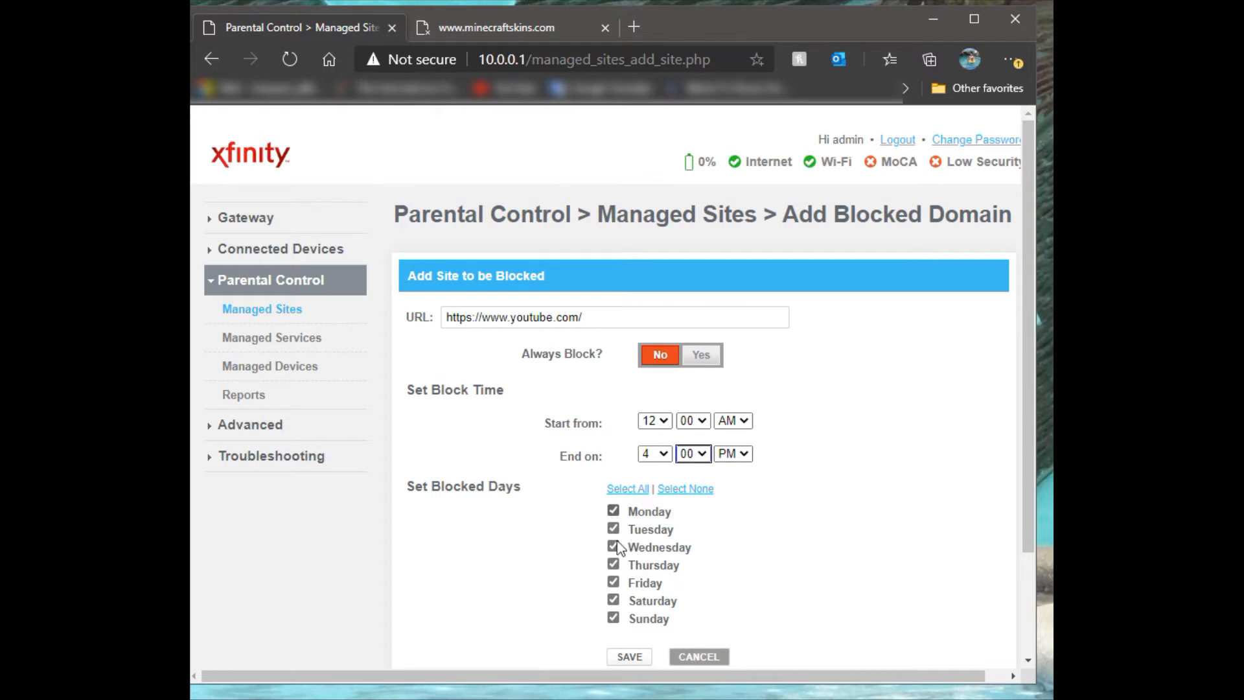
pyautogui.moveTo(670, 553)
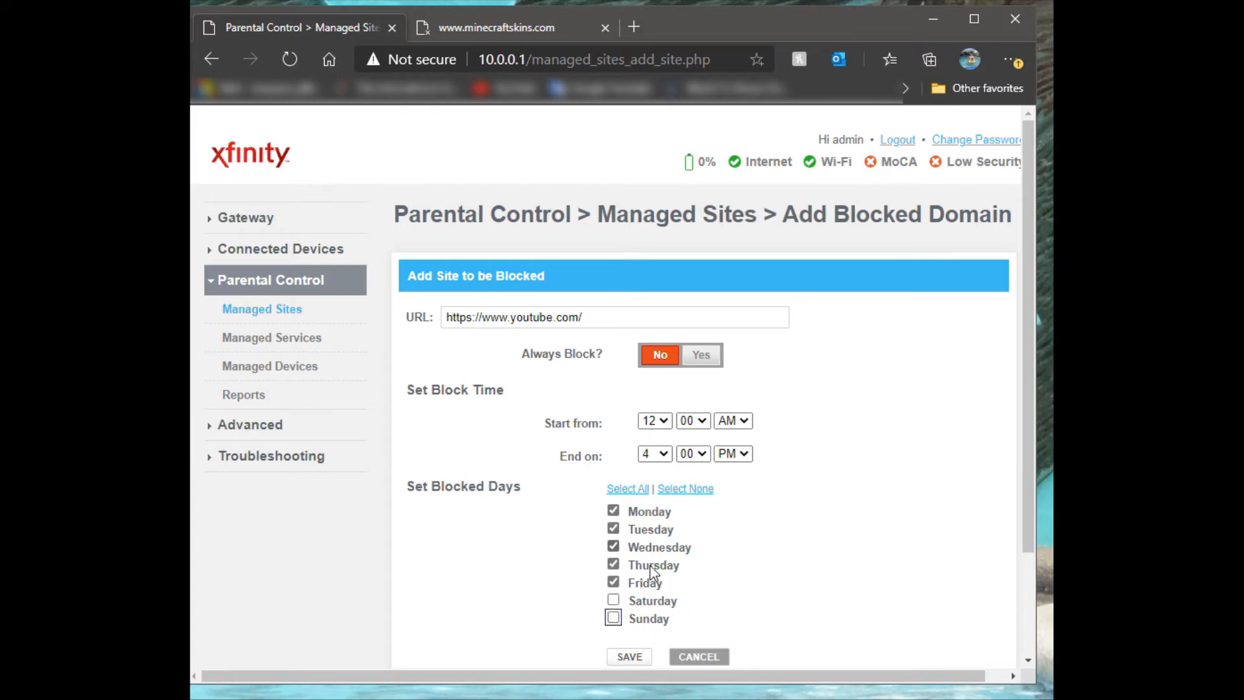
pyautogui.moveTo(654, 453)
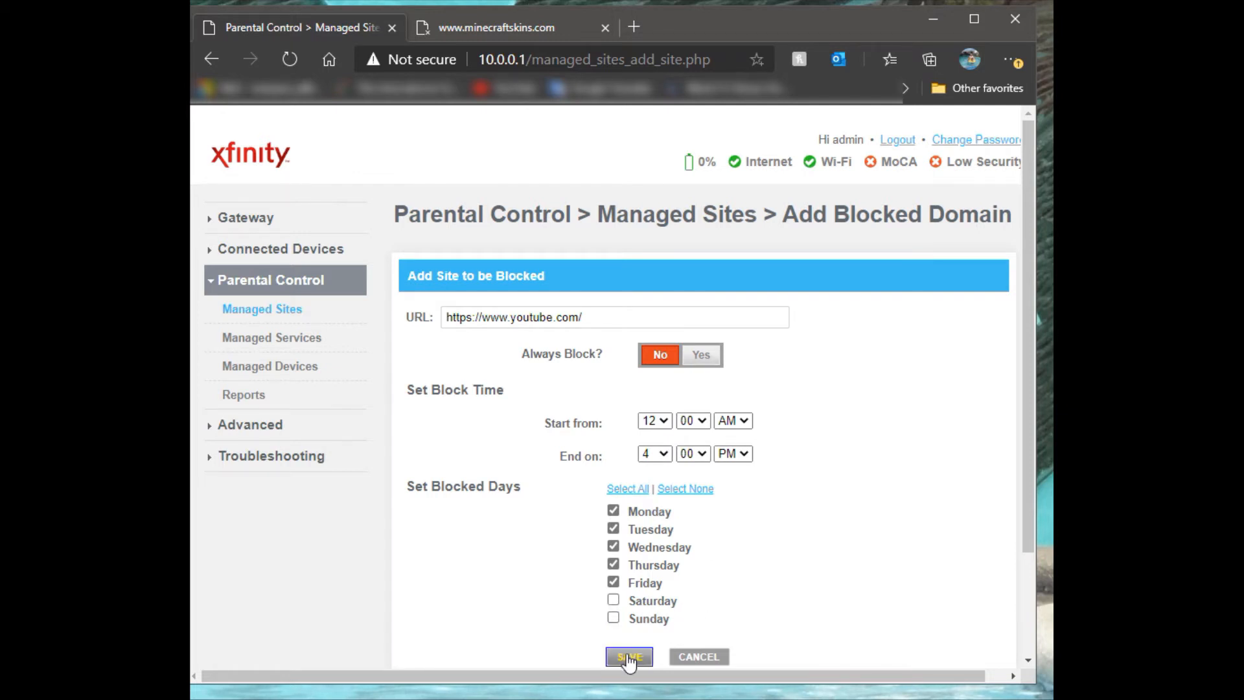
pyautogui.click(628, 656)
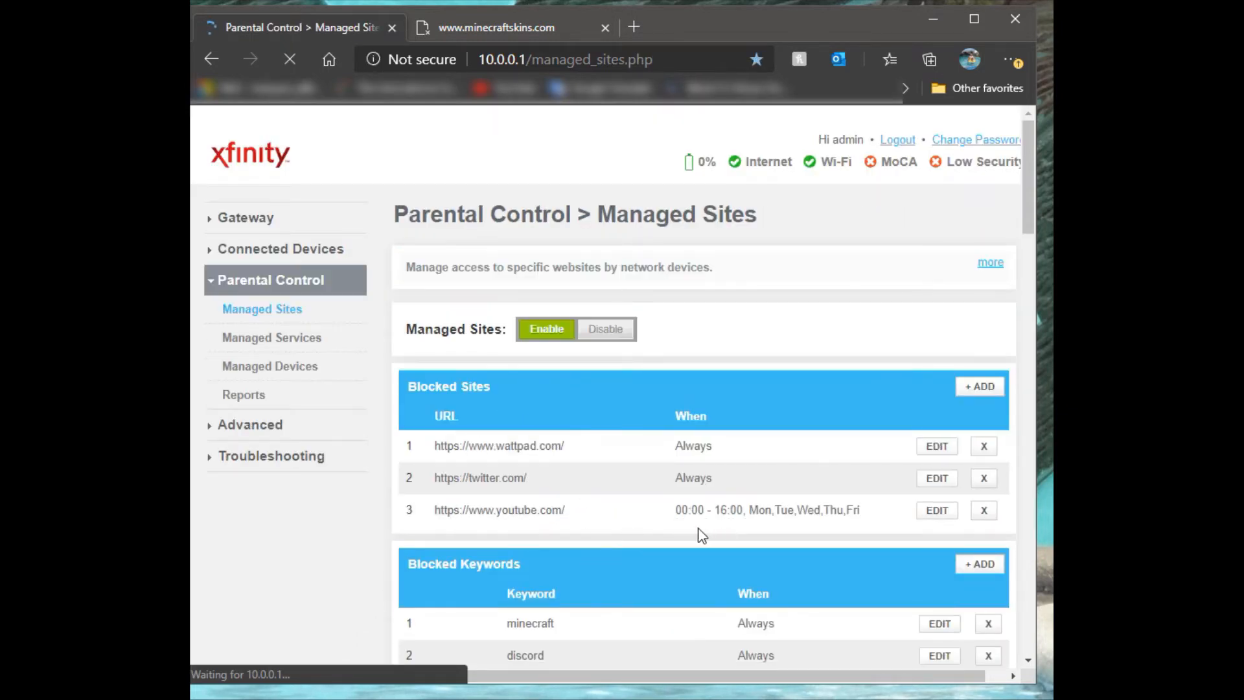
pyautogui.moveTo(845, 515)
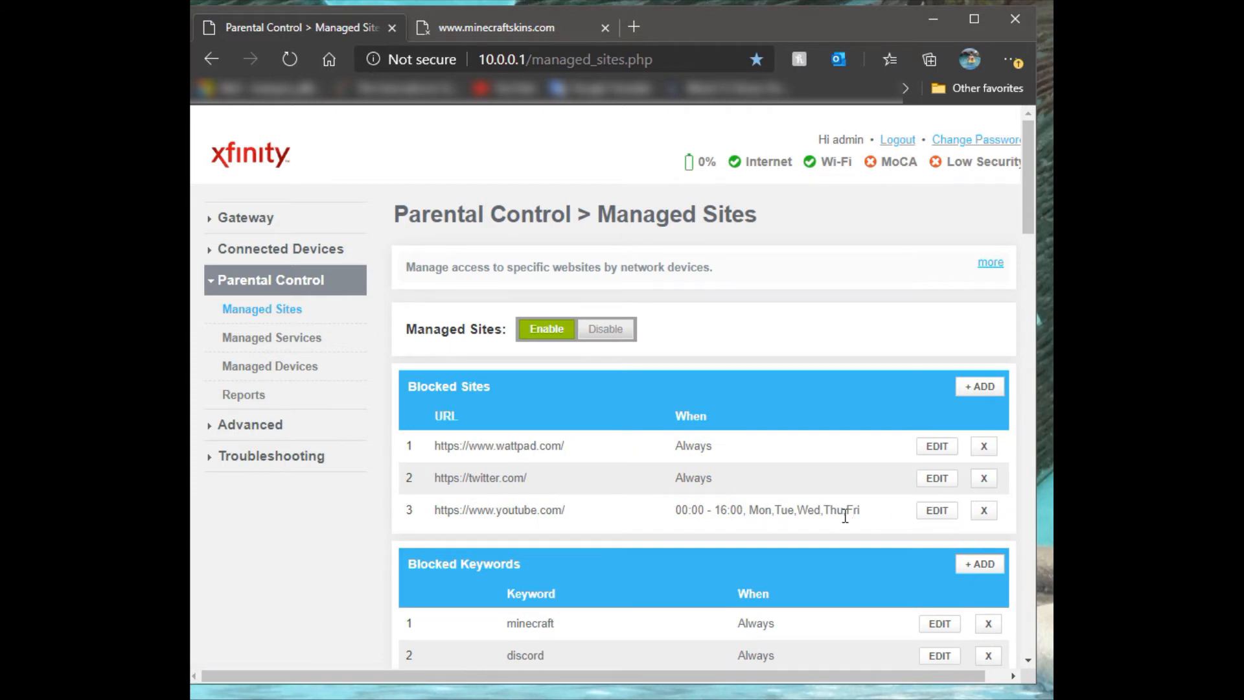
pyautogui.moveTo(546, 397)
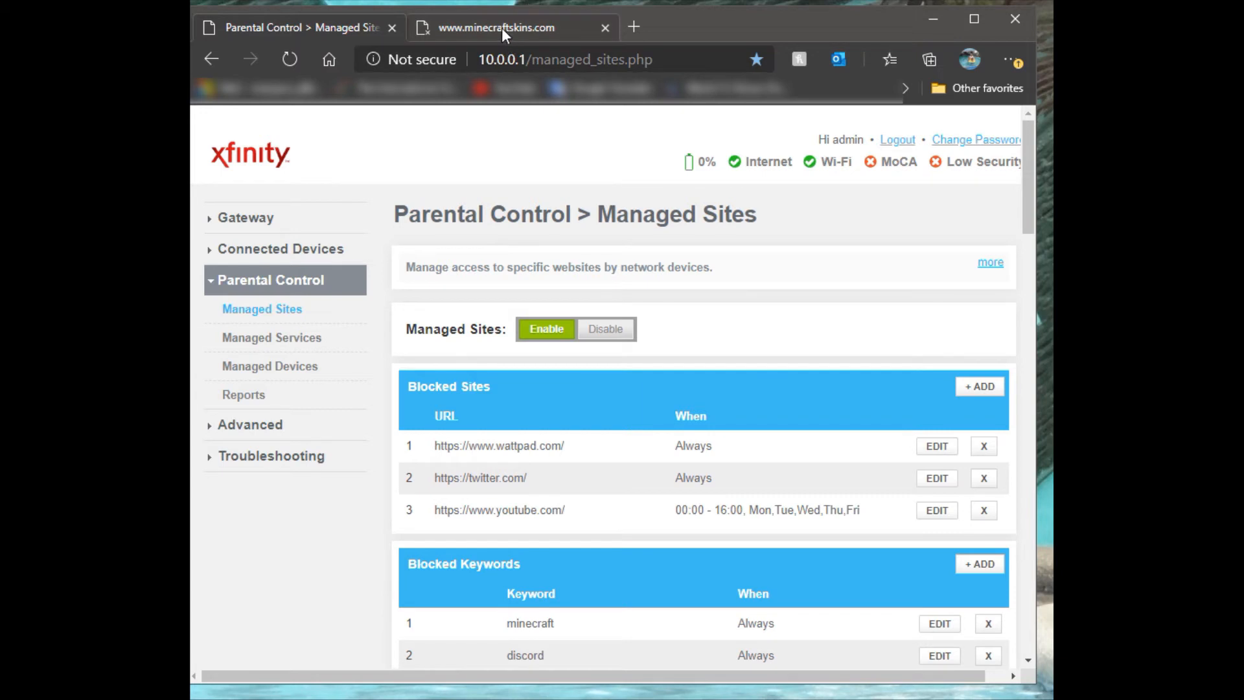
pyautogui.click(496, 28)
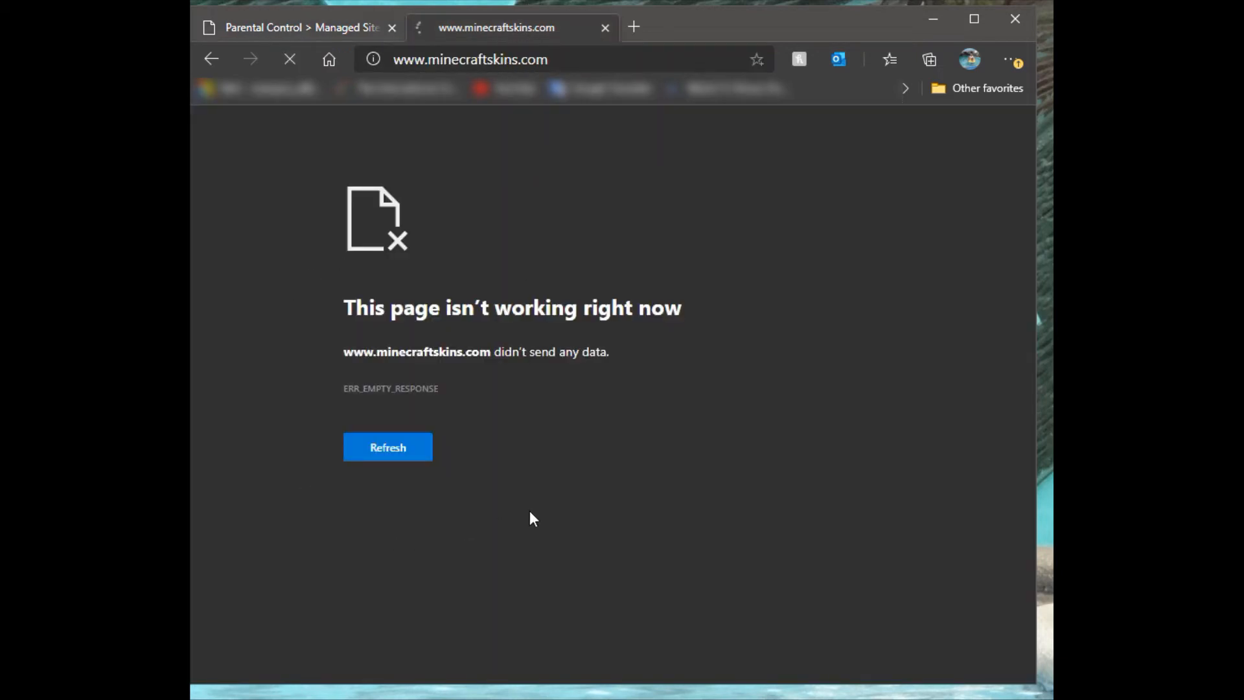
pyautogui.moveTo(513, 465)
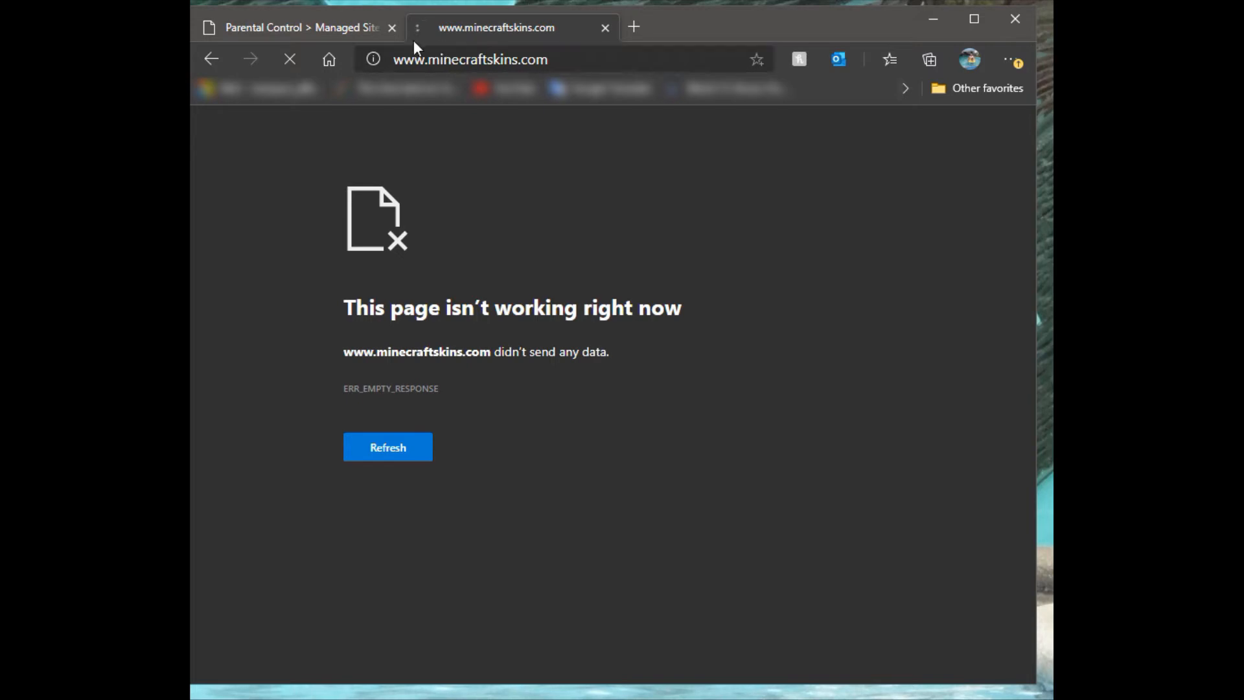
pyautogui.click(298, 28)
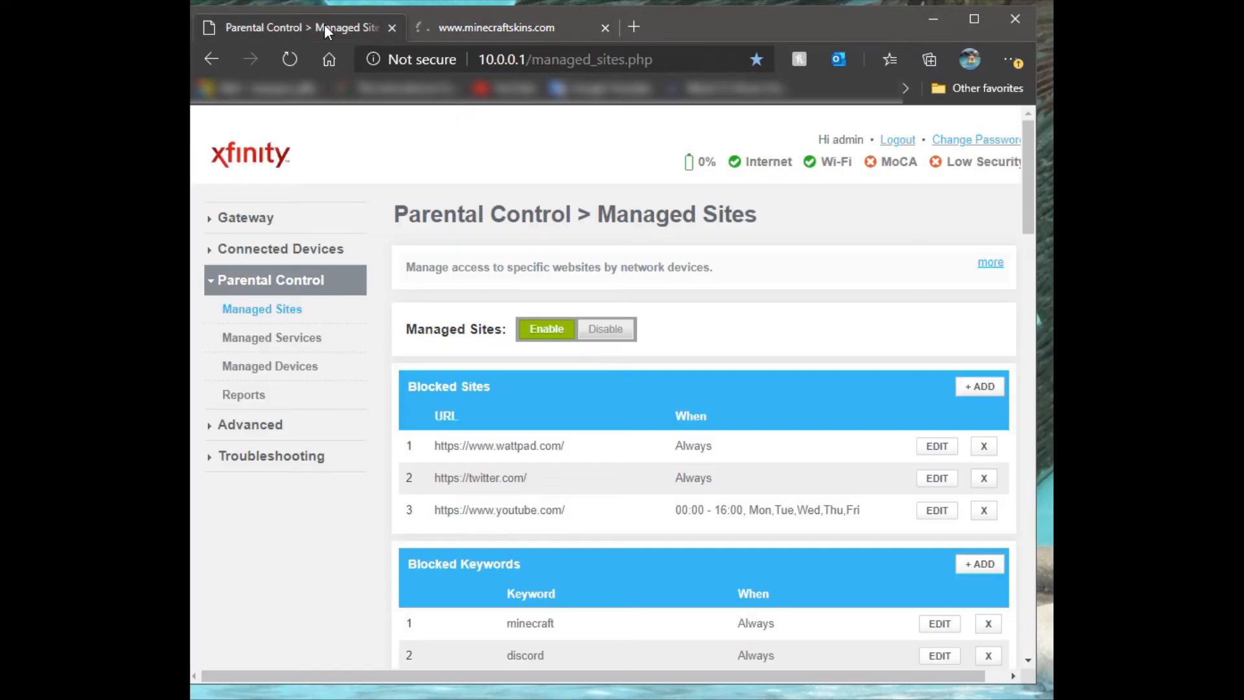
pyautogui.moveTo(616, 517)
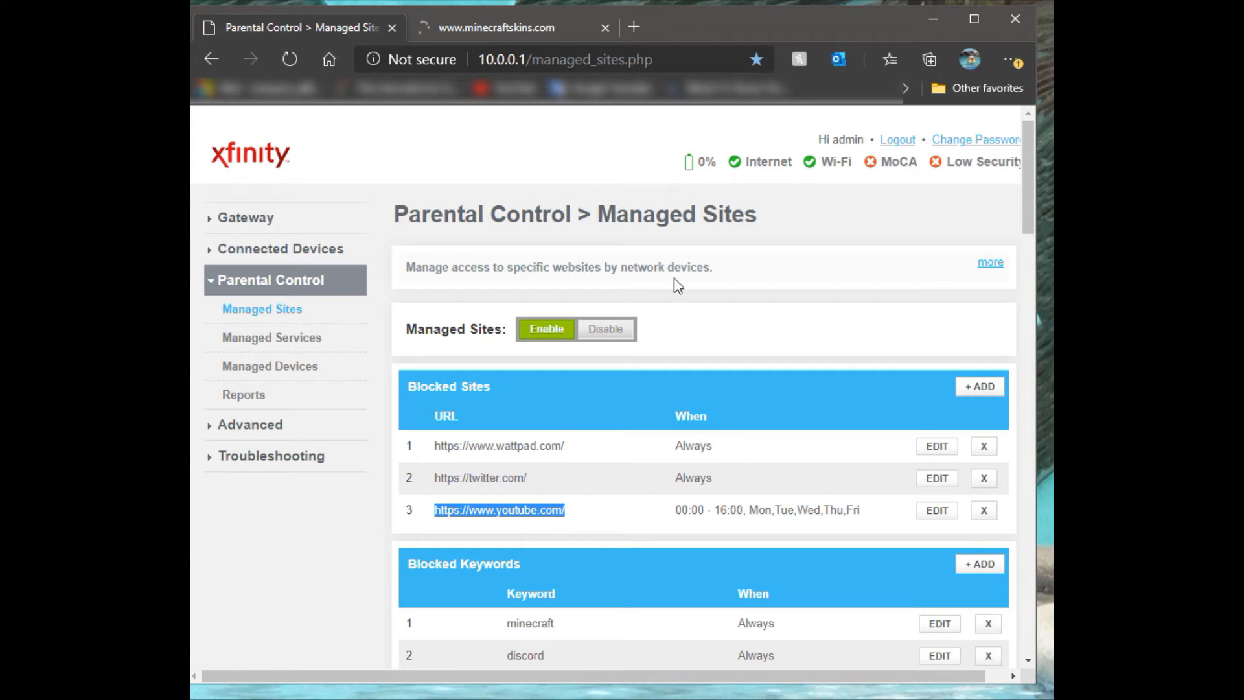
pyautogui.moveTo(842, 281)
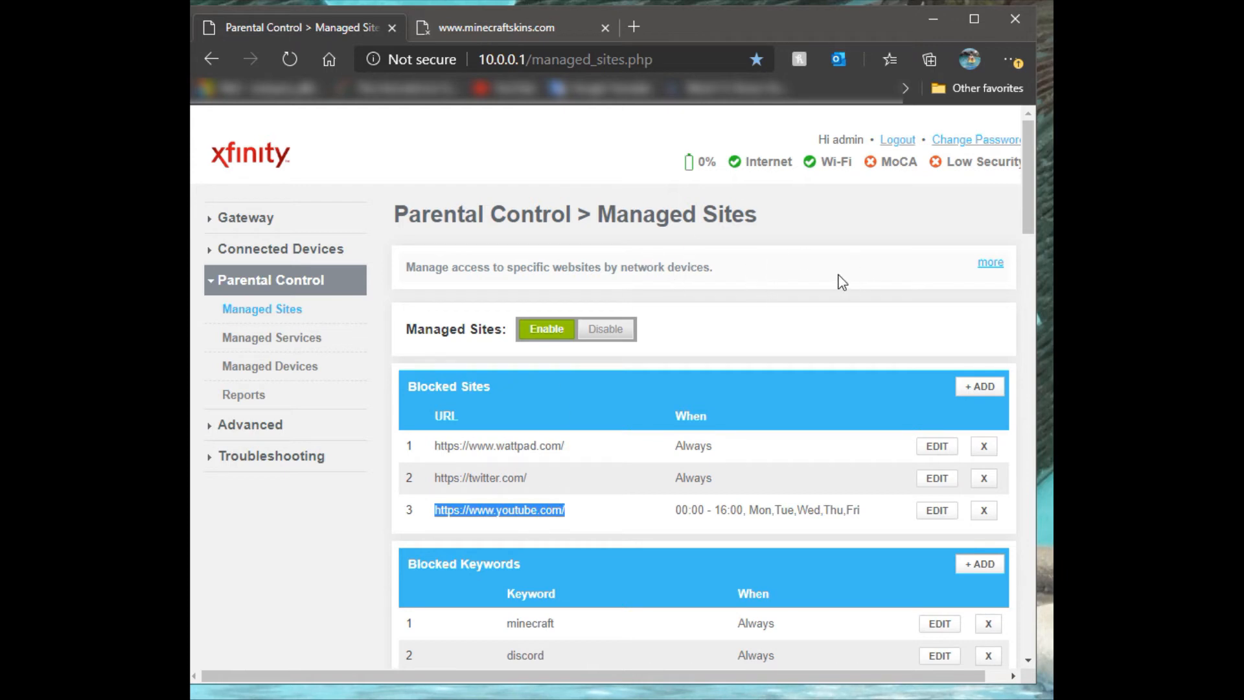
pyautogui.moveTo(782, 272)
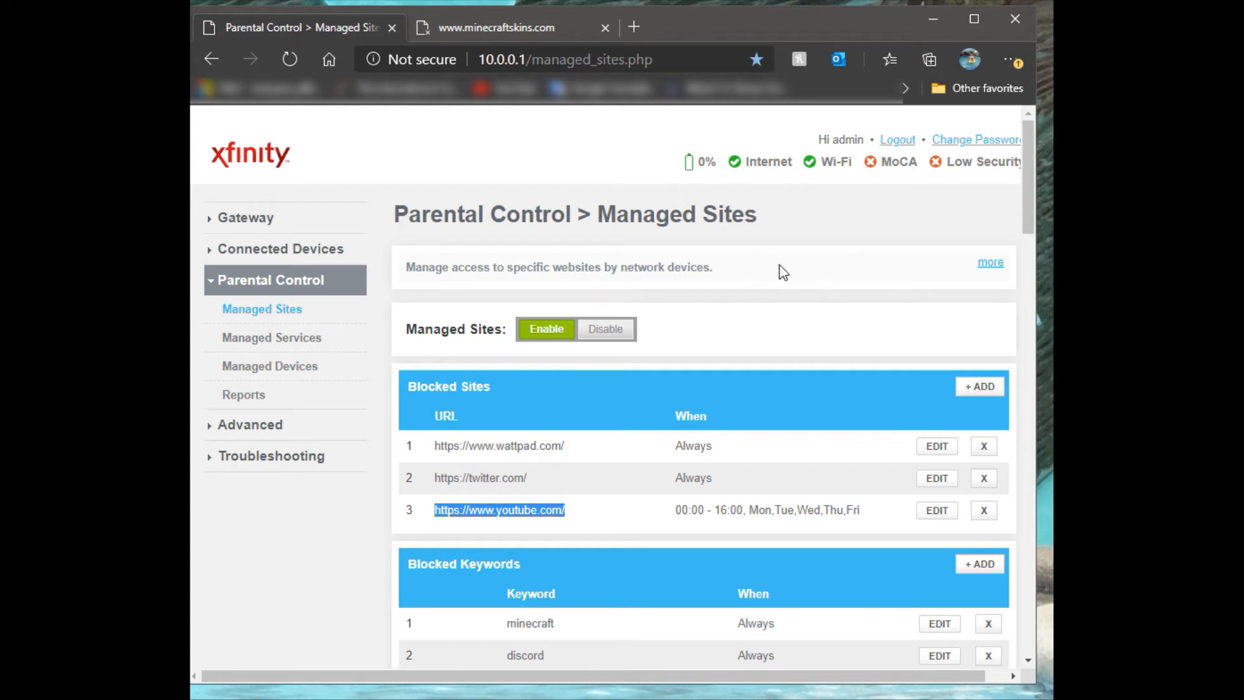
pyautogui.moveTo(731, 455)
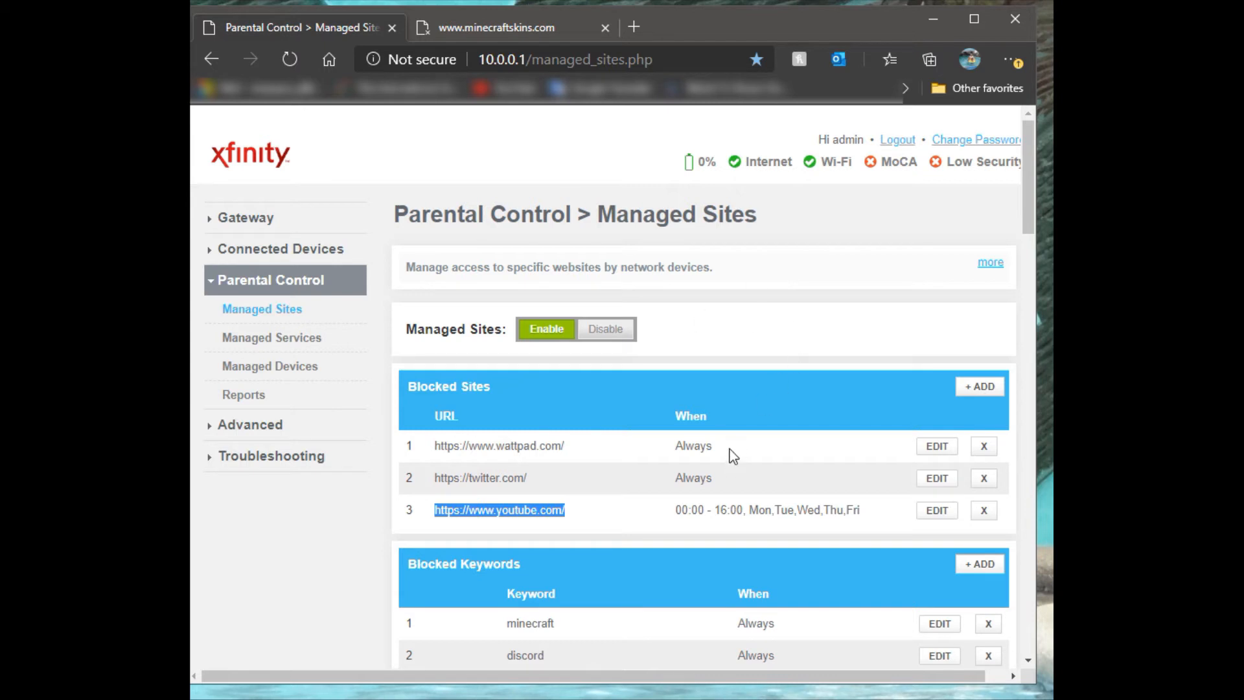
pyautogui.moveTo(797, 267)
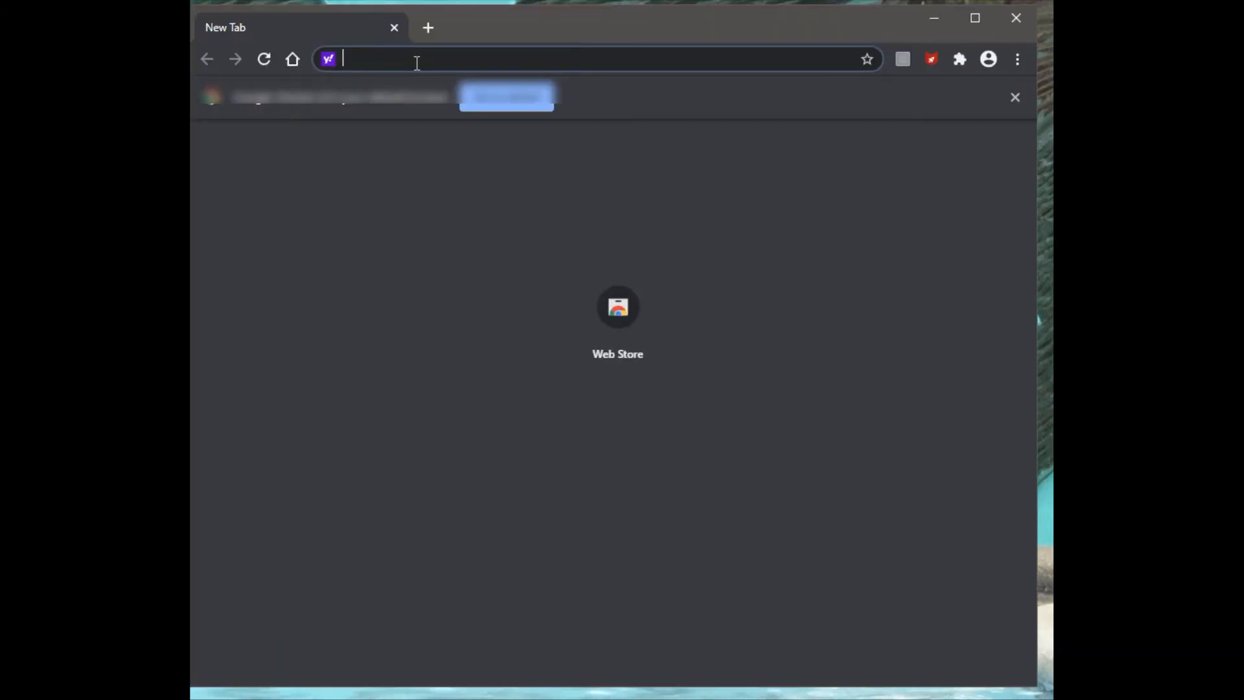
pyautogui.write('https://www.youtube.com/')
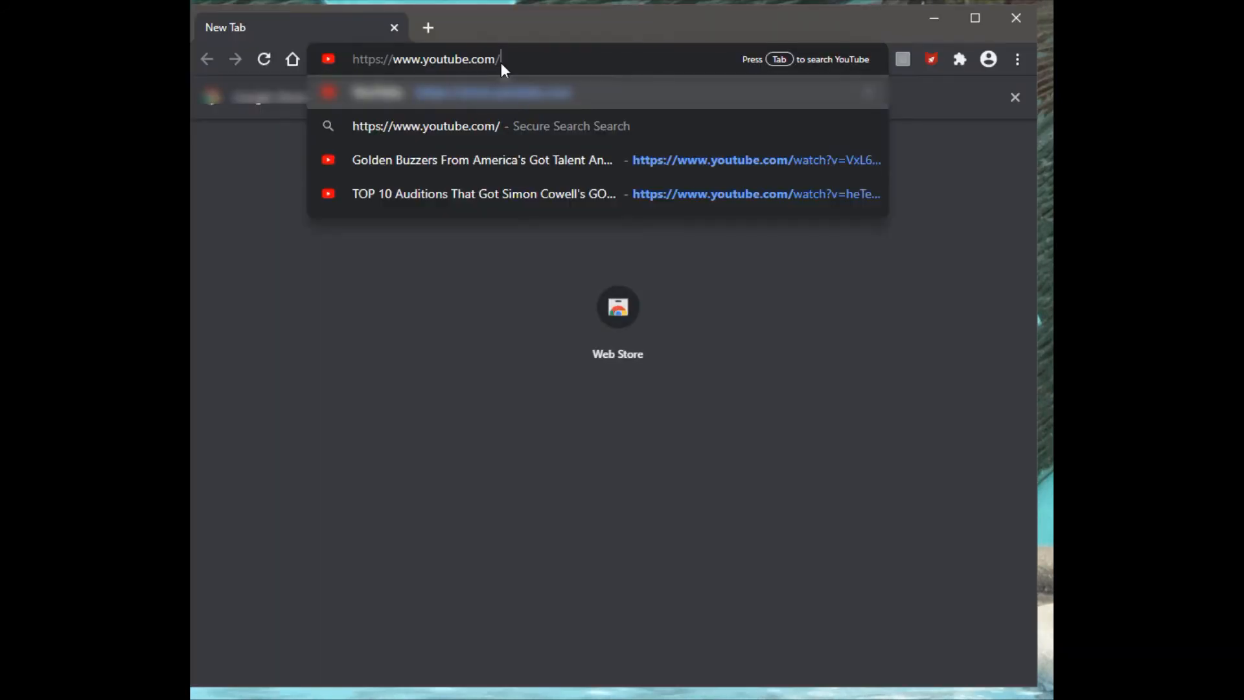
pyautogui.press('Return')
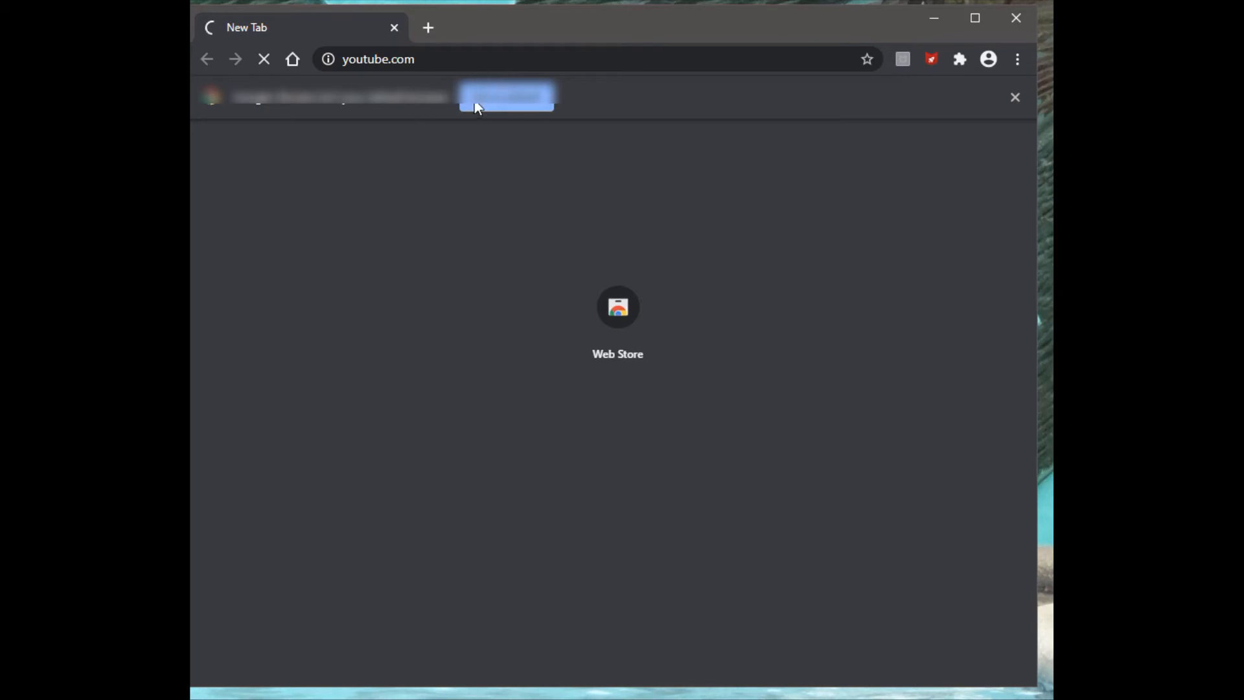
pyautogui.moveTo(552, 204)
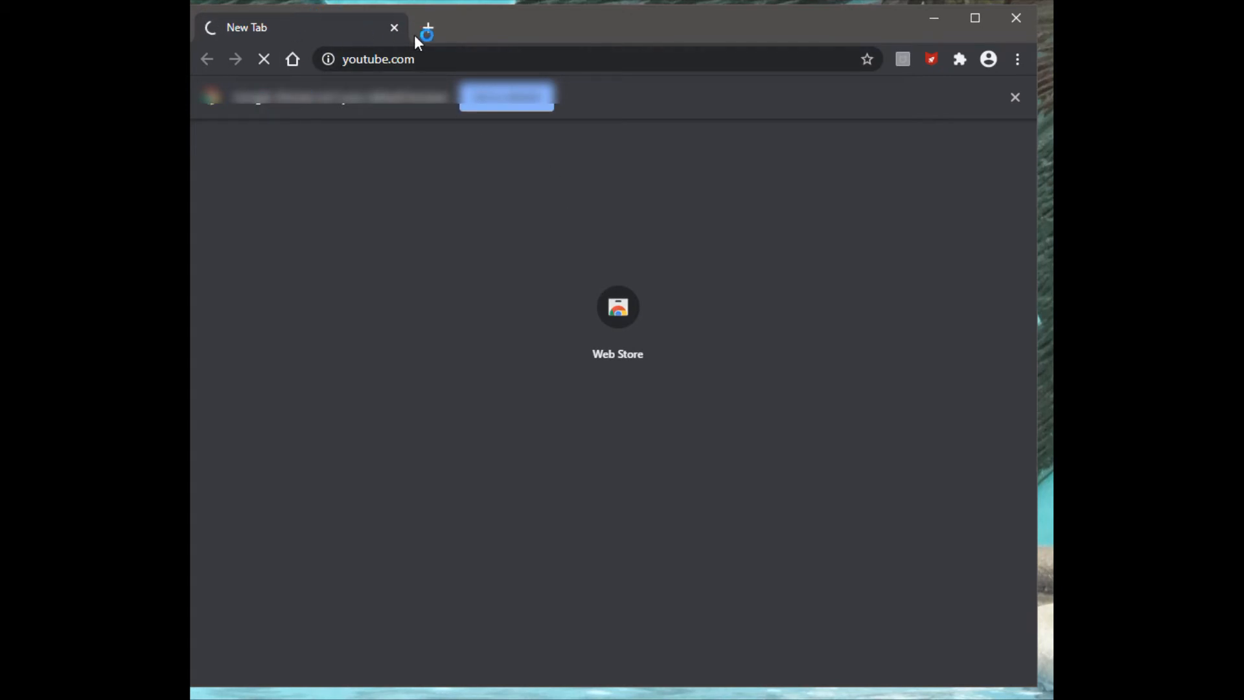
pyautogui.moveTo(474, 36)
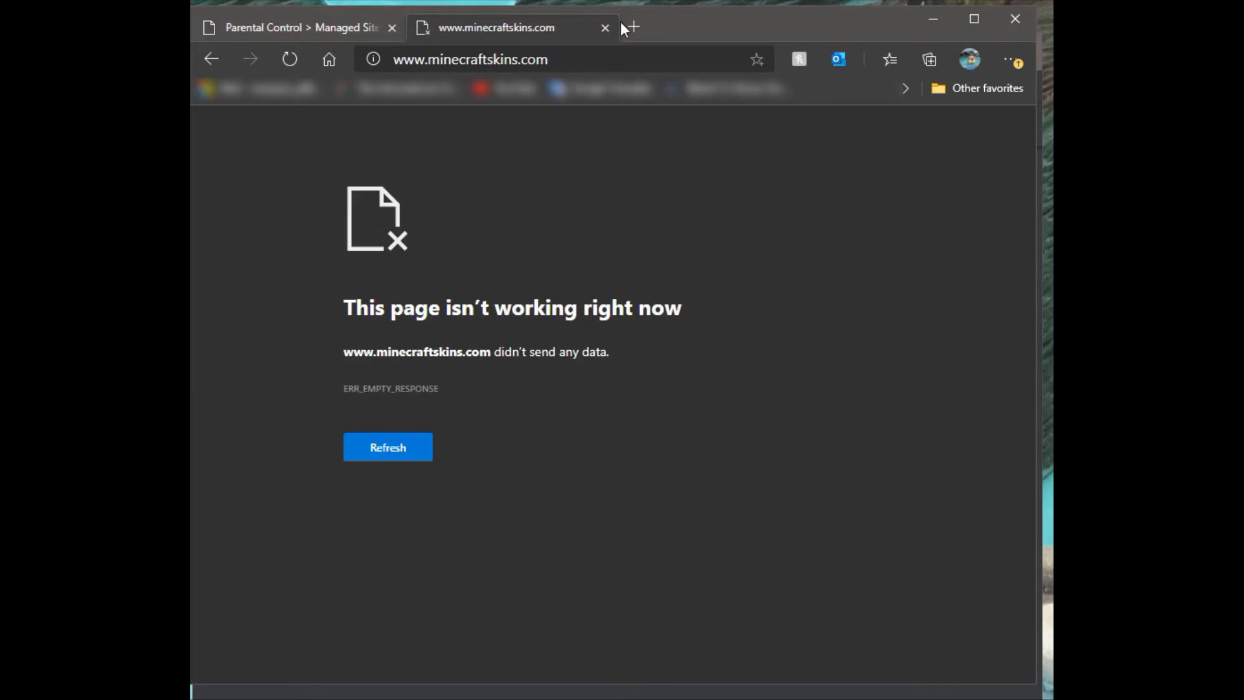
# Step: Open YouTube in another tab, close it, and return to the Managed Sites page's schedule section
pyautogui.click(631, 27)
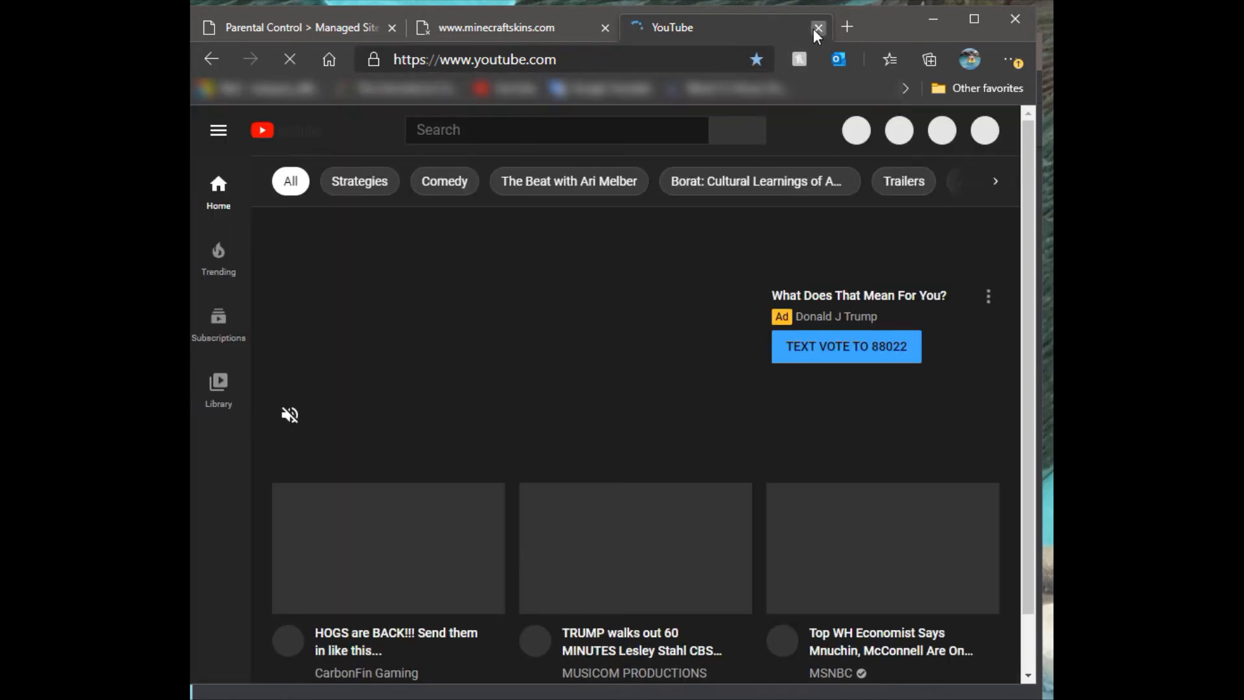
pyautogui.click(818, 27)
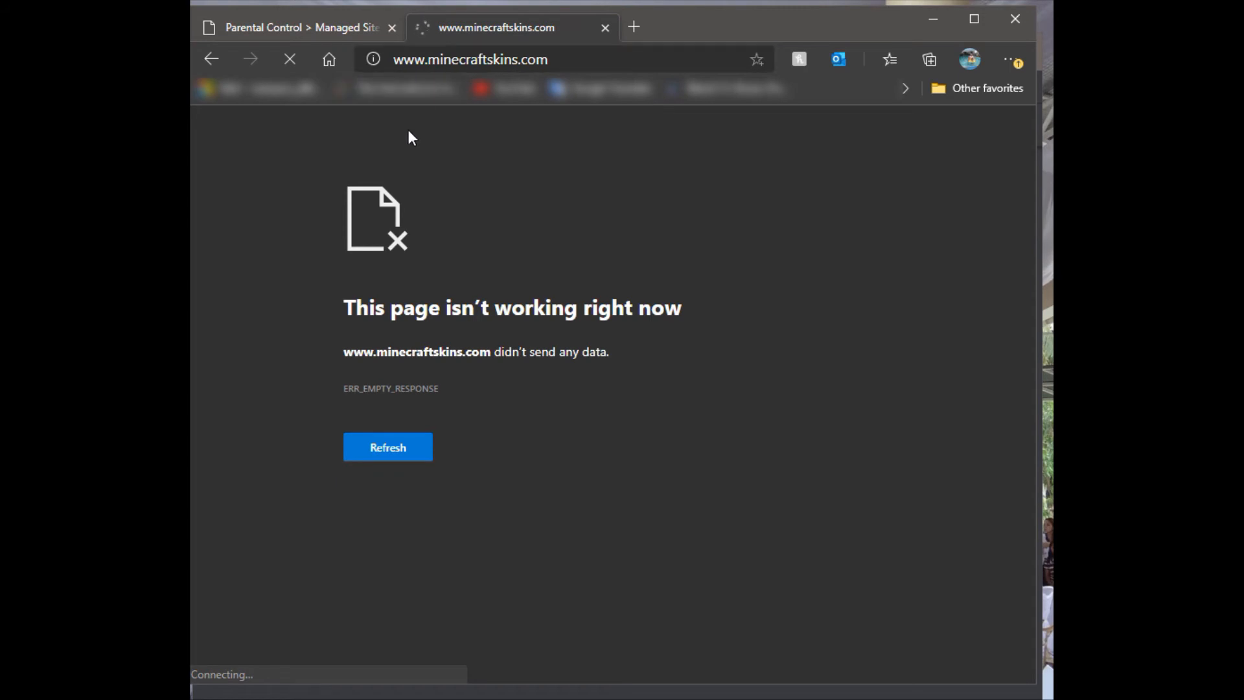
pyautogui.click(298, 28)
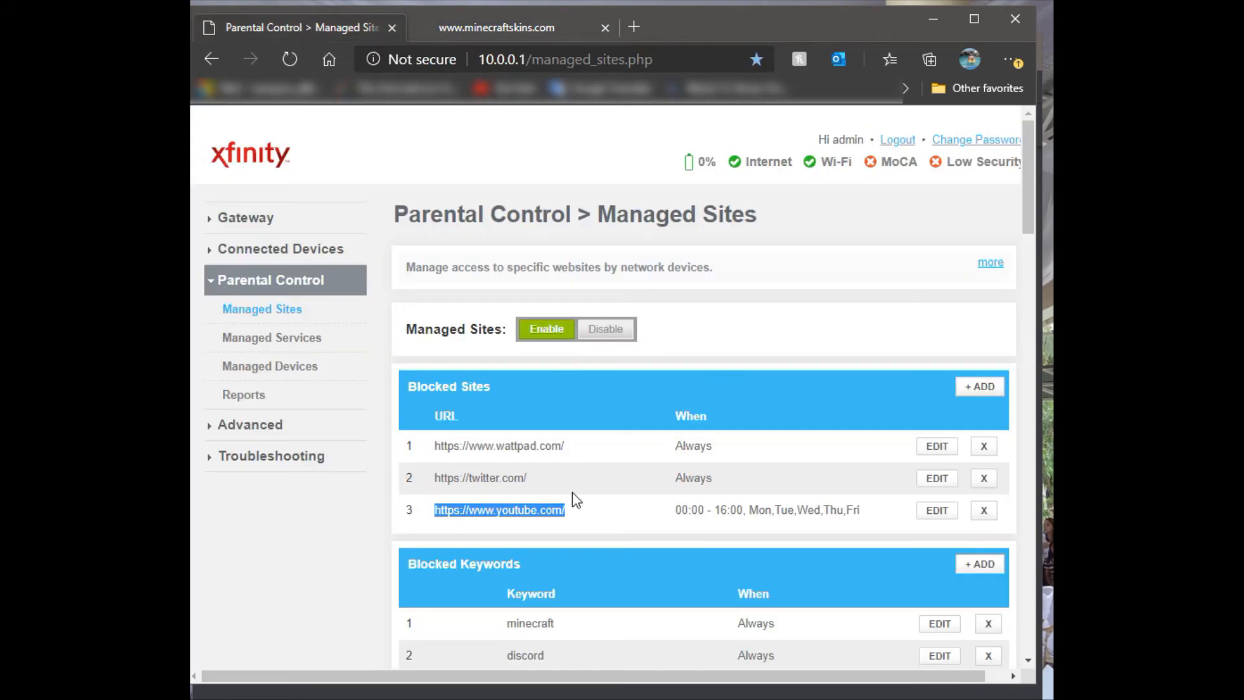
pyautogui.scroll(-3)
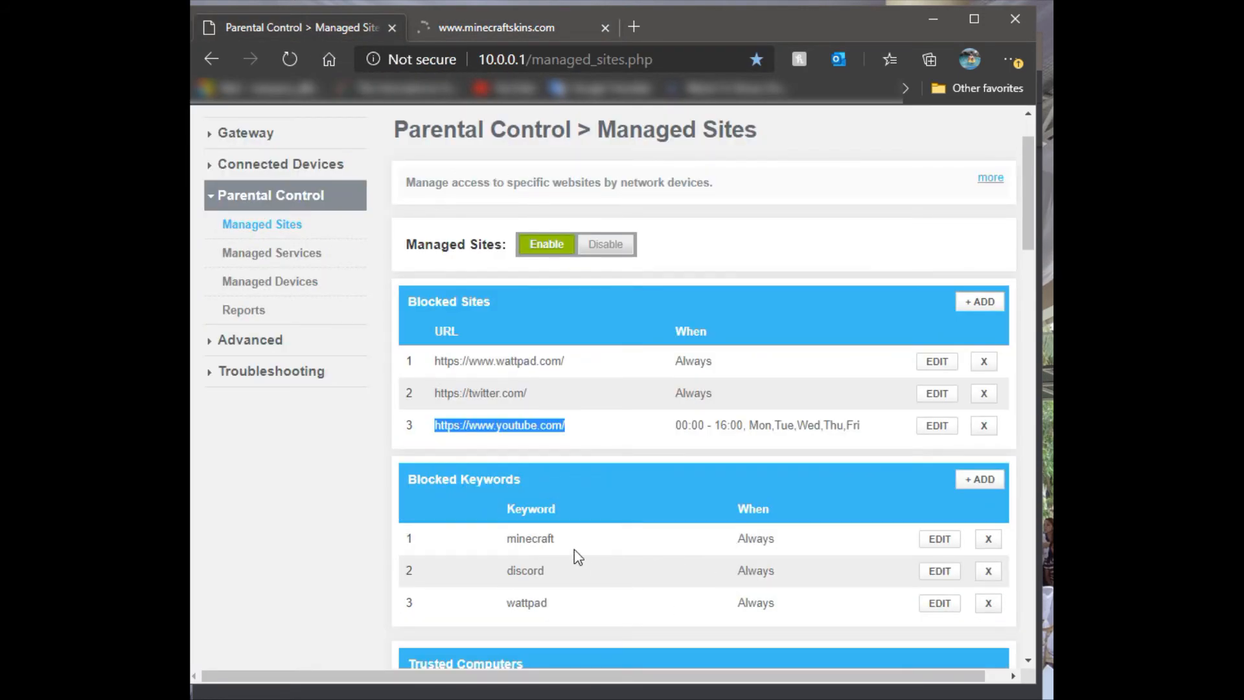
pyautogui.click(979, 478)
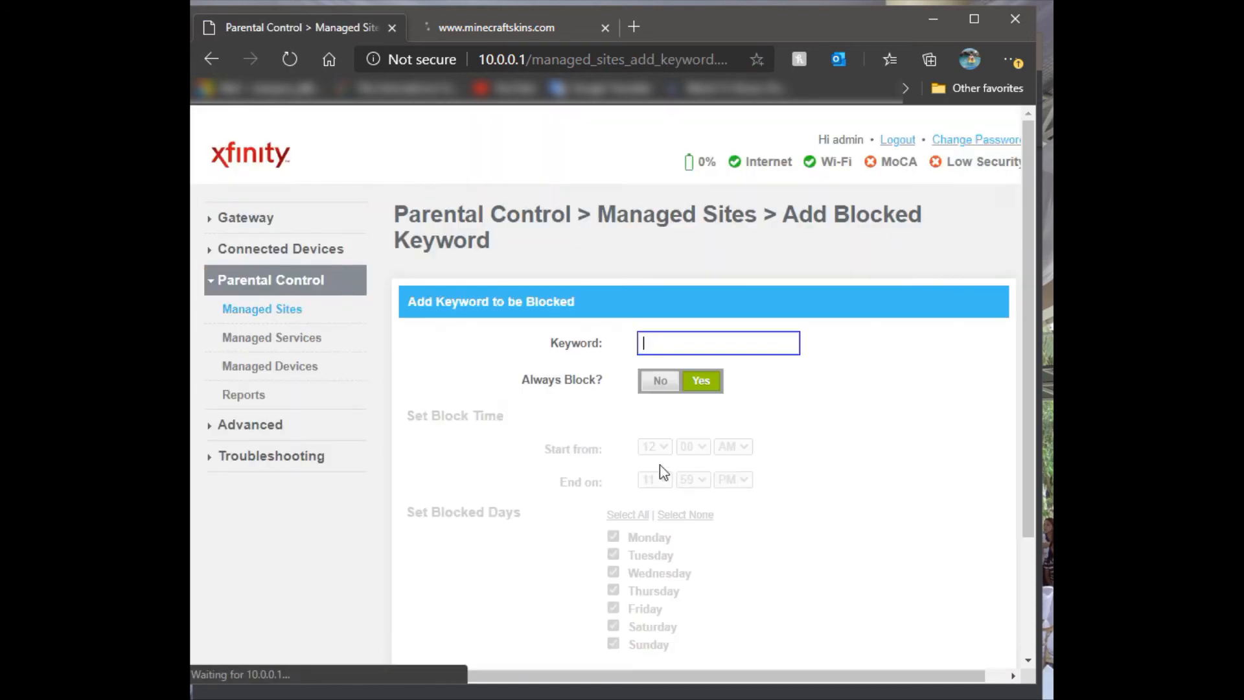
pyautogui.click(718, 342)
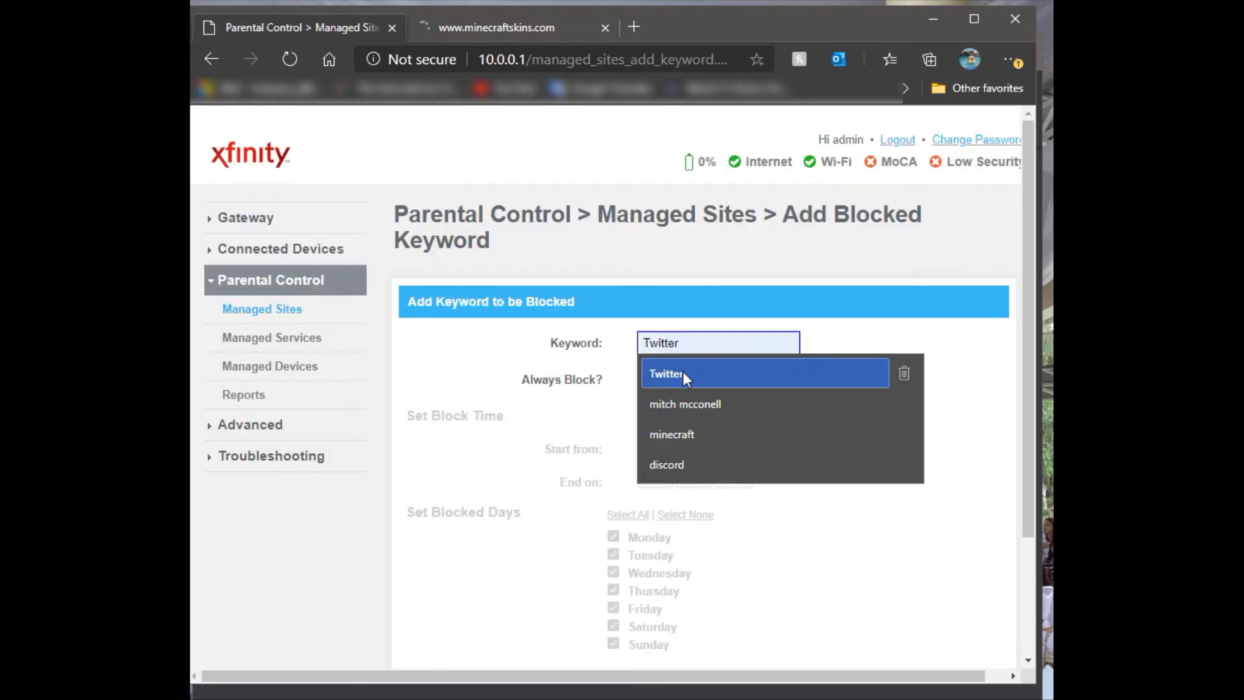
pyautogui.click(666, 373)
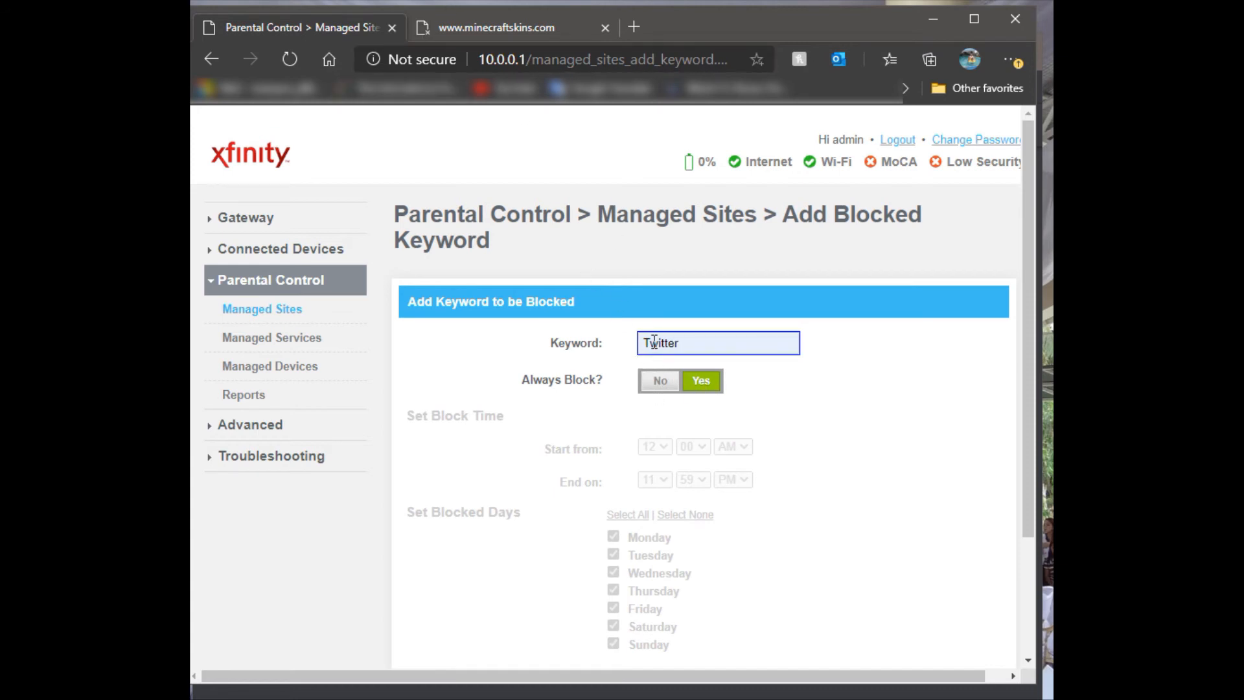
pyautogui.moveTo(660, 381)
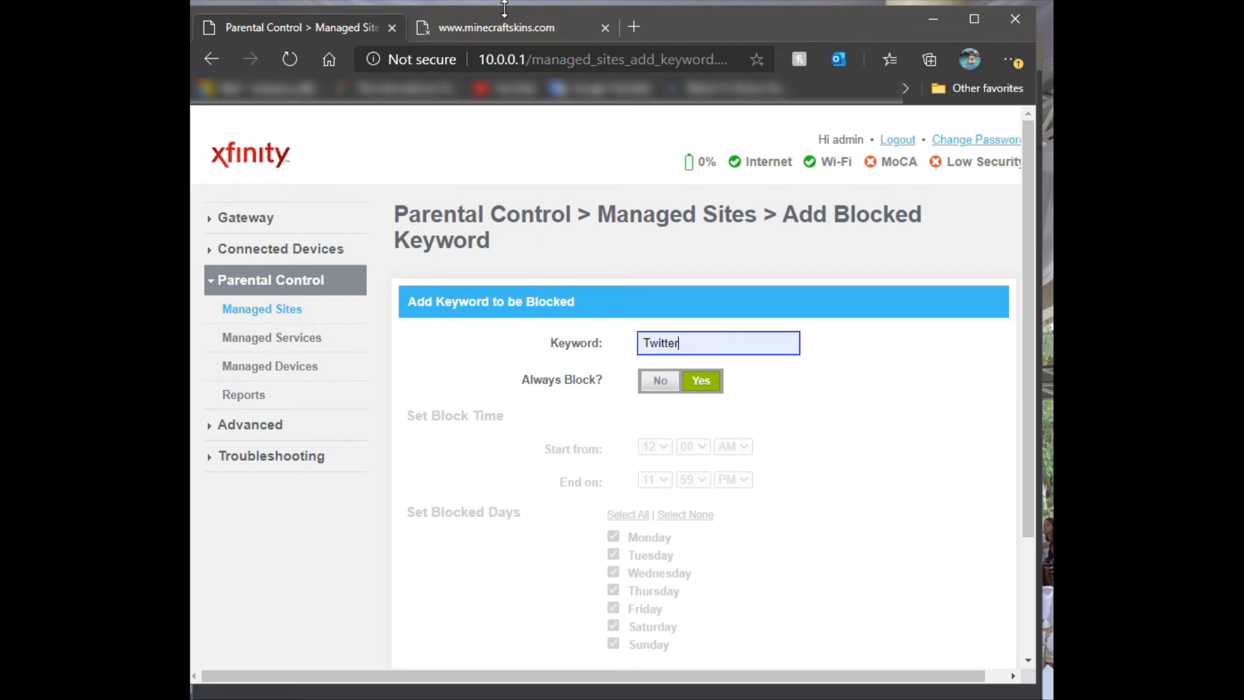
pyautogui.click(496, 27)
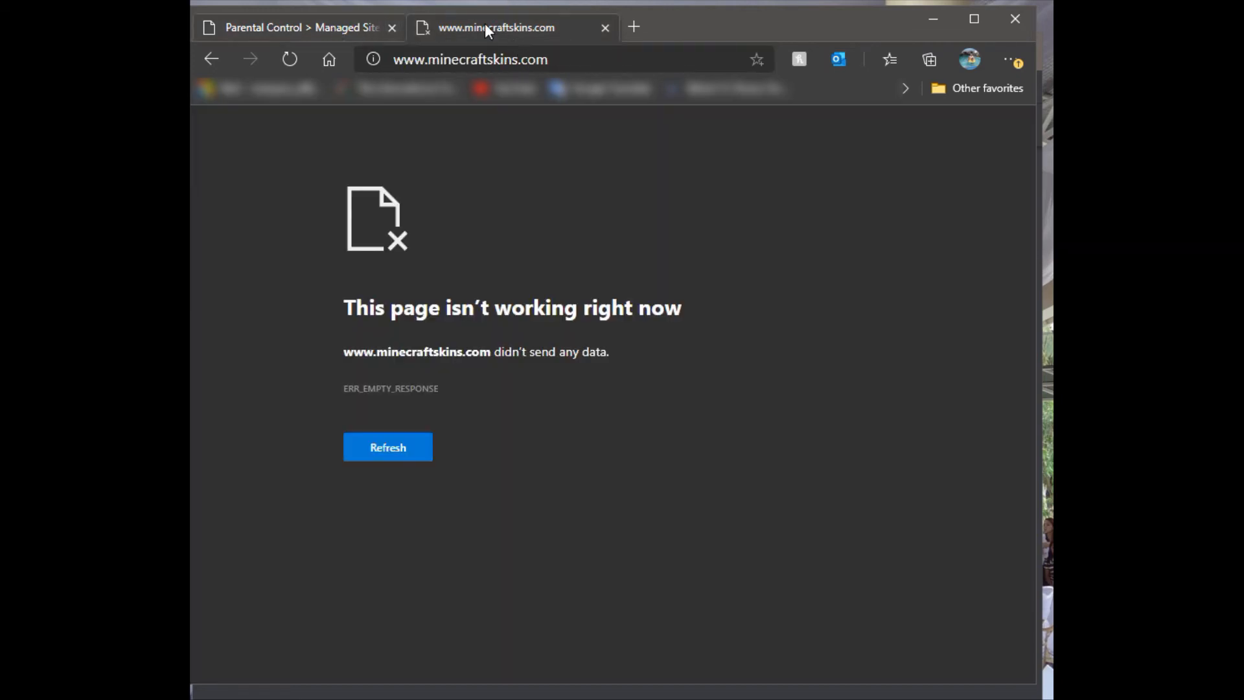
pyautogui.click(298, 27)
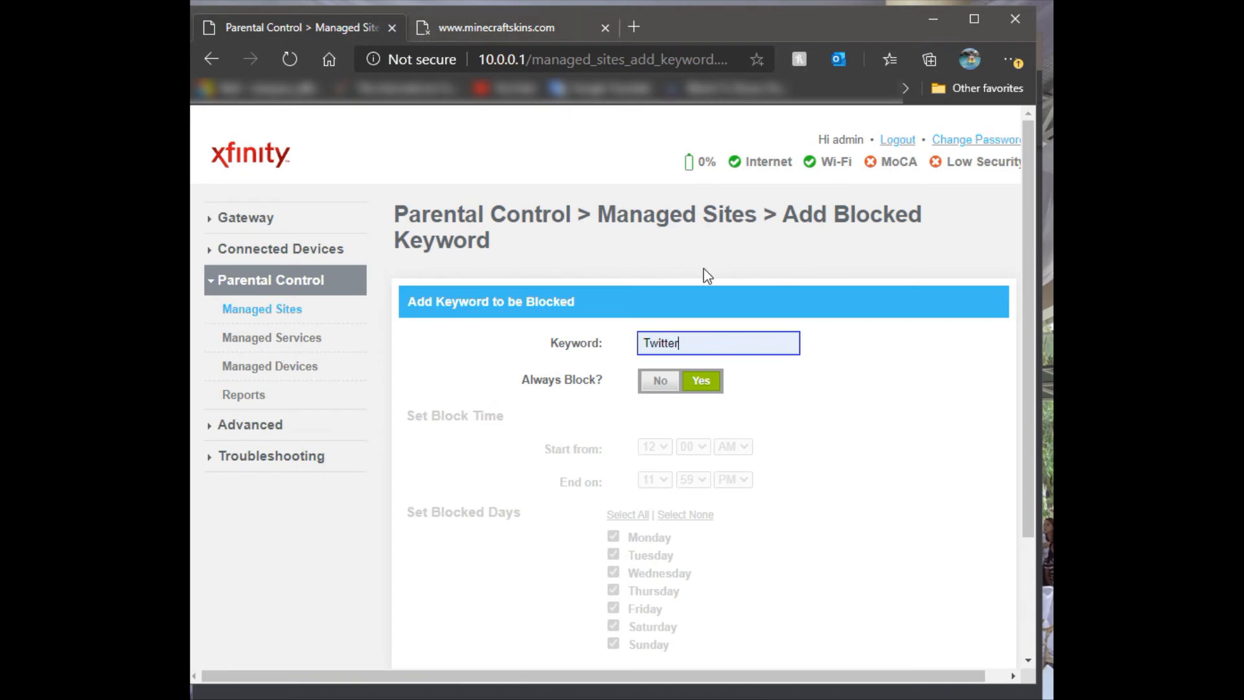
pyautogui.scroll(-3)
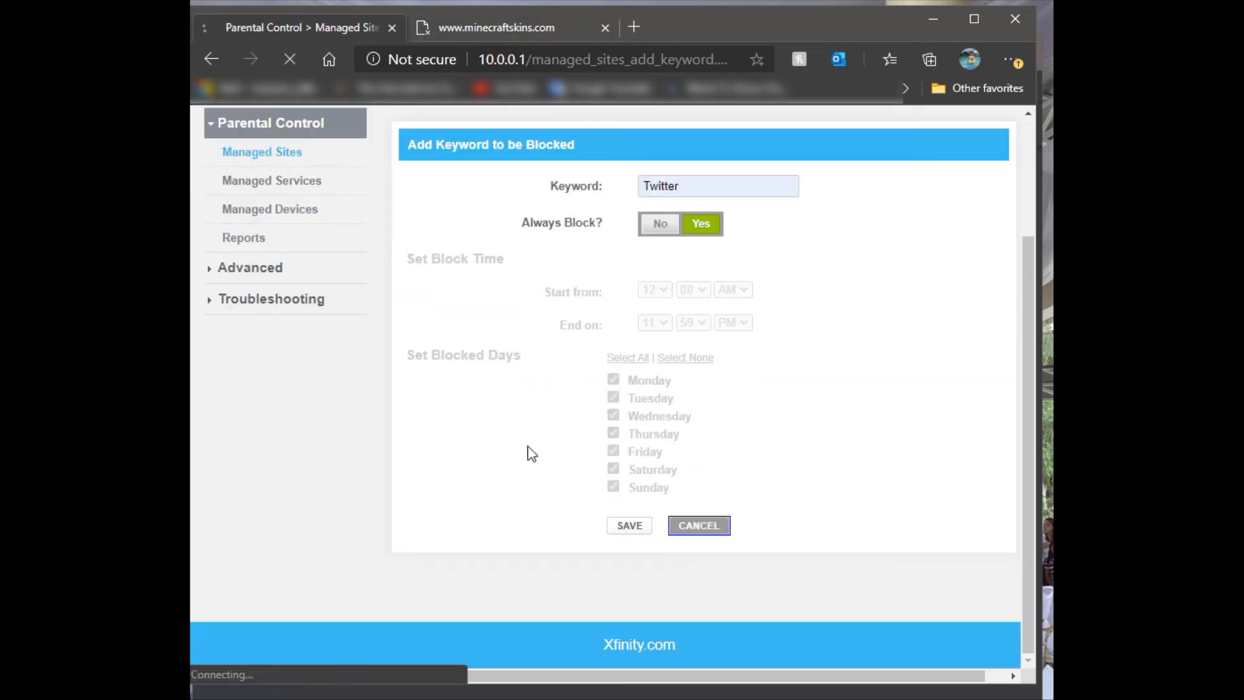
pyautogui.click(628, 525)
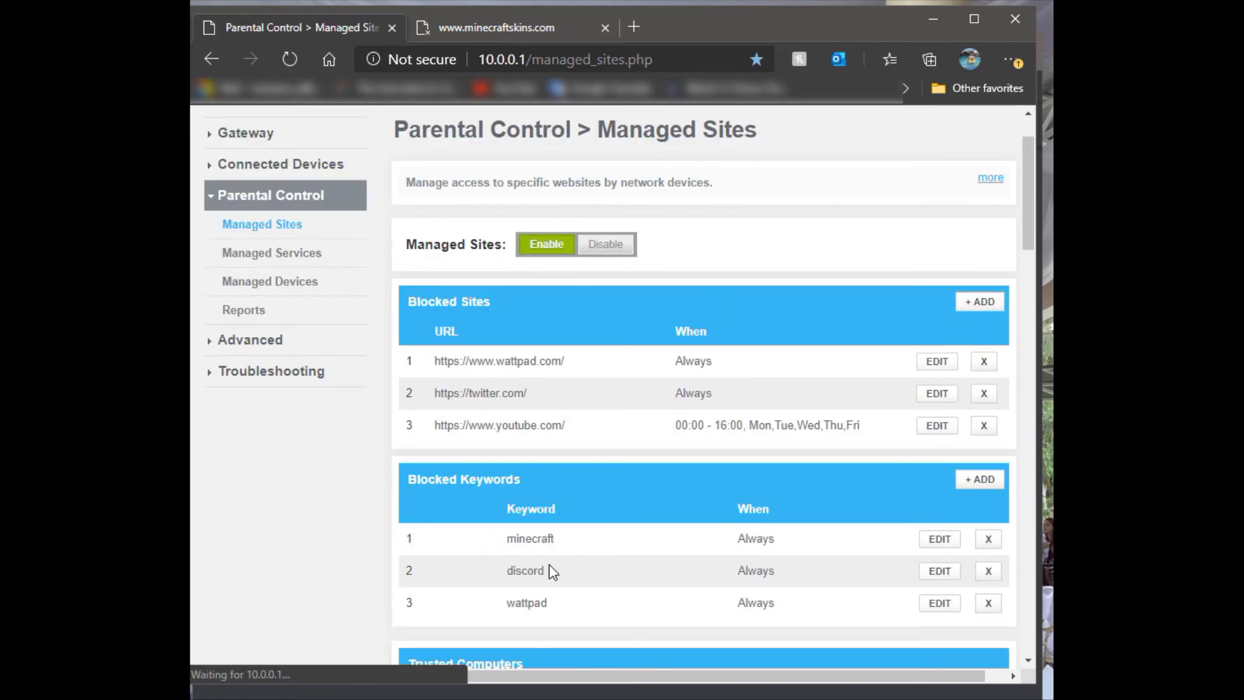
pyautogui.doubleClick(525, 570)
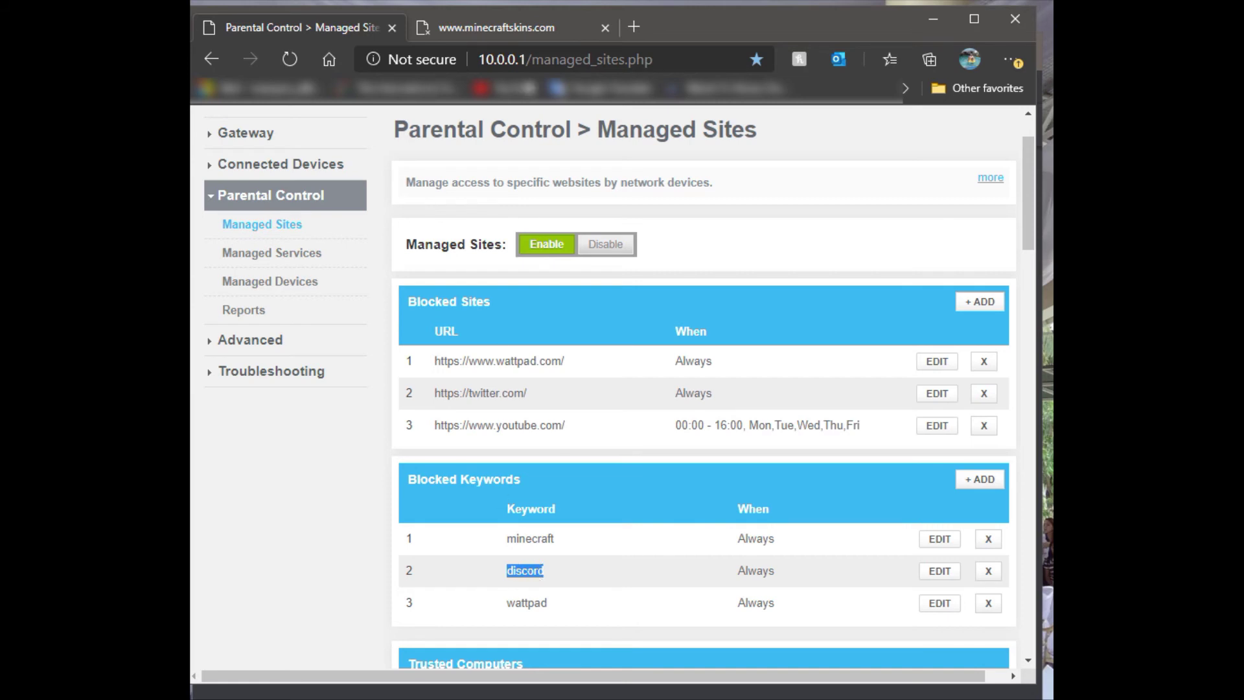
# Step: Search Bing for discord in the other tab and open the Discord official site result
pyautogui.click(495, 27)
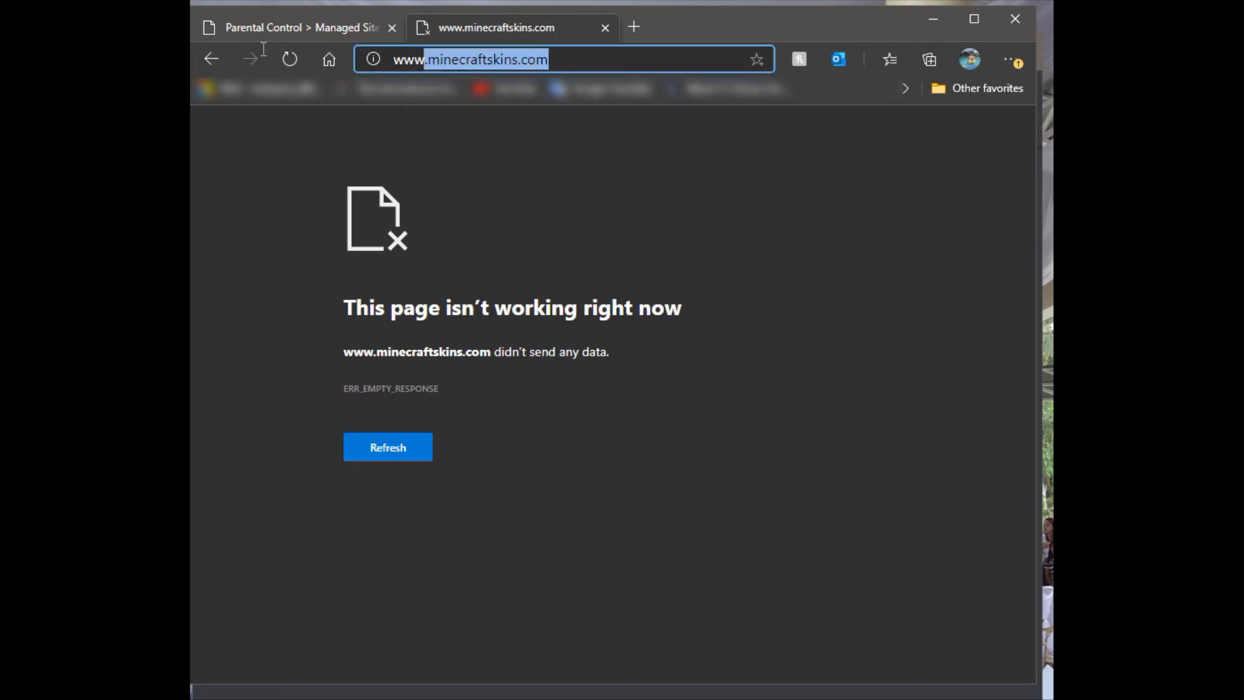
pyautogui.write('discord')
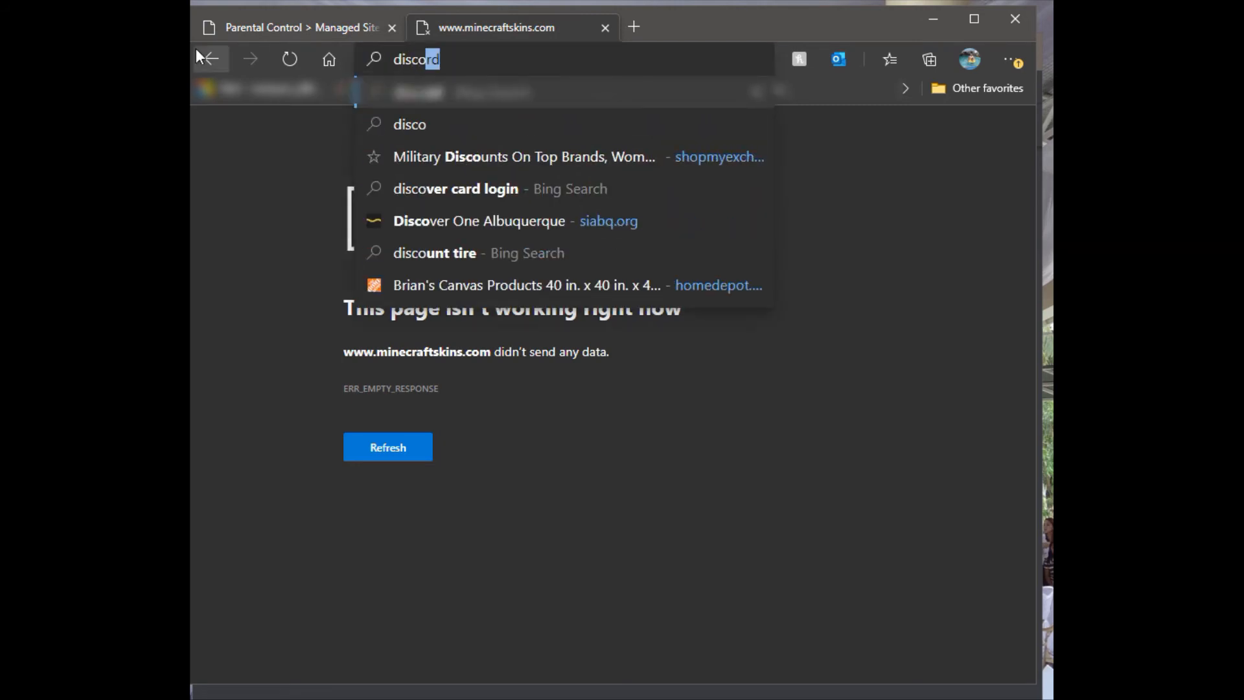
pyautogui.press('Return')
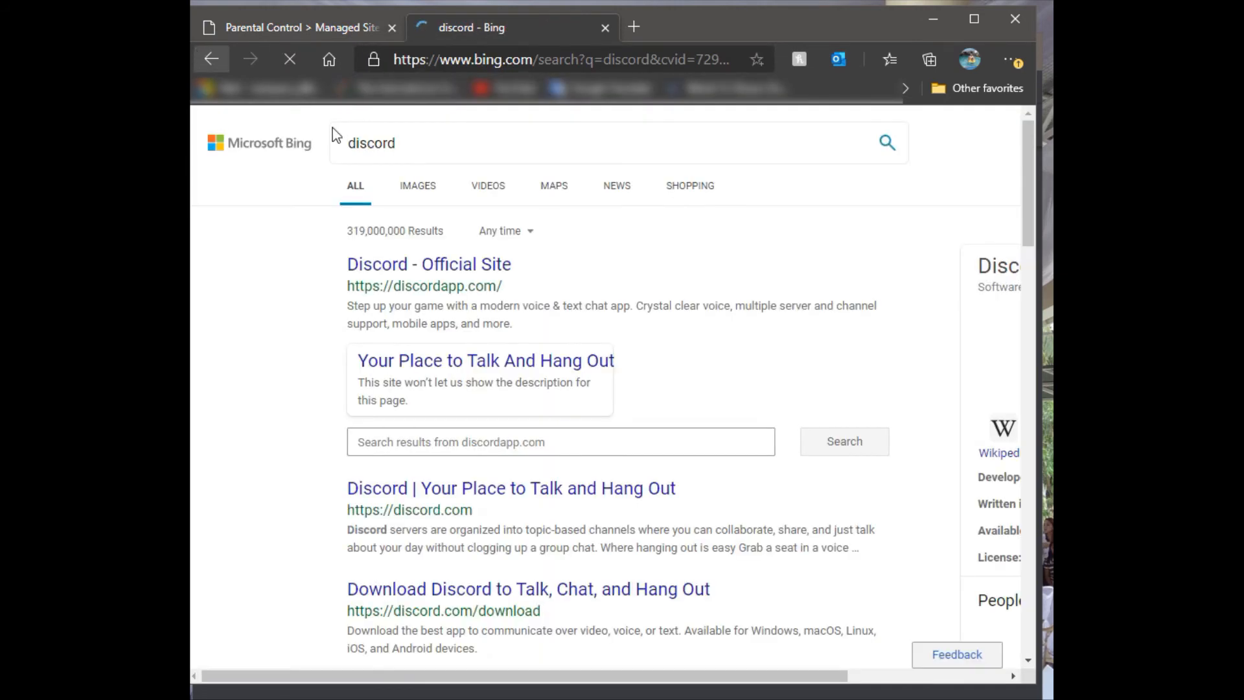
pyautogui.click(429, 263)
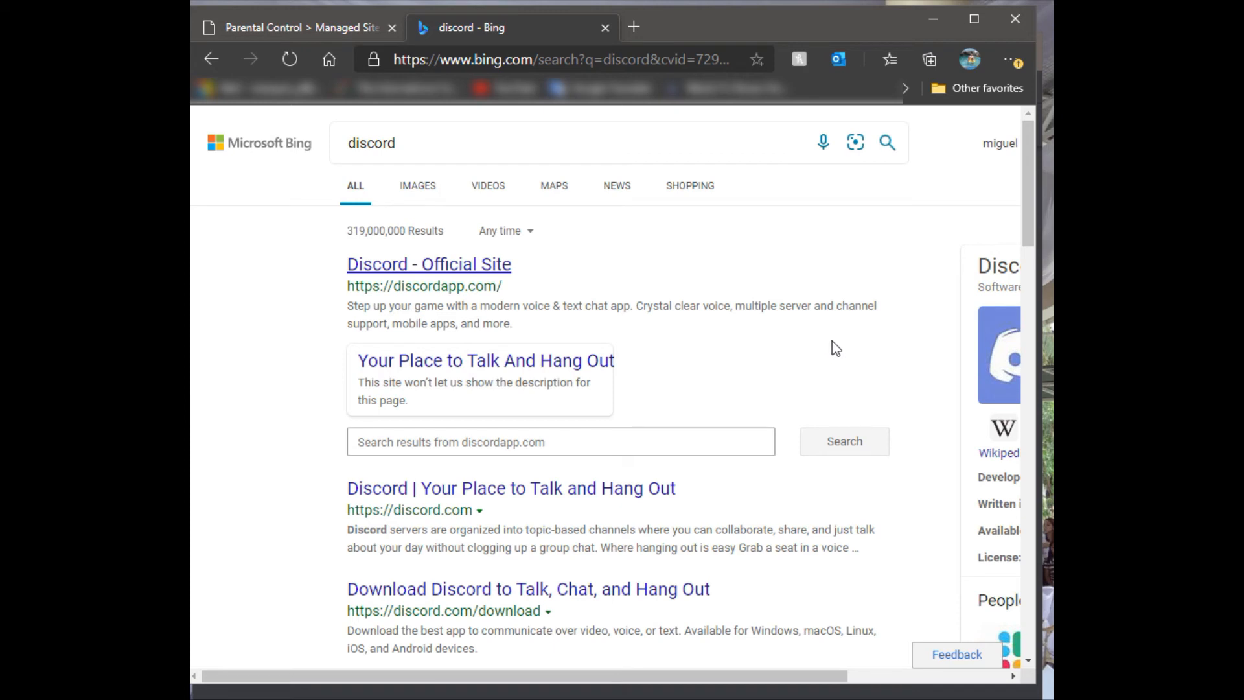
pyautogui.moveTo(768, 345)
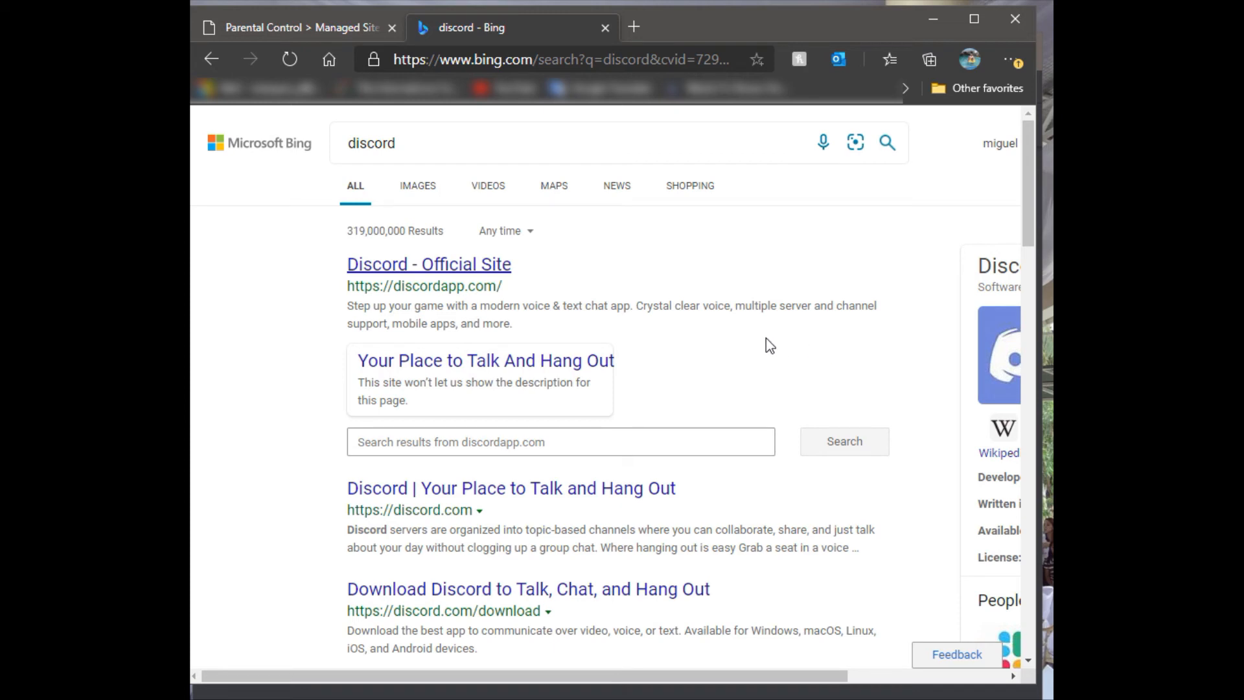
pyautogui.moveTo(420, 275)
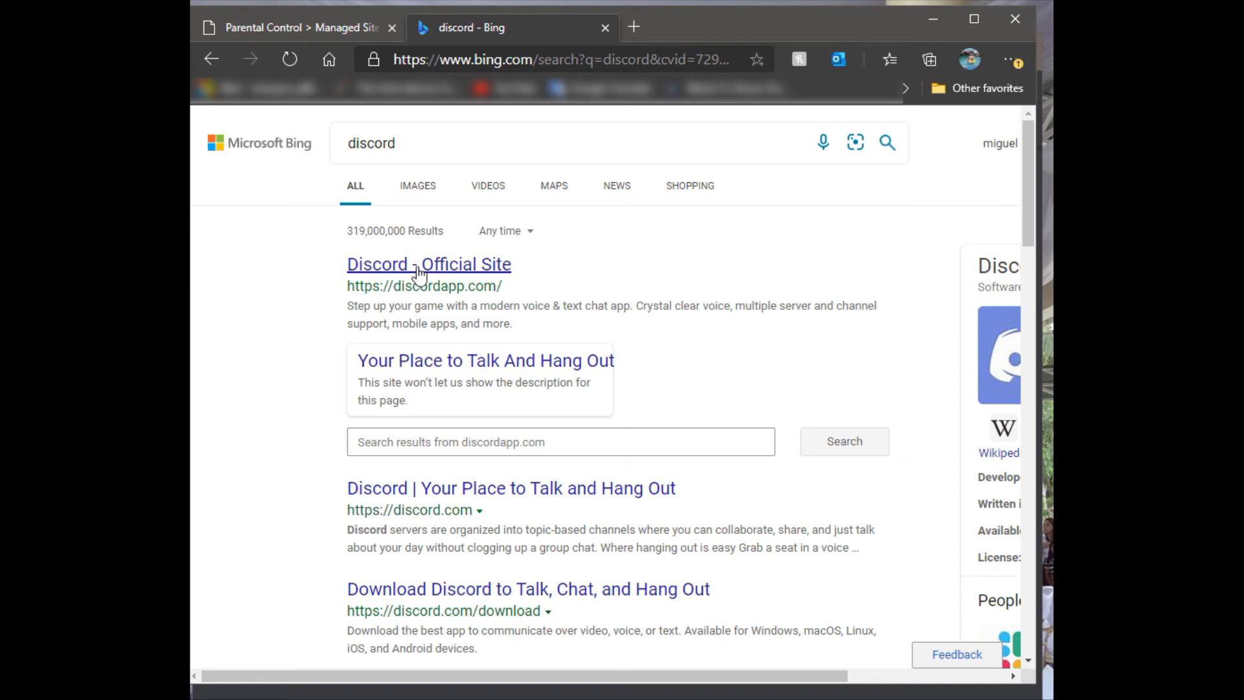
# Step: Check the Managed Sites page, then retry opening the Discord official site result
pyautogui.click(298, 28)
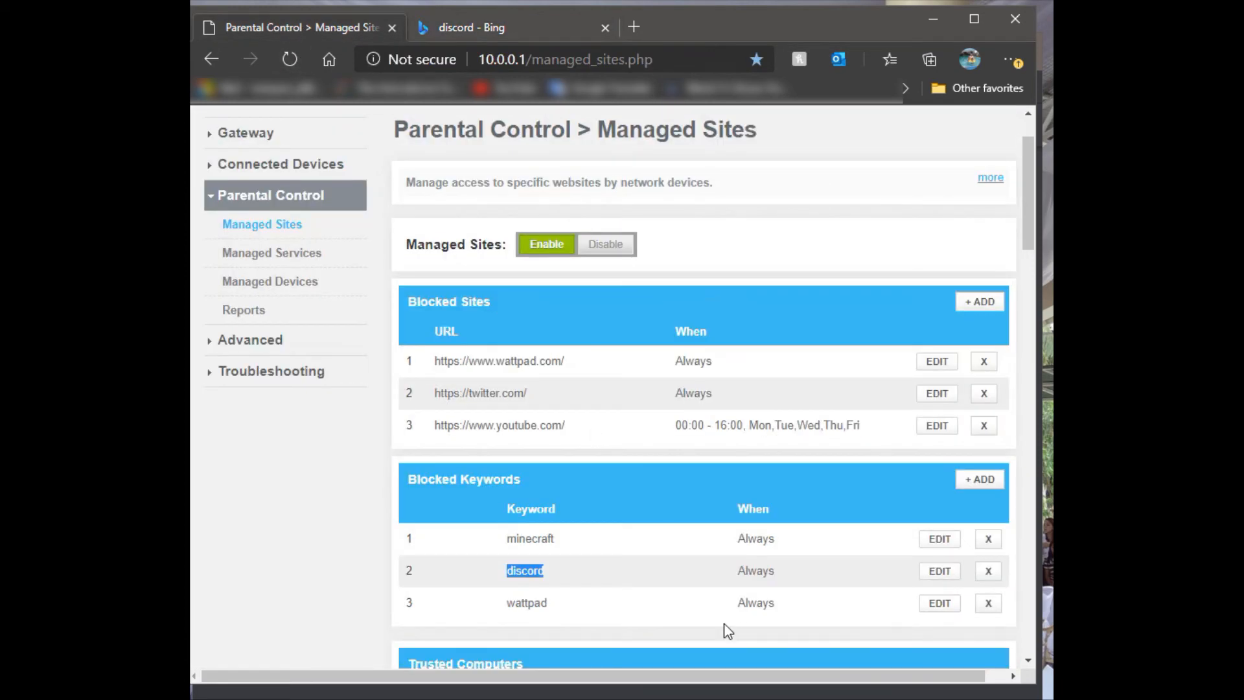
pyautogui.click(470, 27)
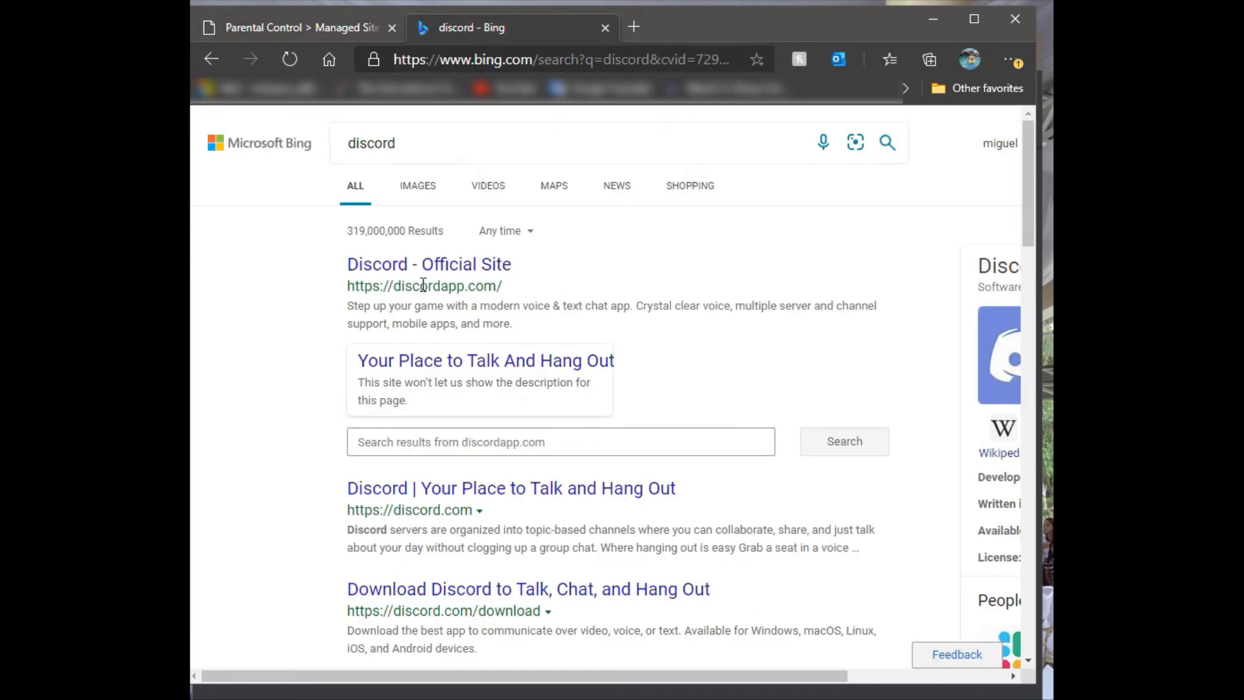
pyautogui.click(429, 263)
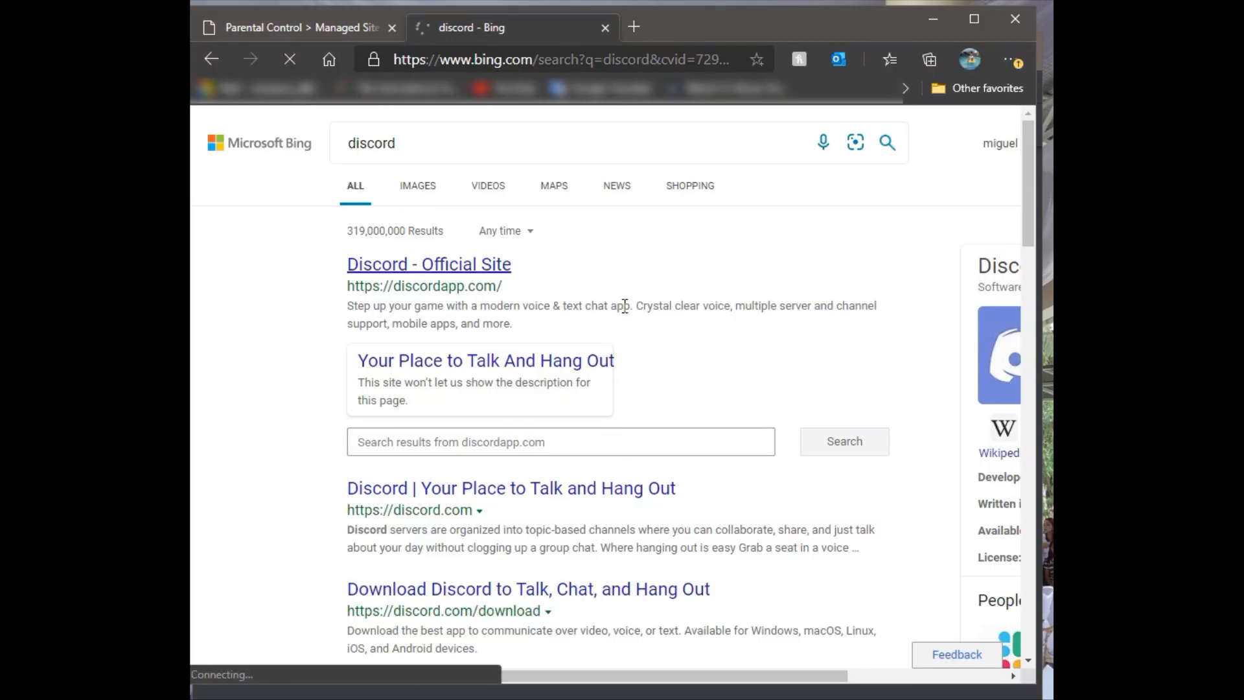
pyautogui.moveTo(326, 37)
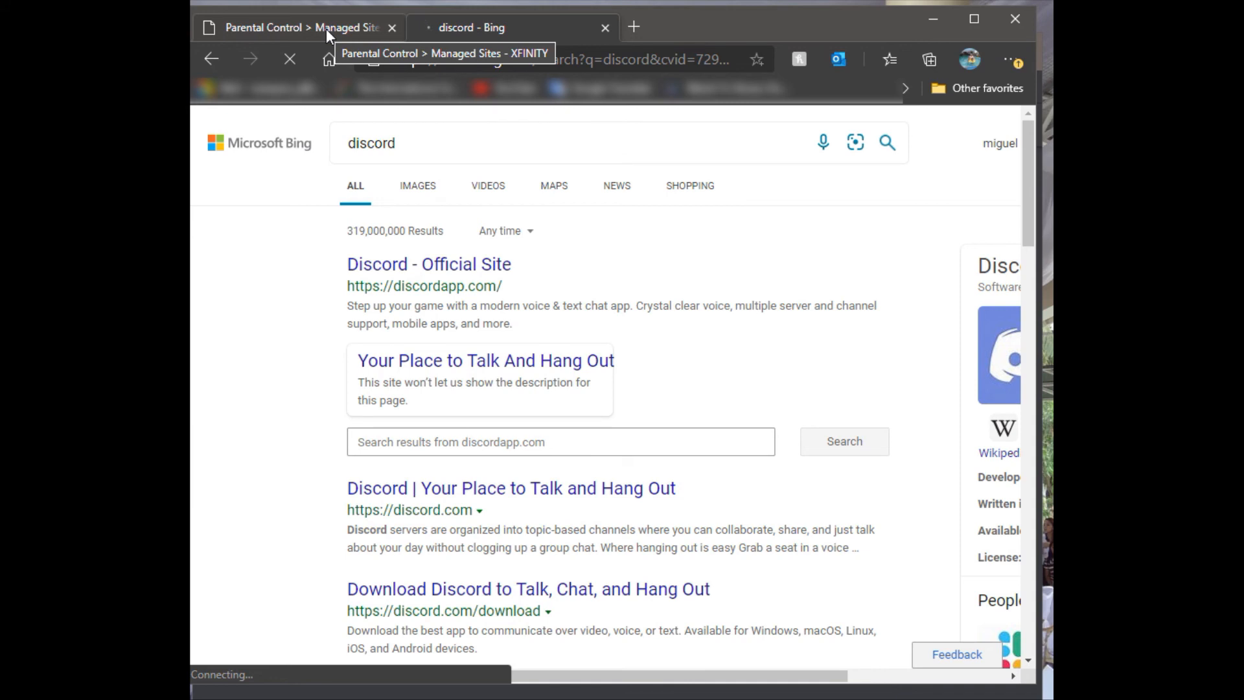
pyautogui.moveTo(301, 28)
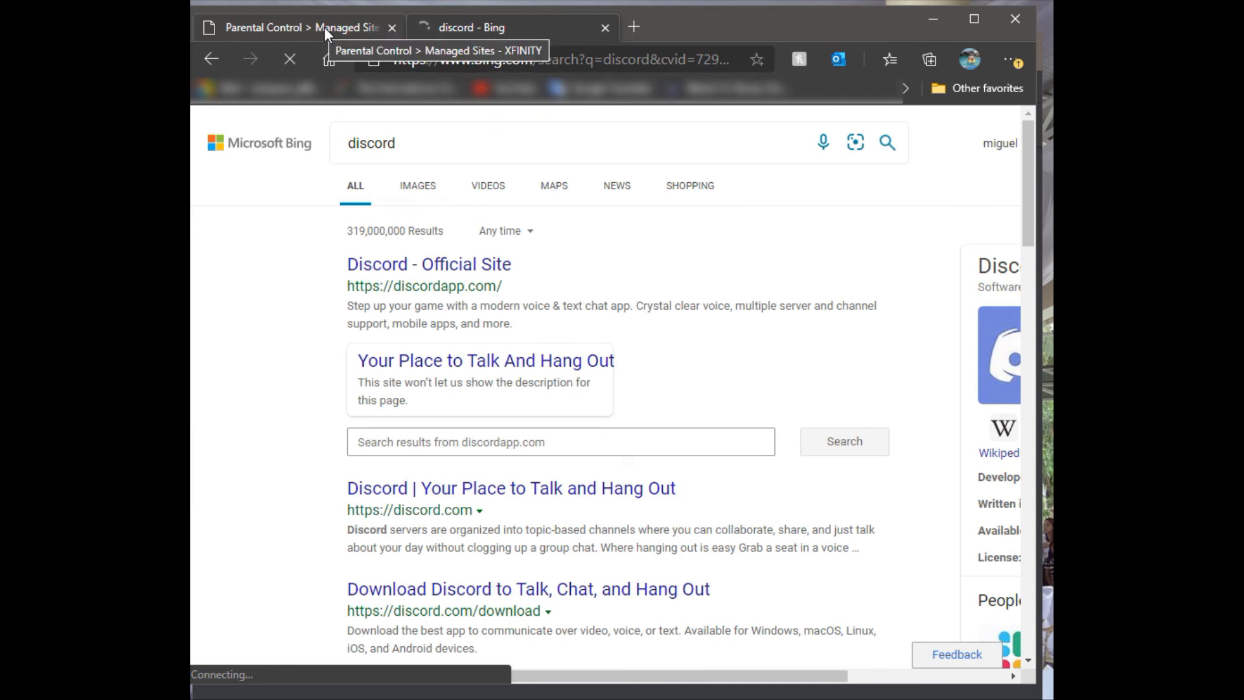
# Step: Confirm discordapp.com shows a can't-reach-this-page error and return to Managed Sites
pyautogui.click(298, 27)
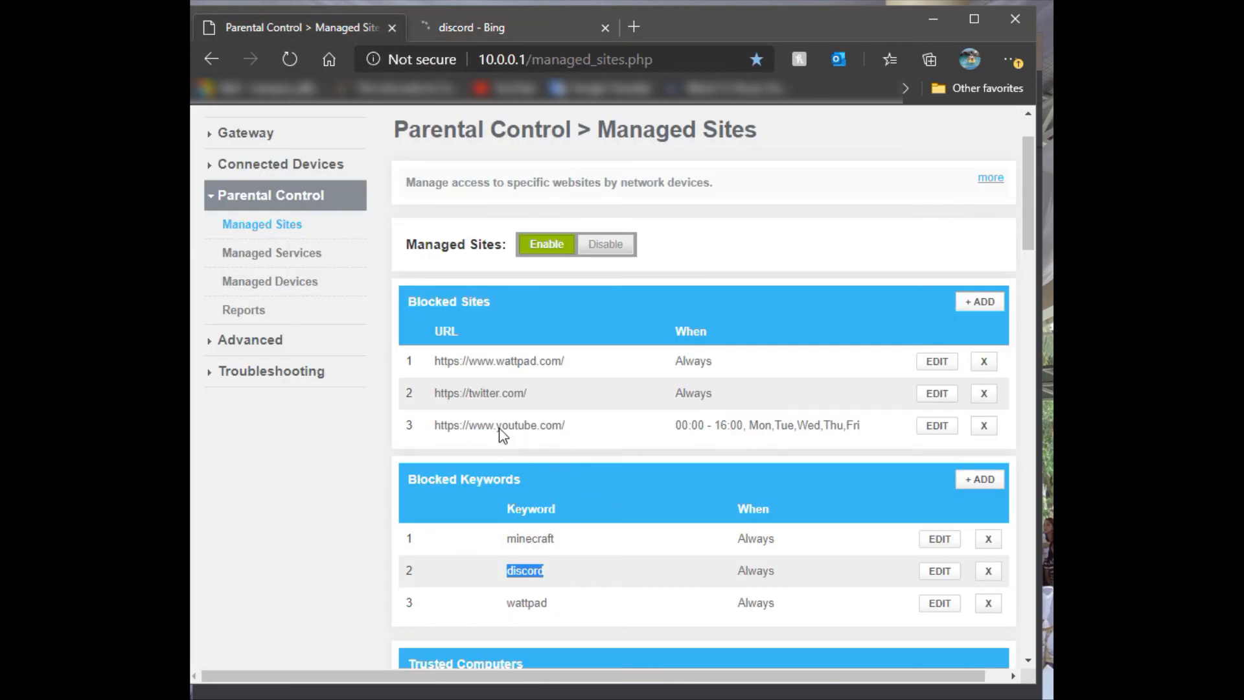
pyautogui.moveTo(821, 423)
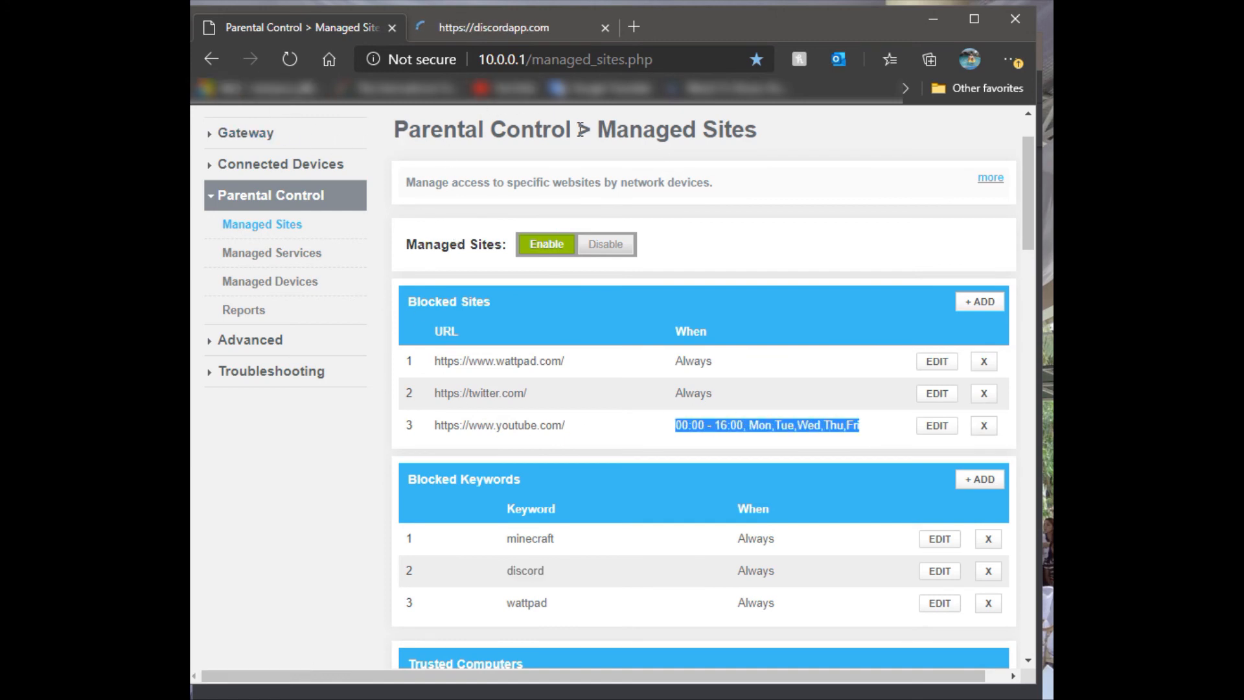
pyautogui.click(493, 27)
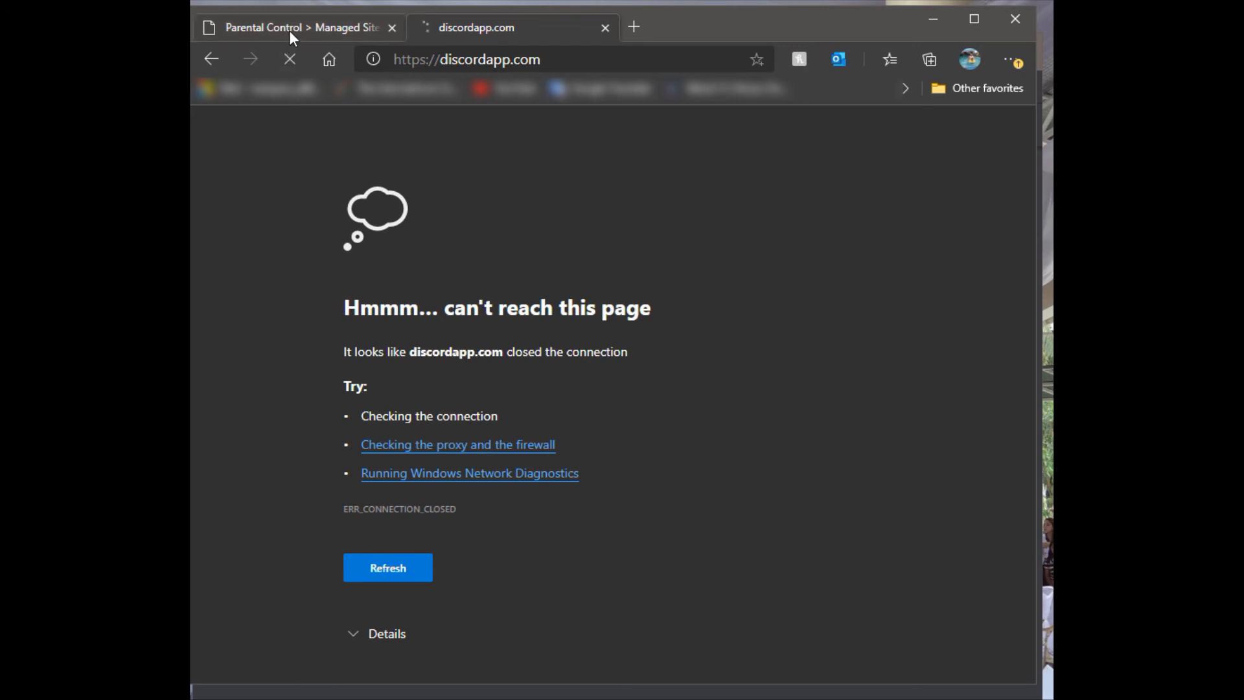
pyautogui.click(294, 27)
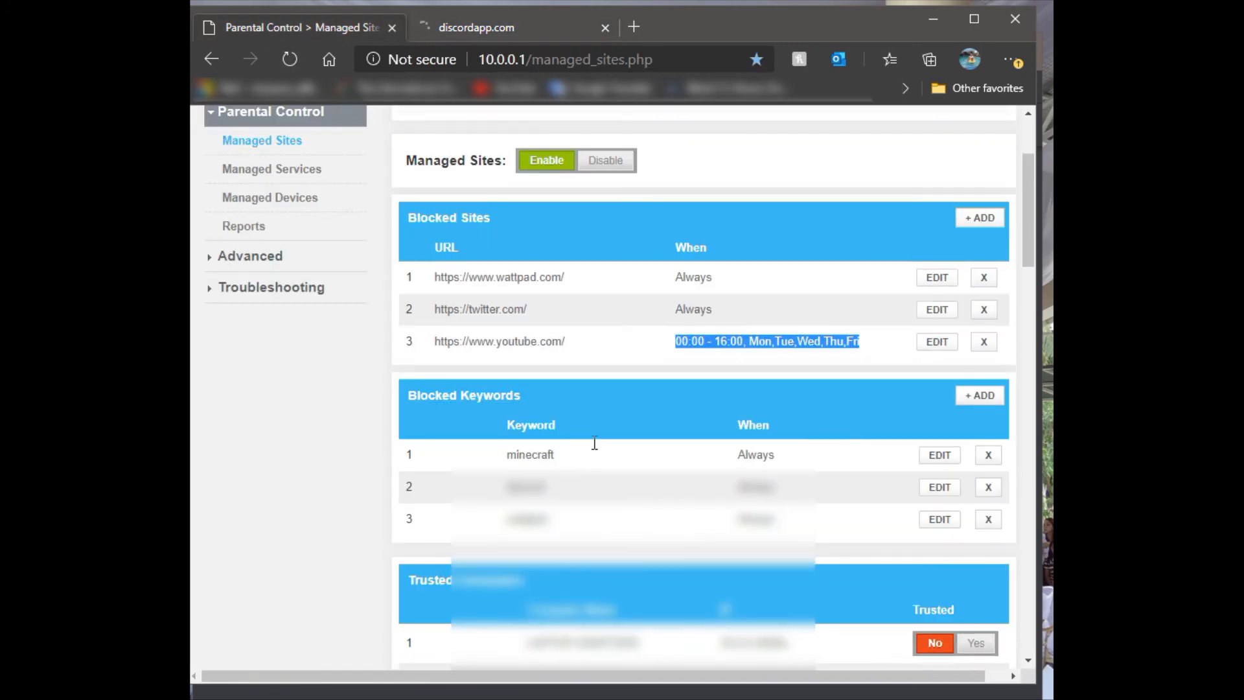
pyautogui.scroll(3)
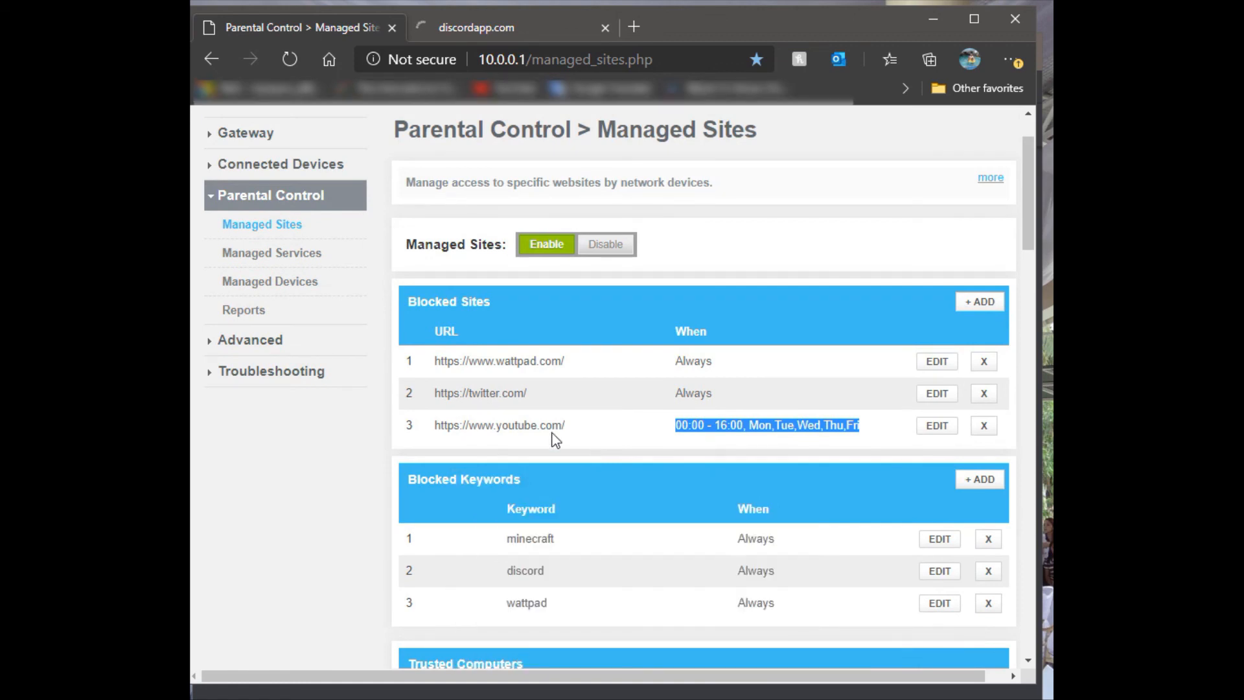
pyautogui.moveTo(561, 441)
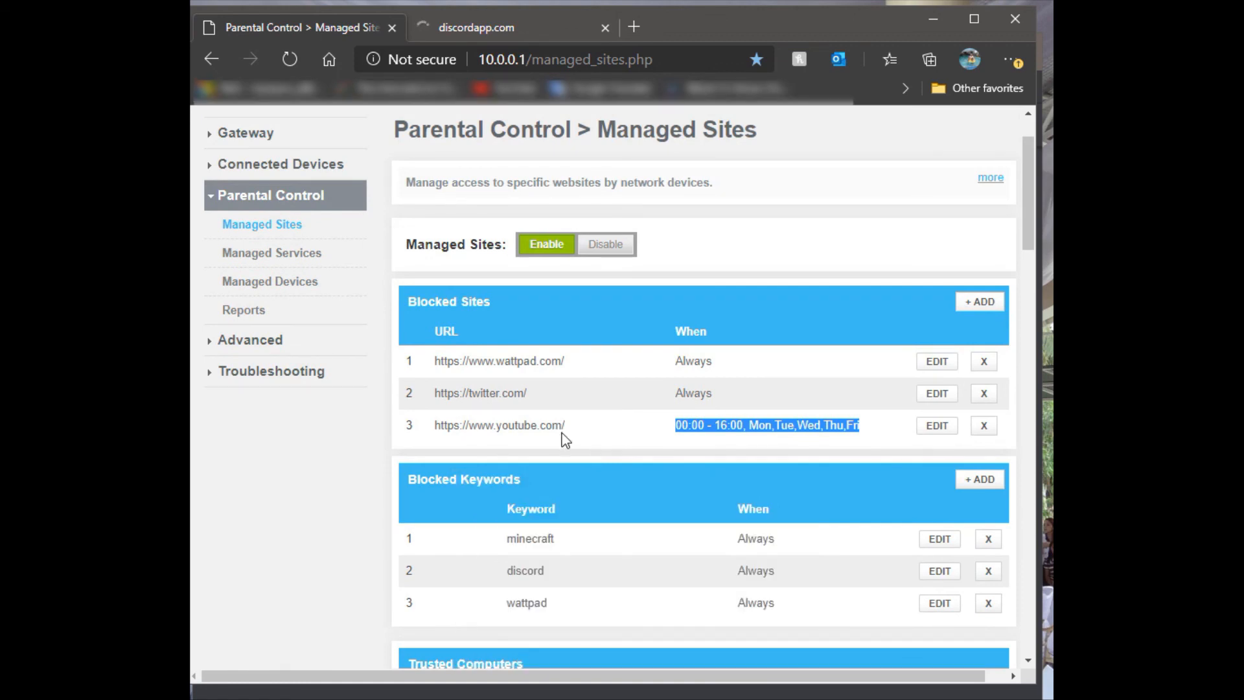
pyautogui.moveTo(605, 437)
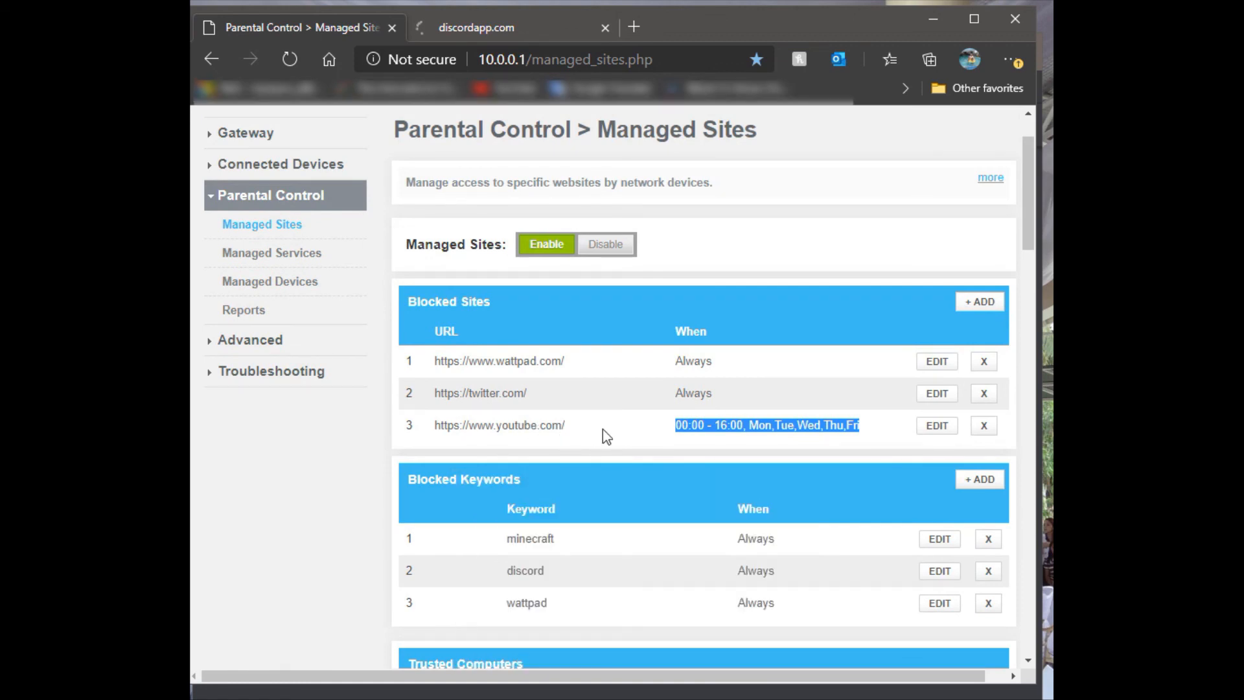
pyautogui.moveTo(471, 358)
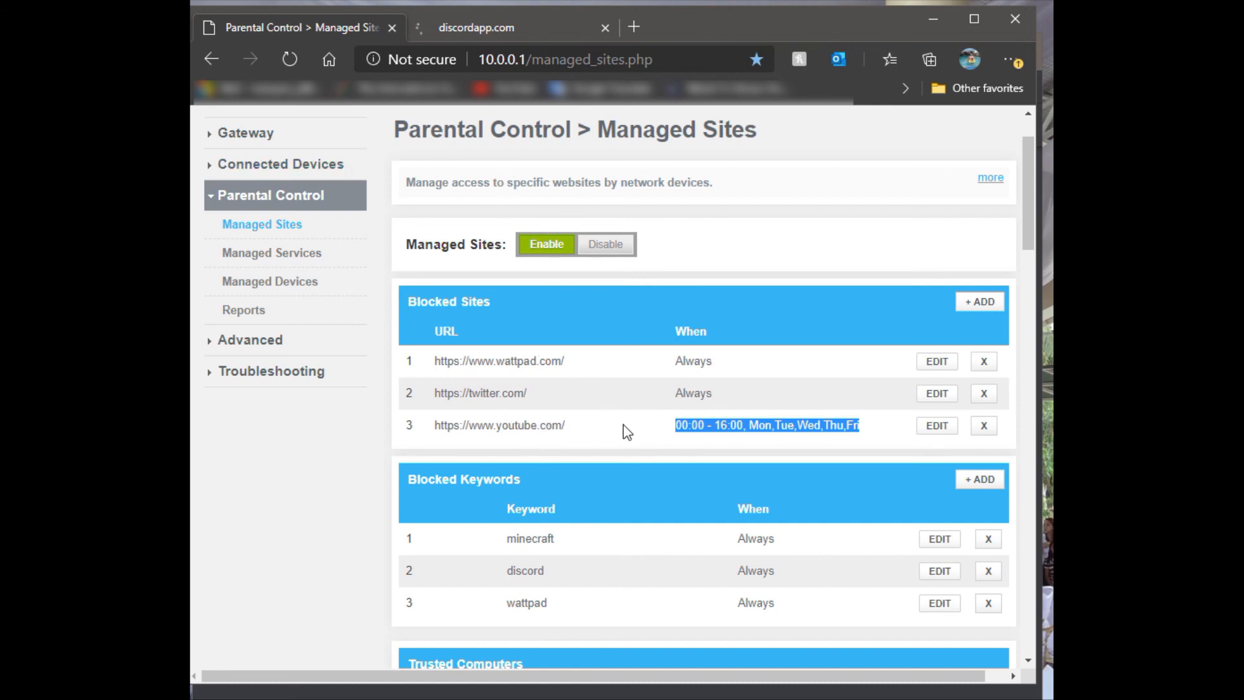
pyautogui.scroll(-3)
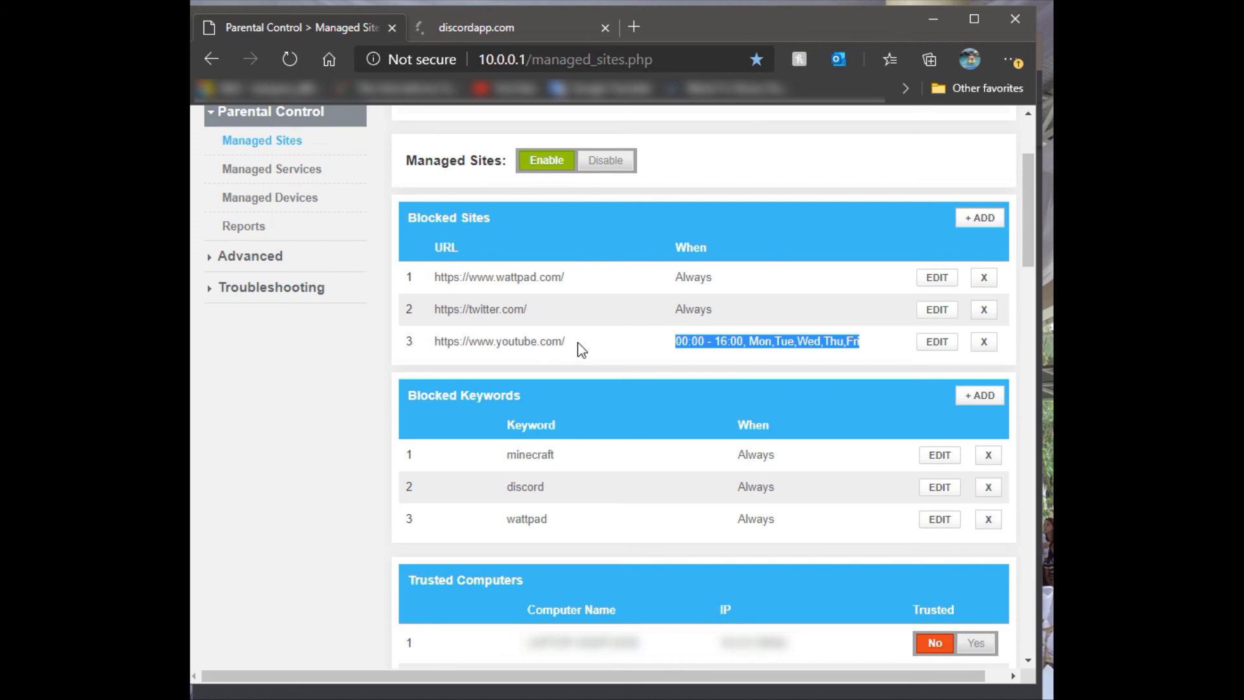
pyautogui.moveTo(781, 340)
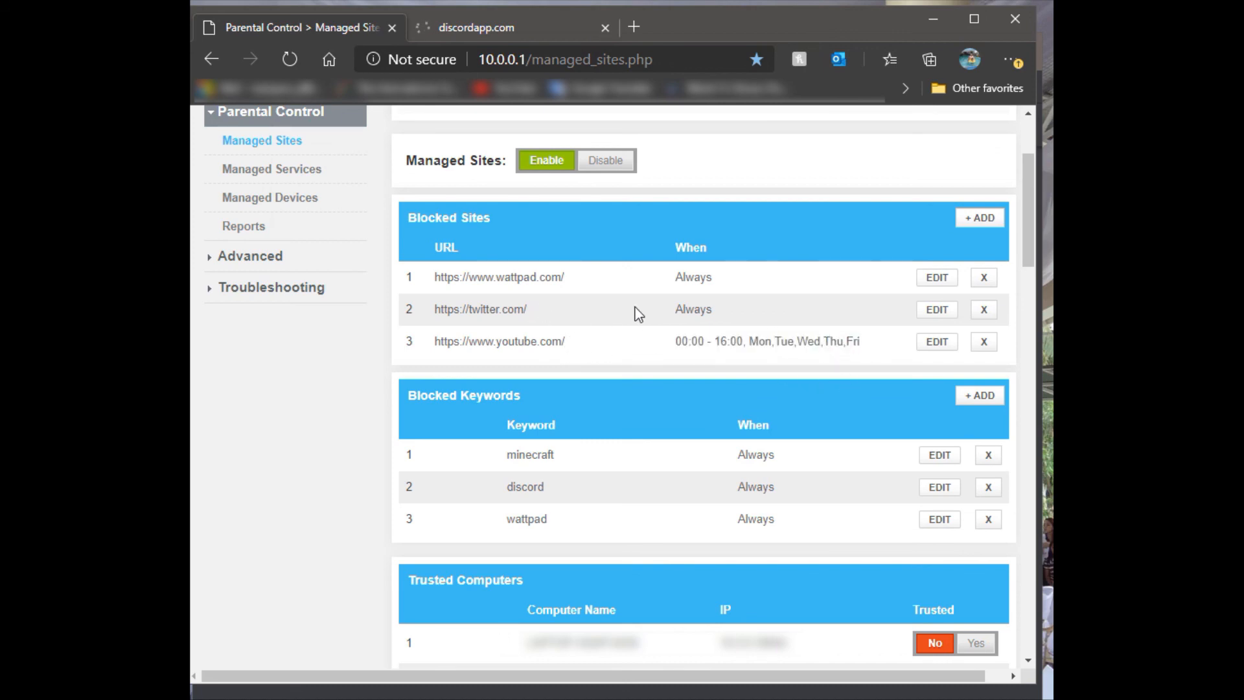
pyautogui.doubleClick(692, 308)
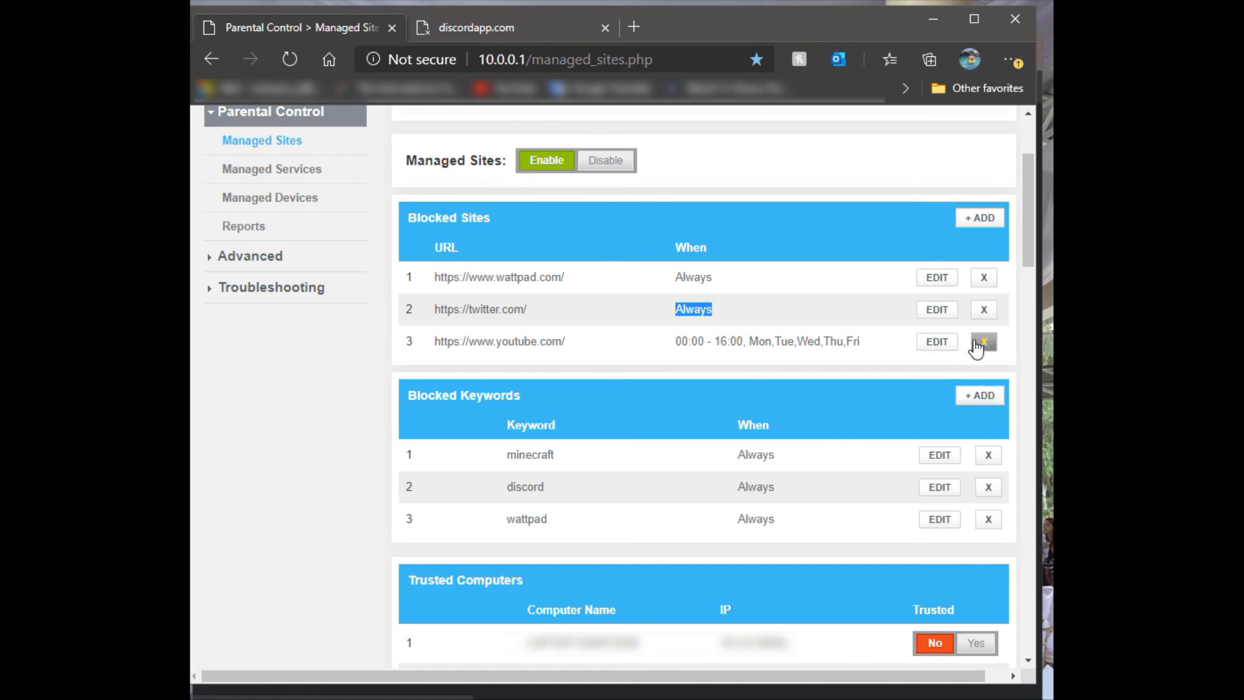
pyautogui.doubleClick(499, 341)
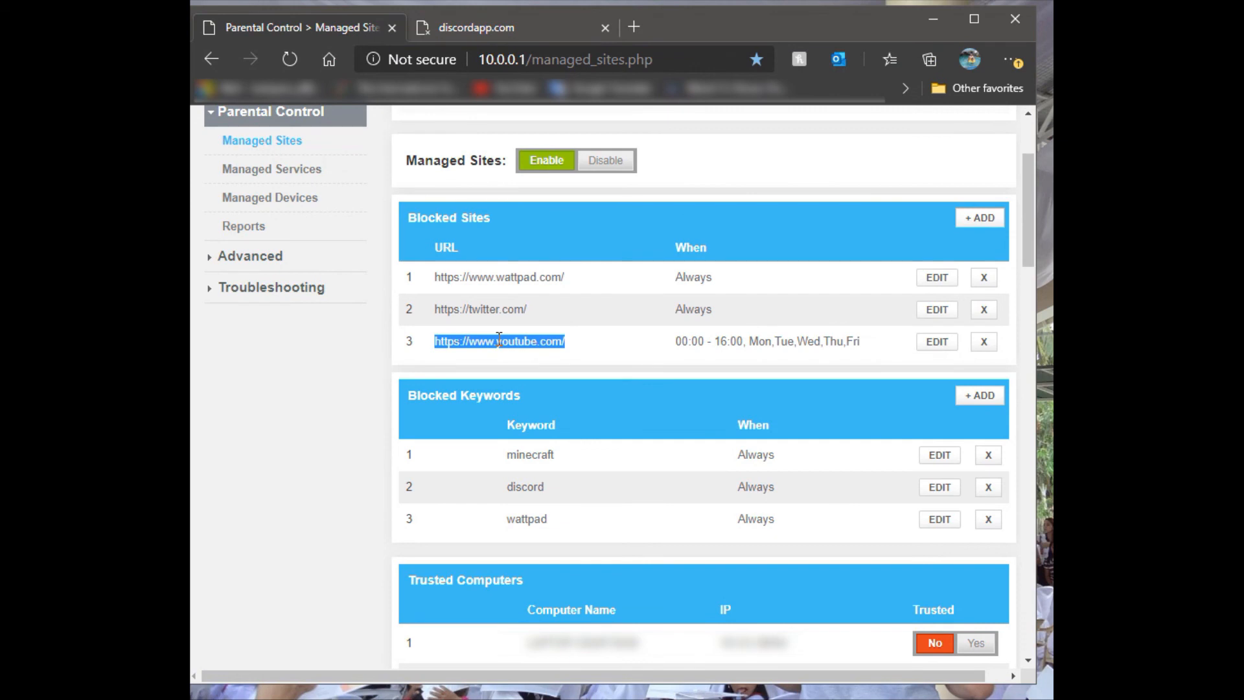
pyautogui.moveTo(591, 387)
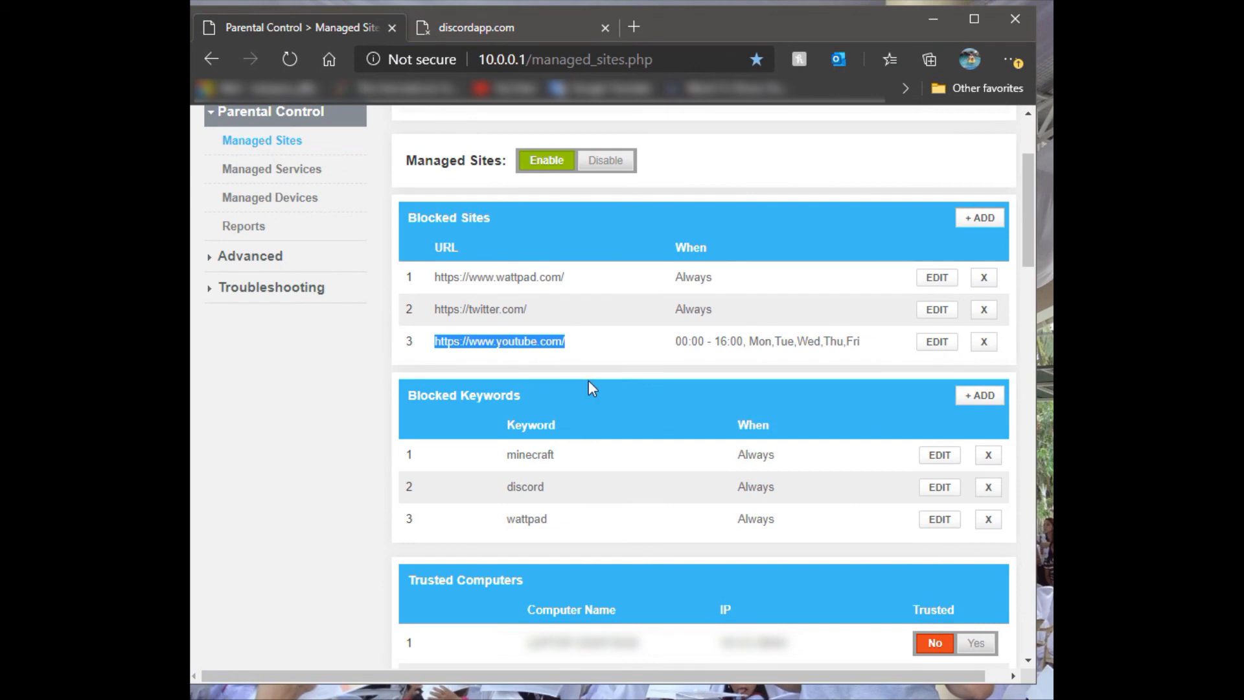
pyautogui.moveTo(626, 397)
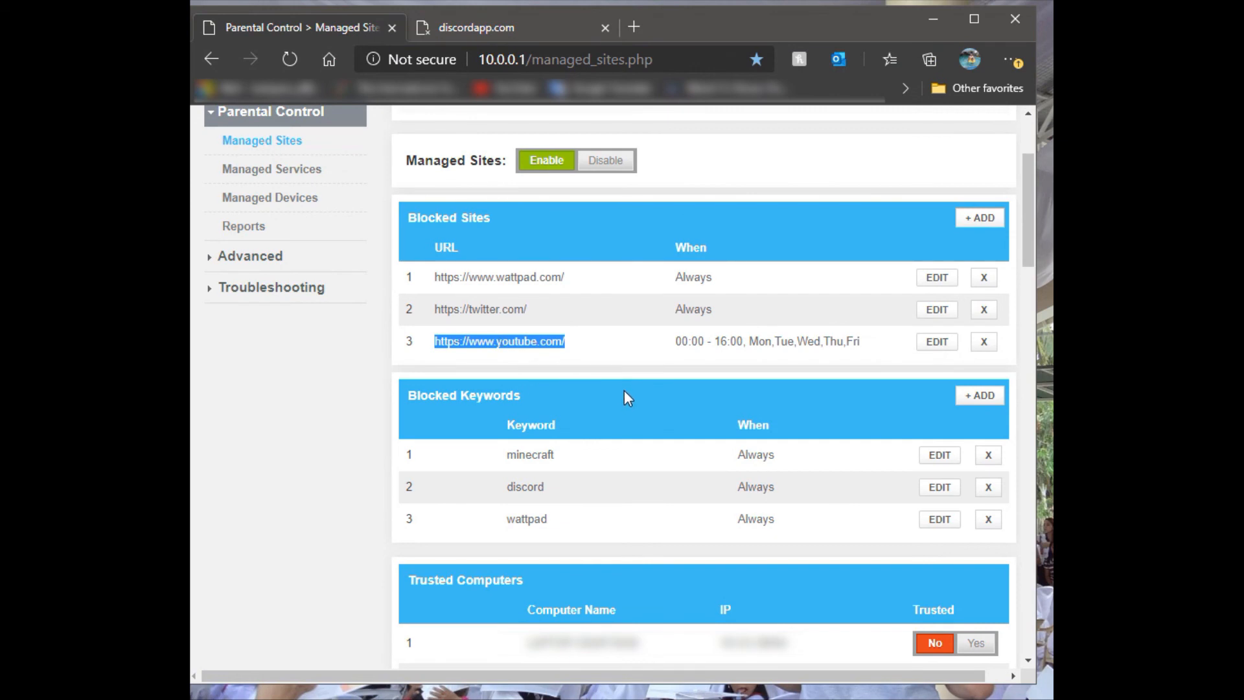
pyautogui.moveTo(634, 389)
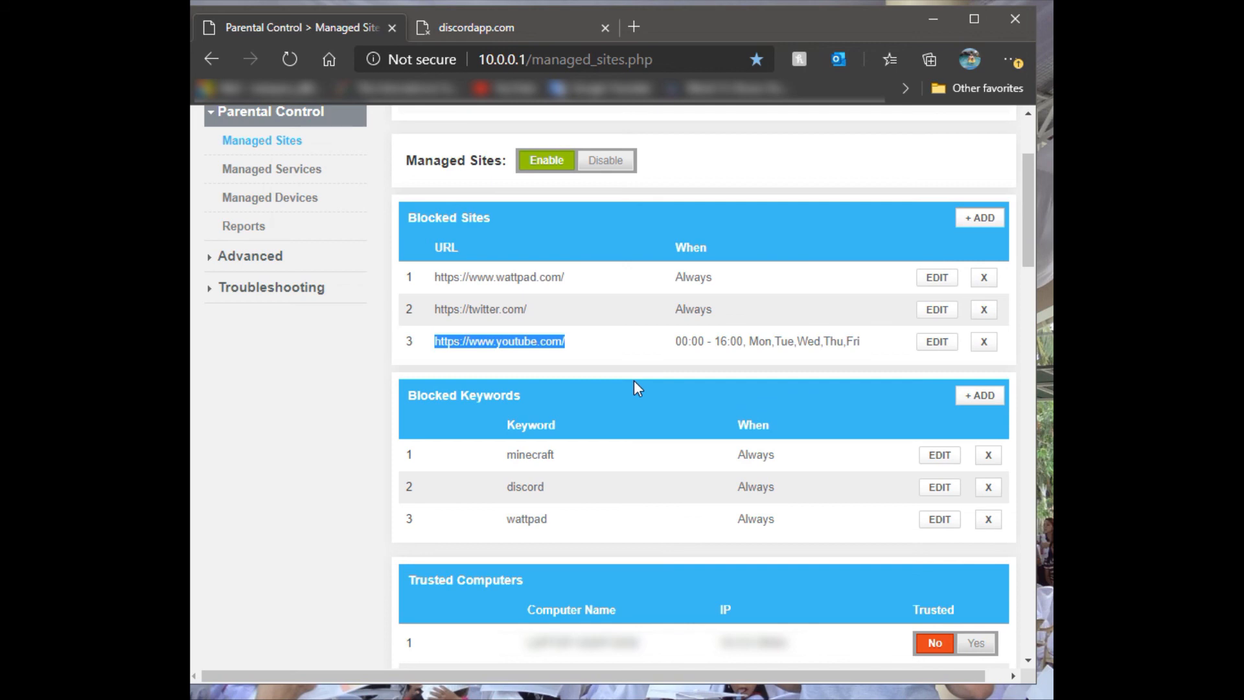
pyautogui.moveTo(551, 341)
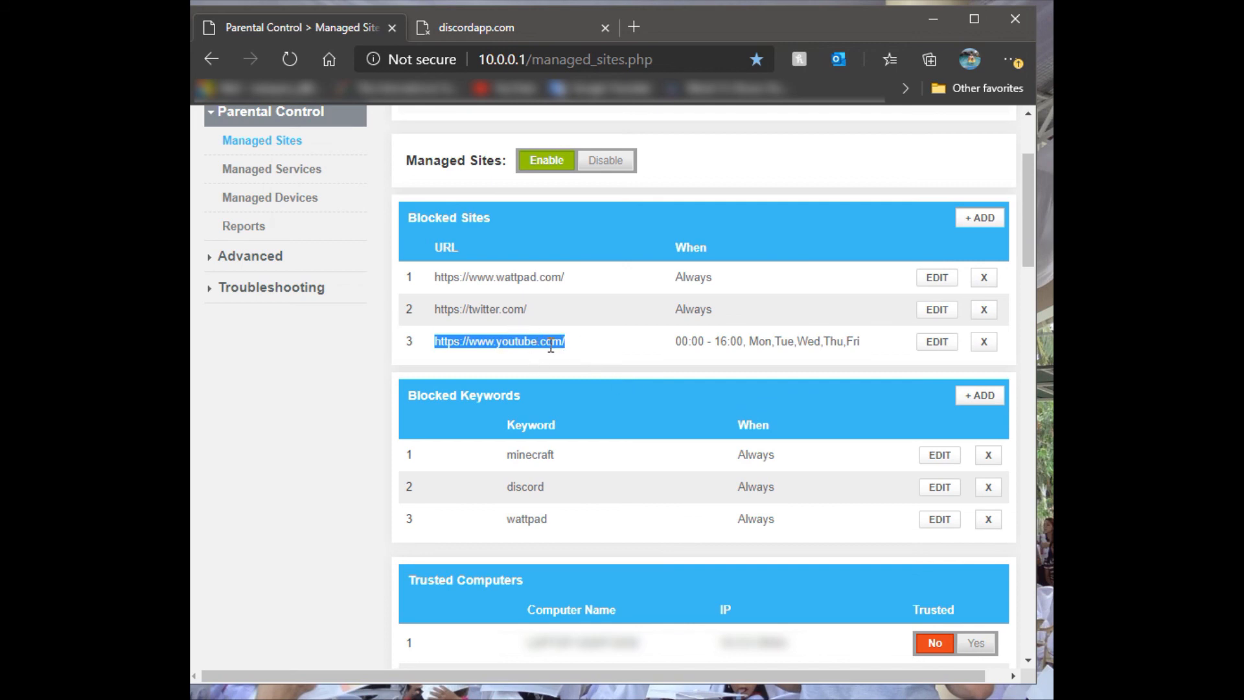
pyautogui.moveTo(591, 353)
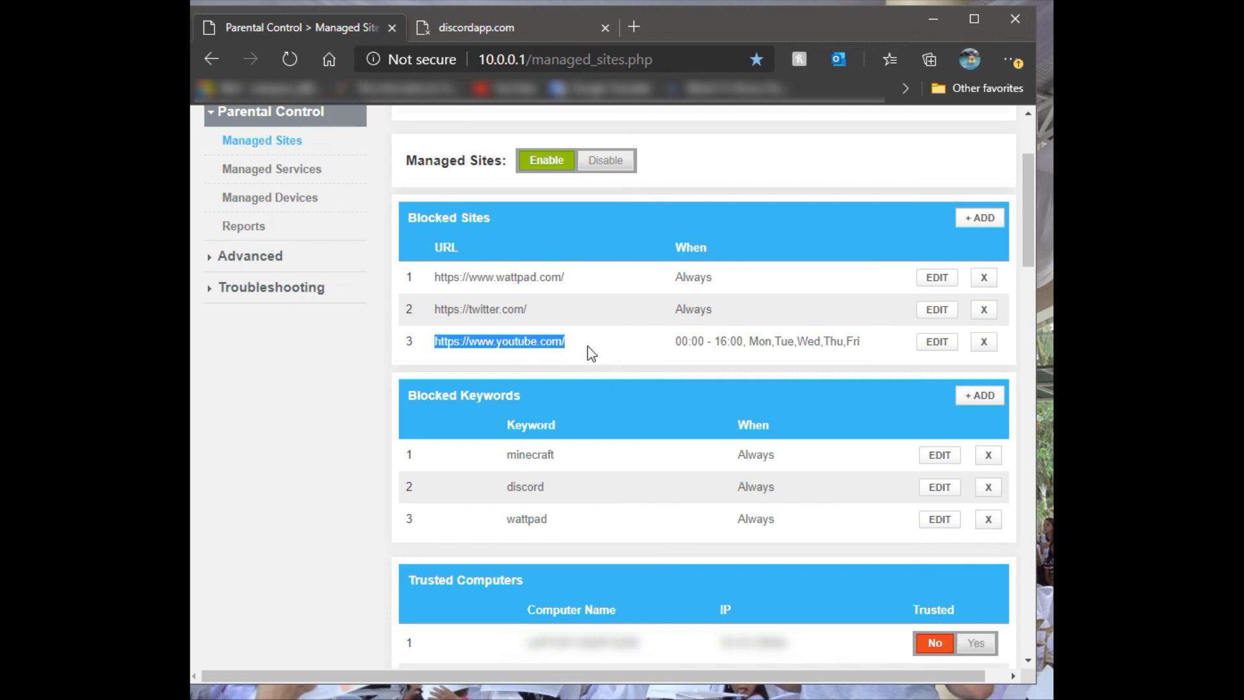
pyautogui.moveTo(579, 342)
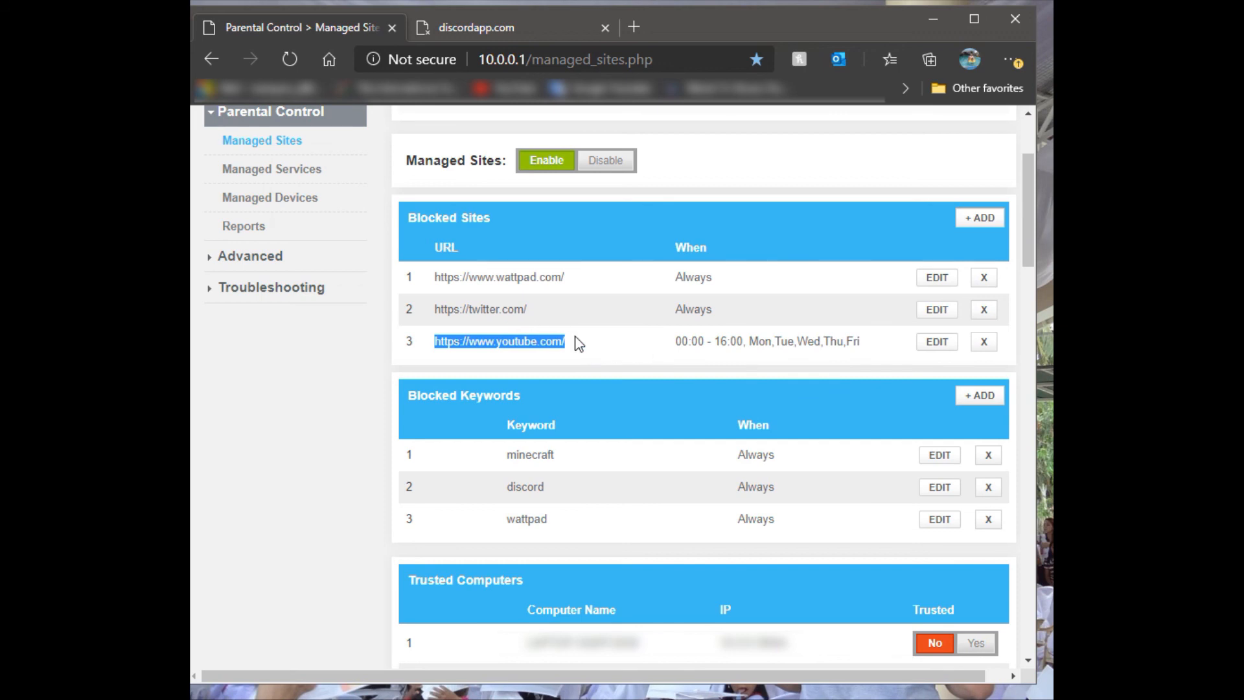
pyautogui.moveTo(482, 301)
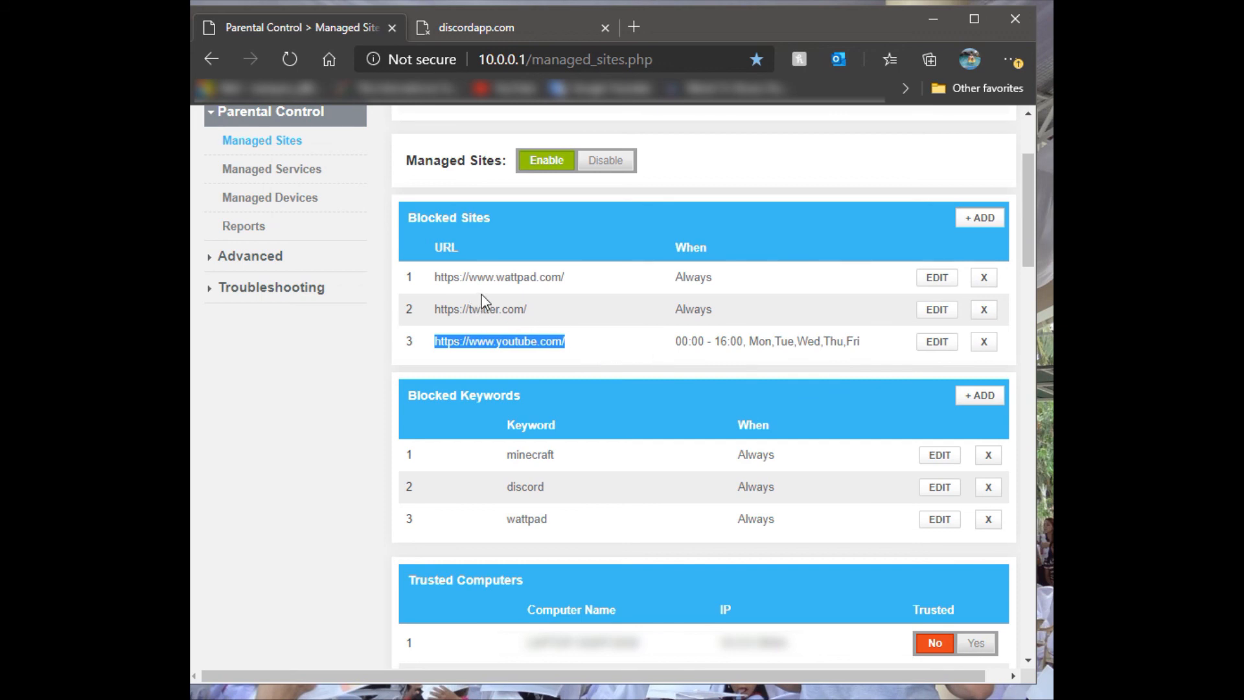
pyautogui.moveTo(560, 327)
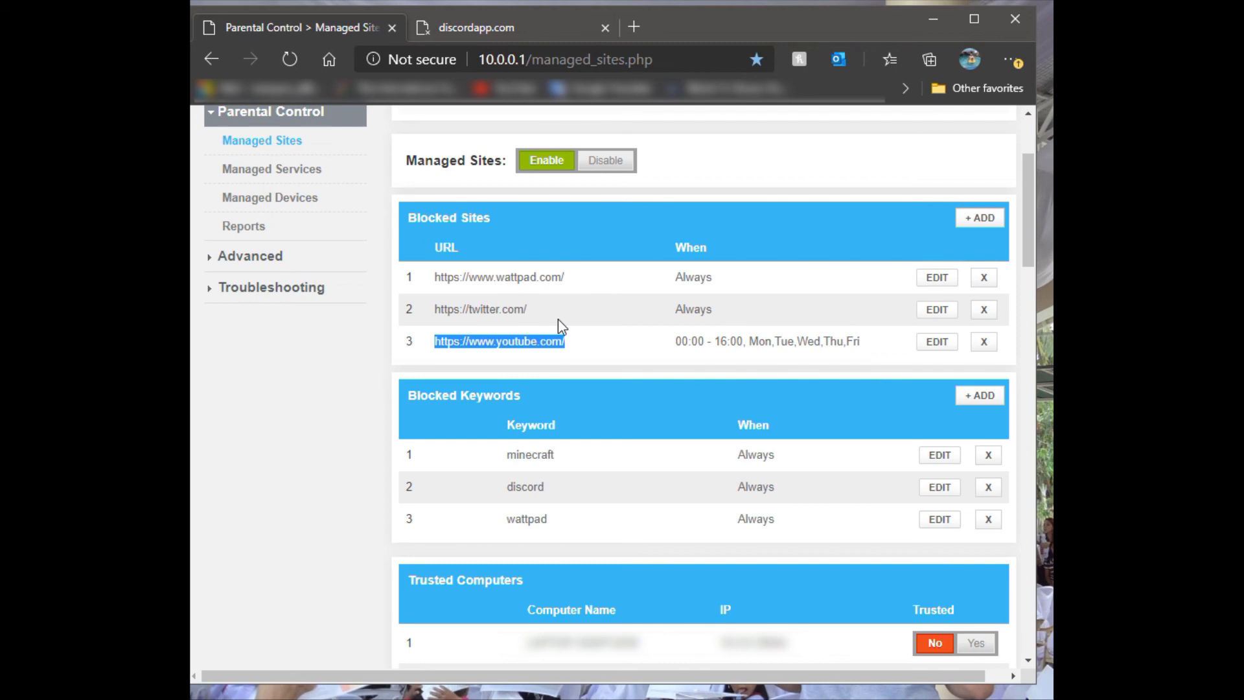